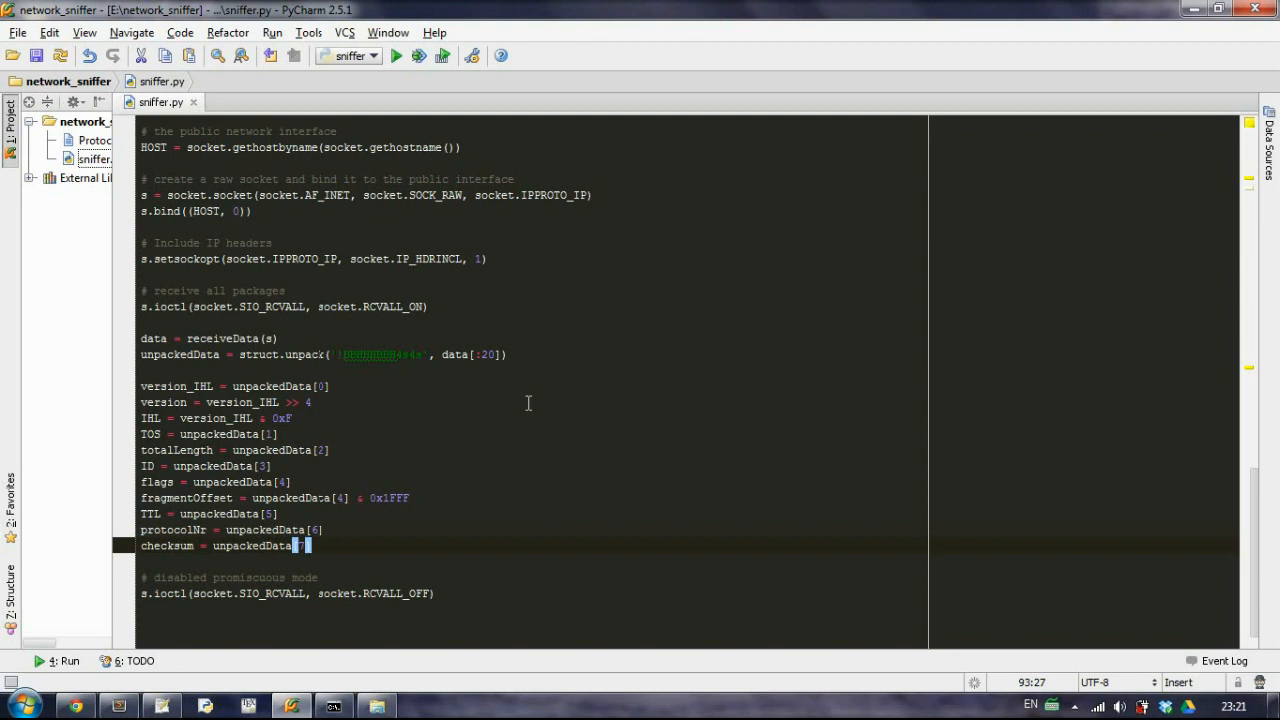
pyautogui.moveTo(142, 564)
pyautogui.write('sourceA')
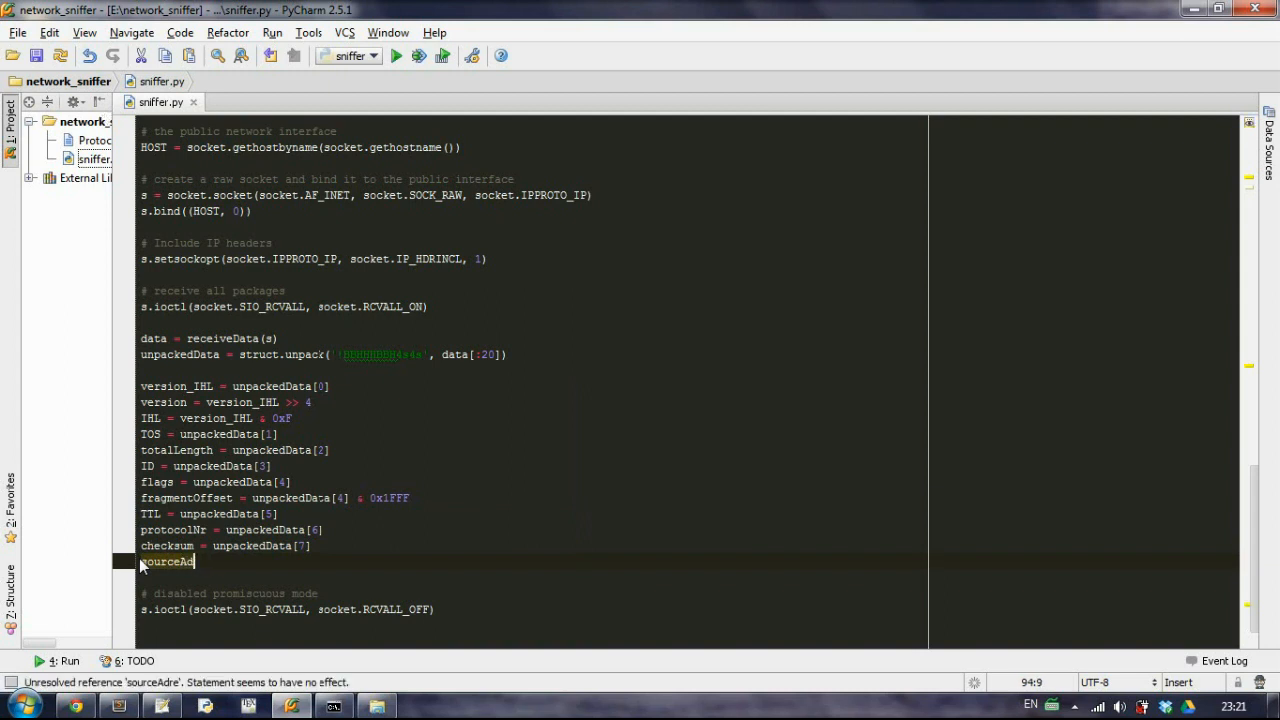
# Step: Finish the checksum line and begin 'sourceAddress =' on a new line
pyautogui.write('dress =')
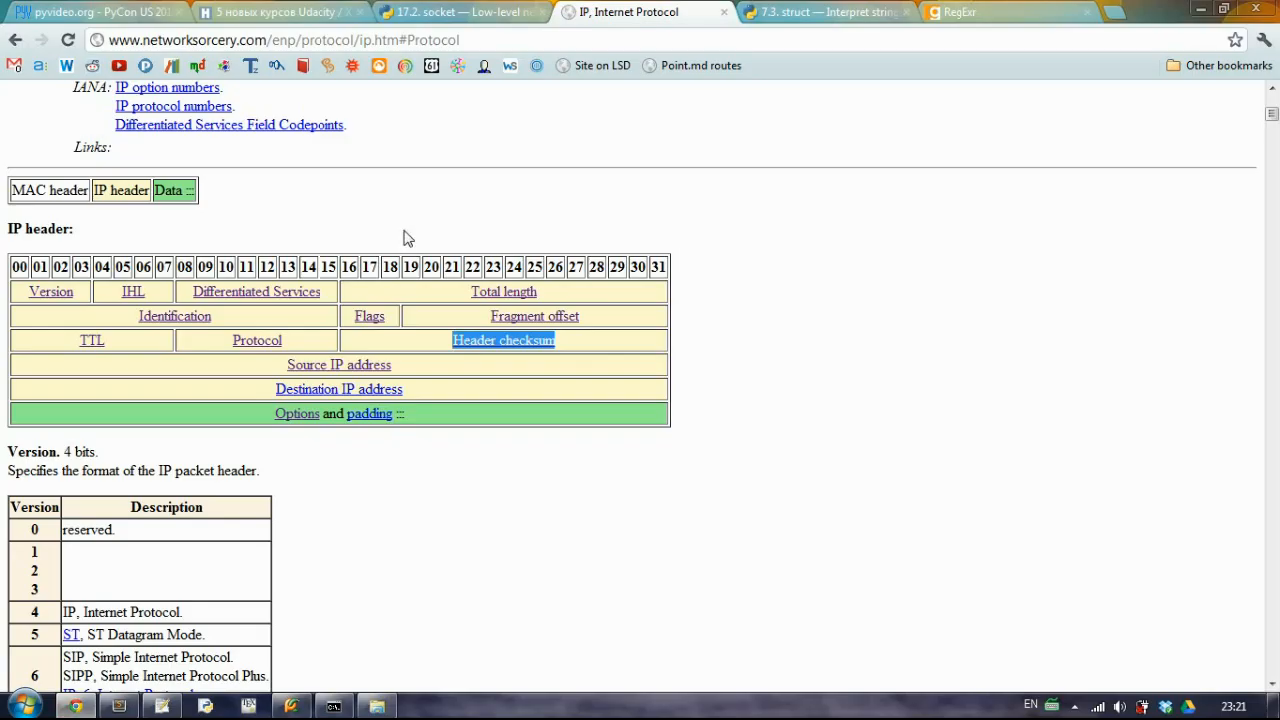
# Step: Search Google for inet_ntoa, open the docs.python.org socket page and locate the inet_ntoa packed-IPv4 entry
pyautogui.click(1136, 12)
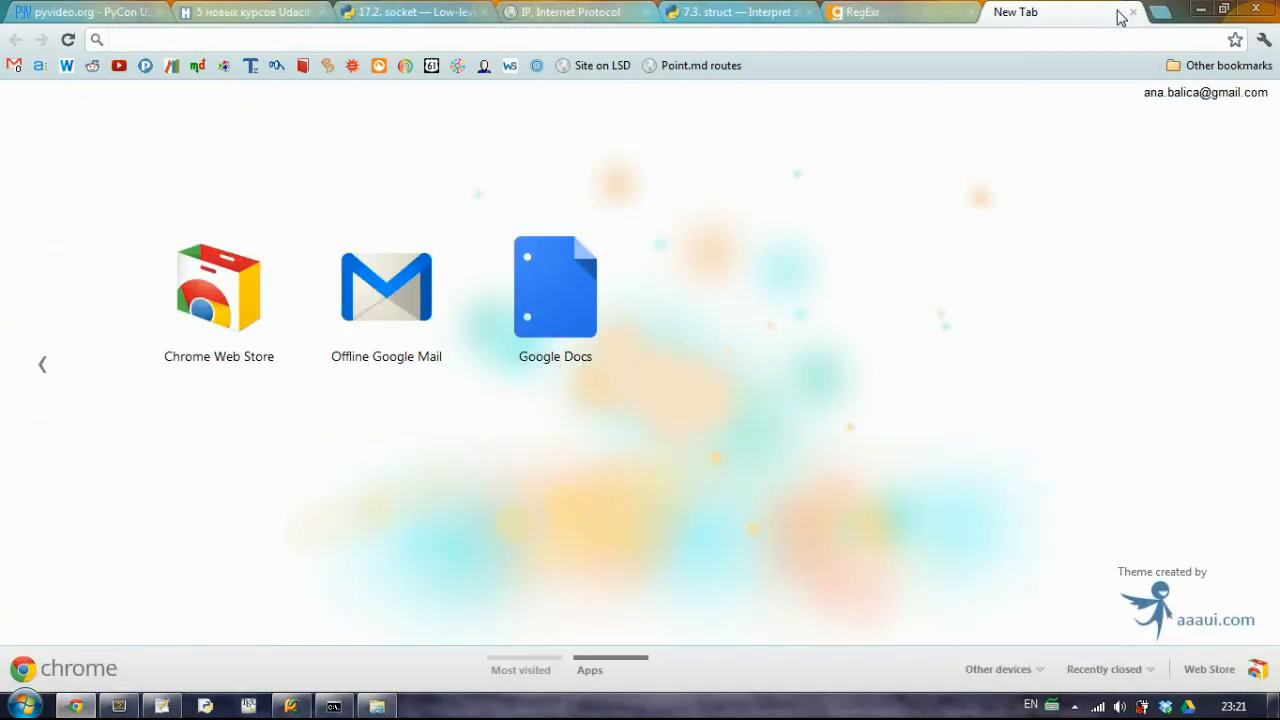
pyautogui.write('inet_ntoa()+python')
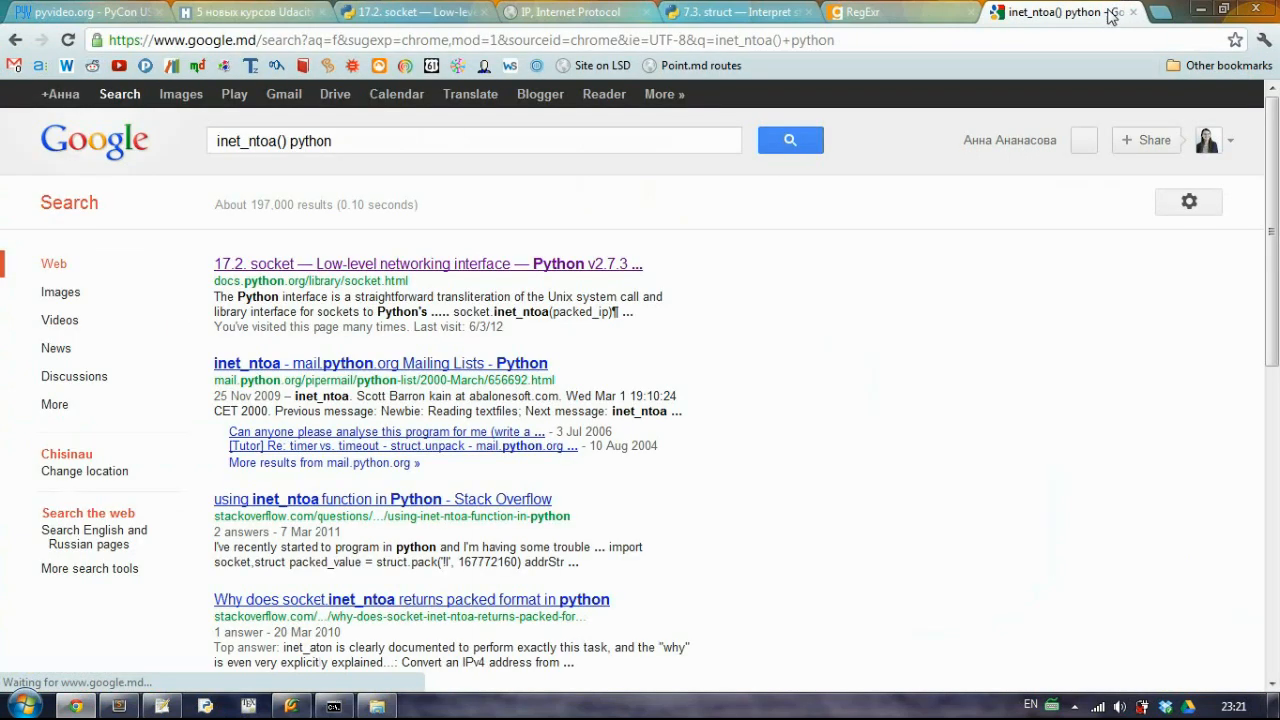
pyautogui.click(428, 264)
pyautogui.write('inet_ntoa')
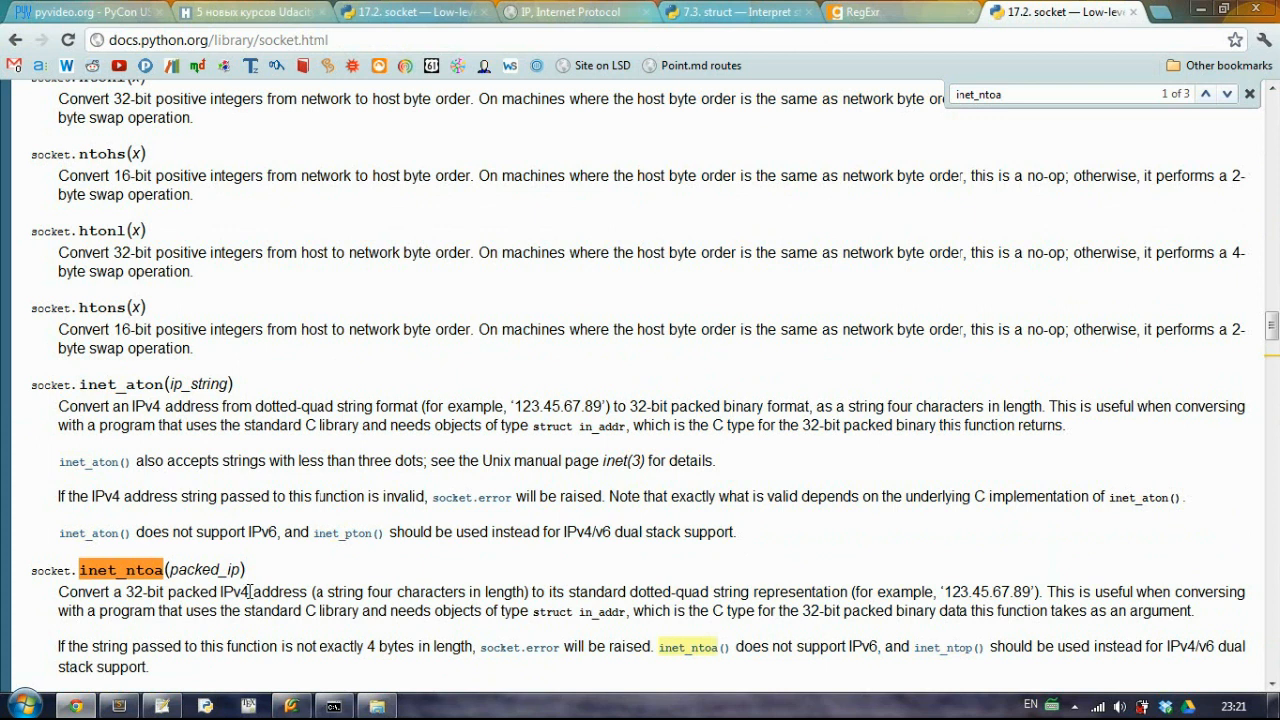
pyautogui.scroll(-3)
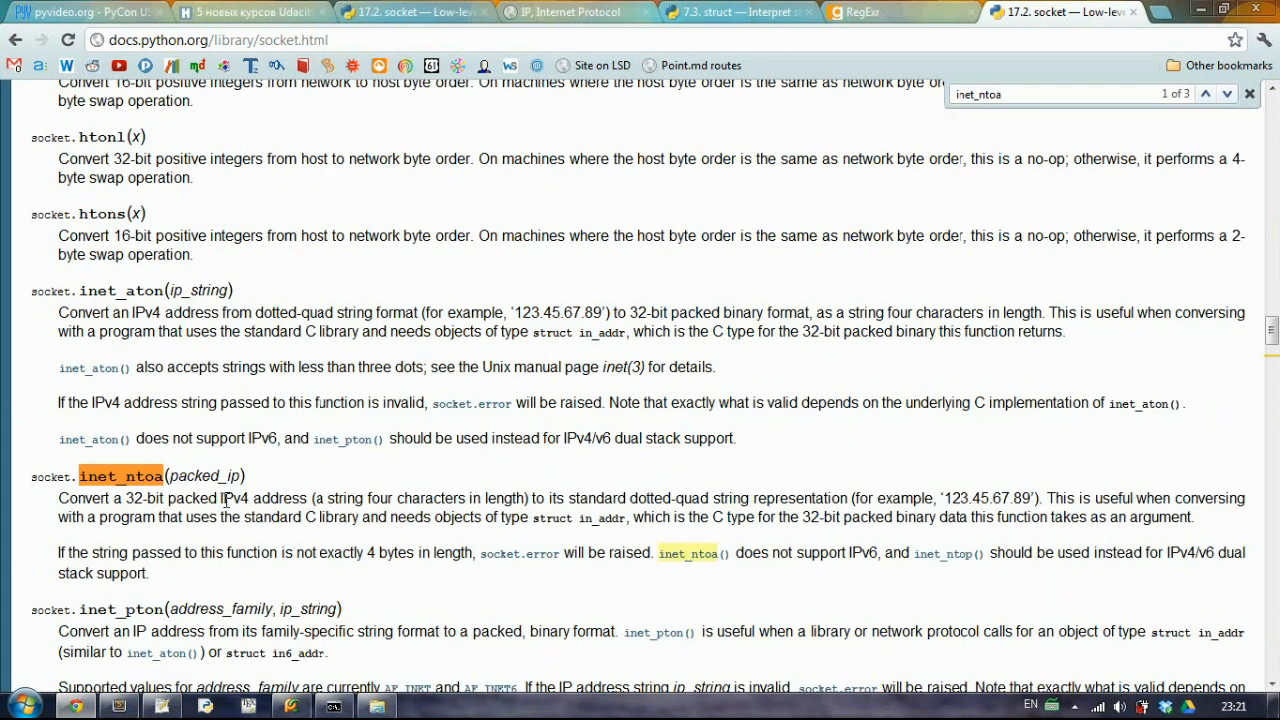
pyautogui.doubleClick(232, 498)
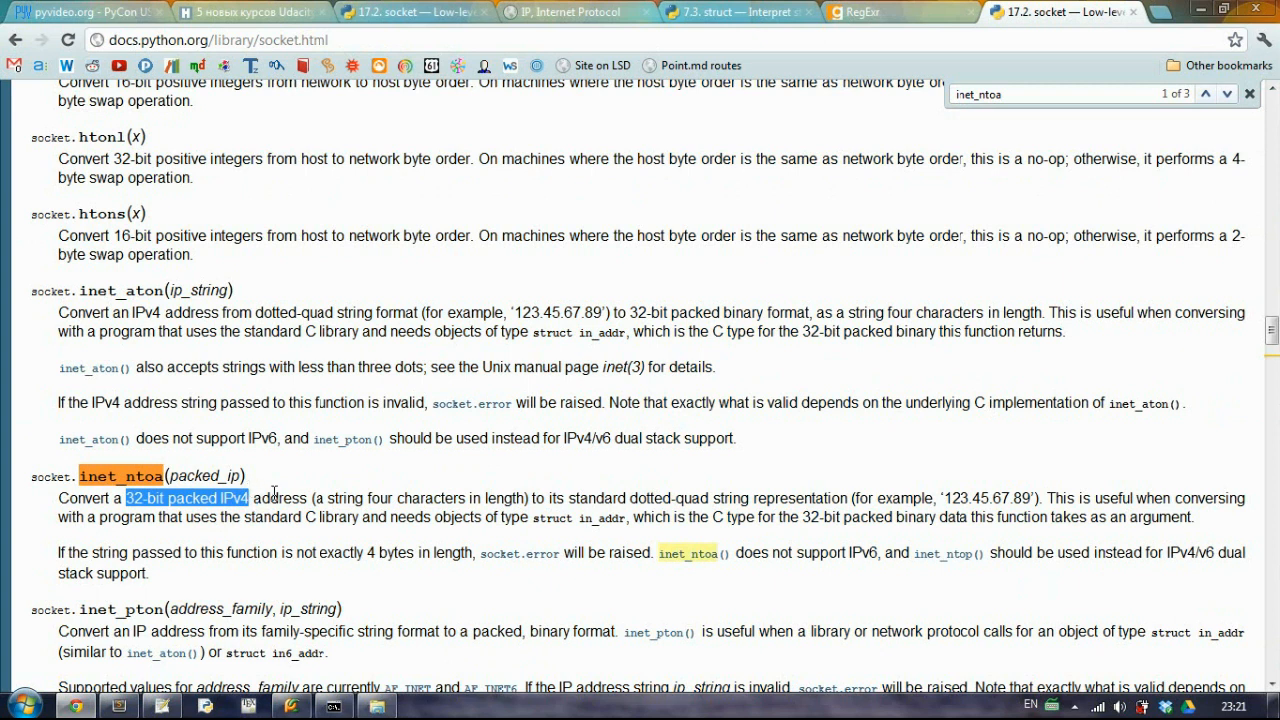
pyautogui.moveTo(890, 500)
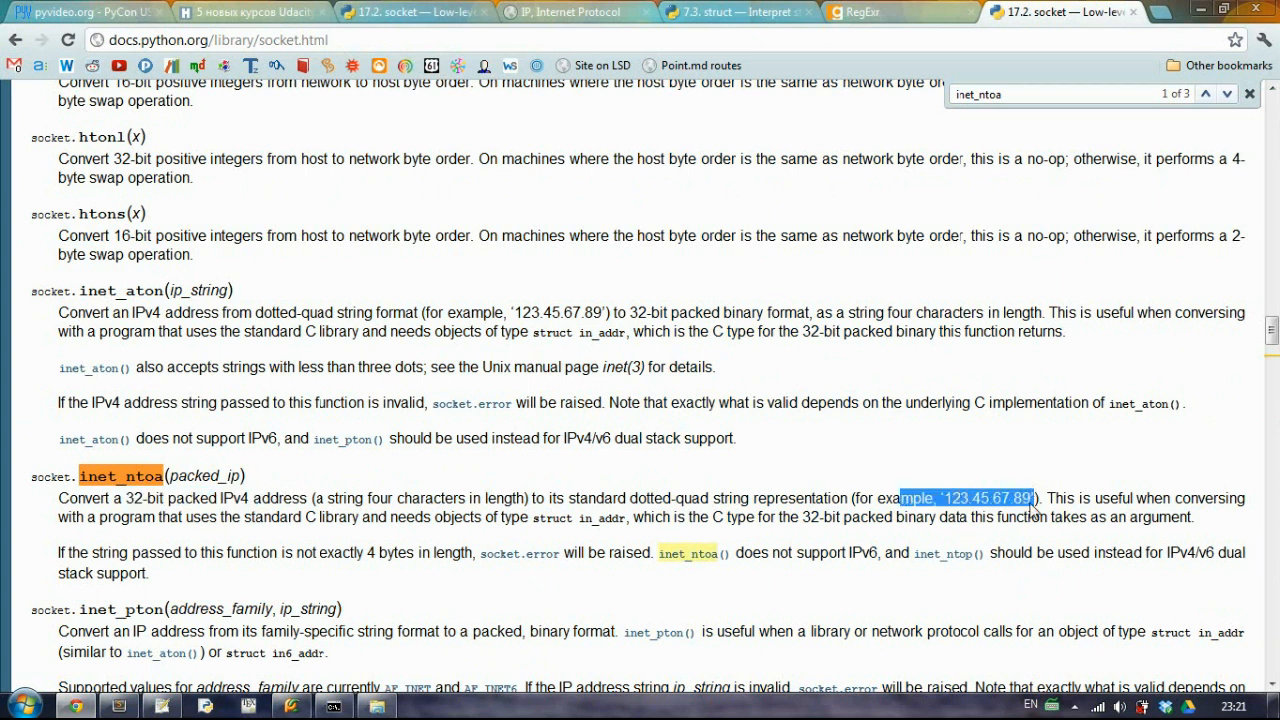
pyautogui.moveTo(1000, 570)
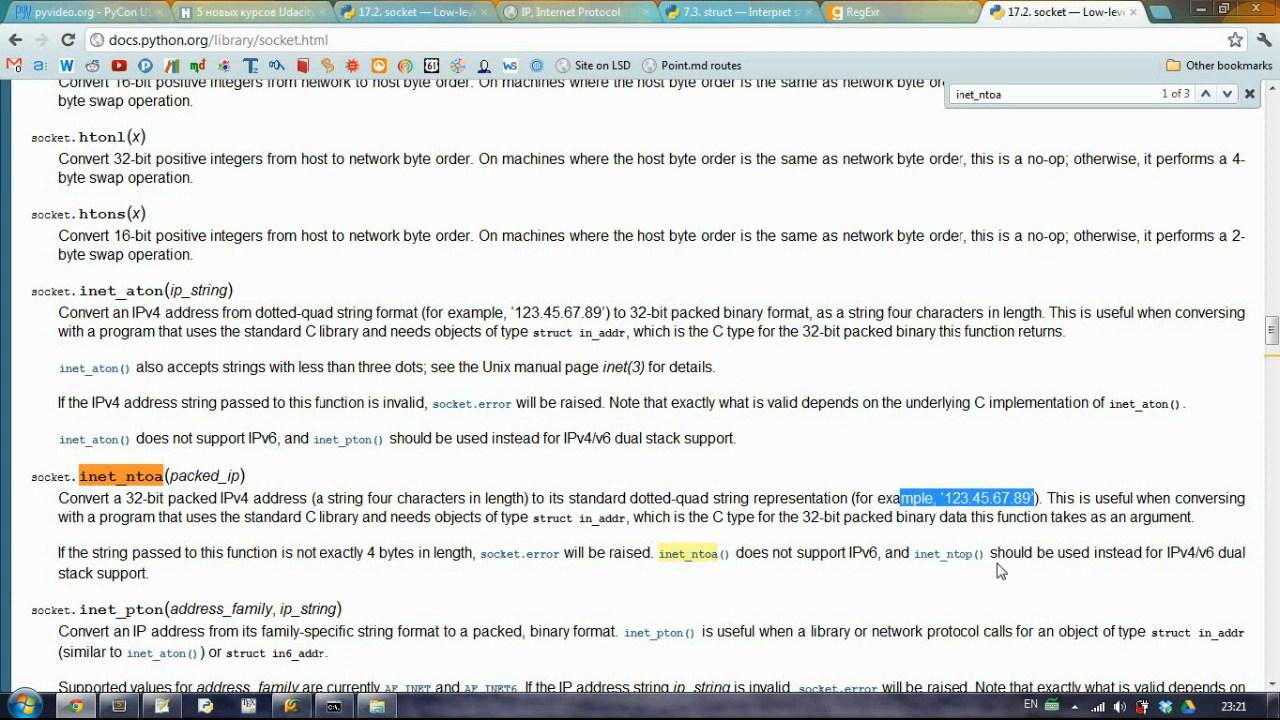
pyautogui.moveTo(392, 520)
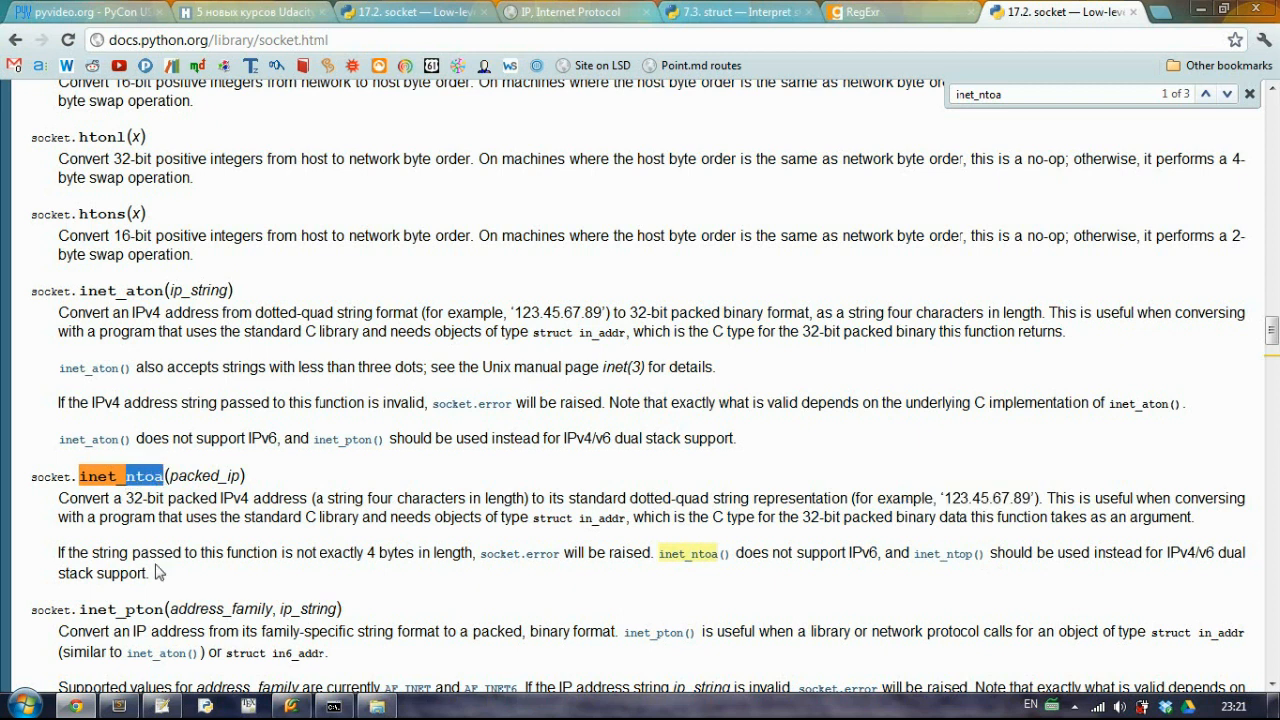
# Step: Back in sniffer.py, set sourceAddress = inet_ntoa(unpackedData[8])
pyautogui.click(204, 708)
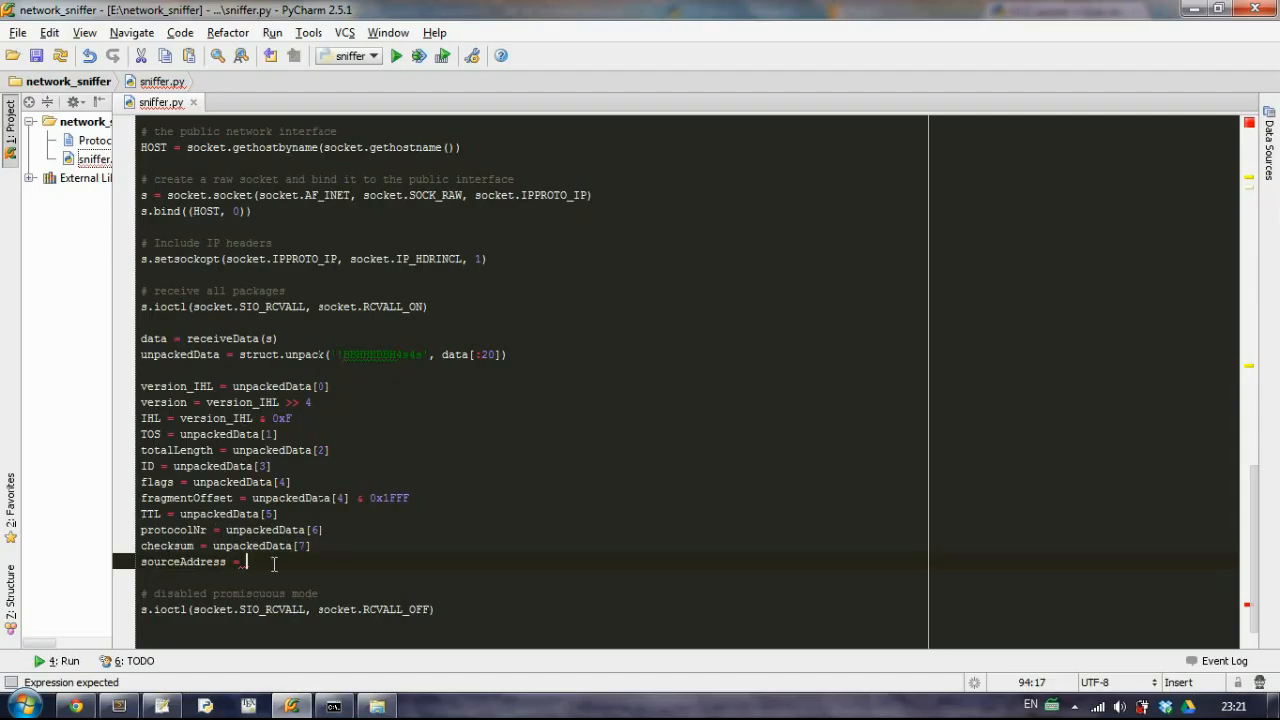
pyautogui.write('inet_ntoa(')
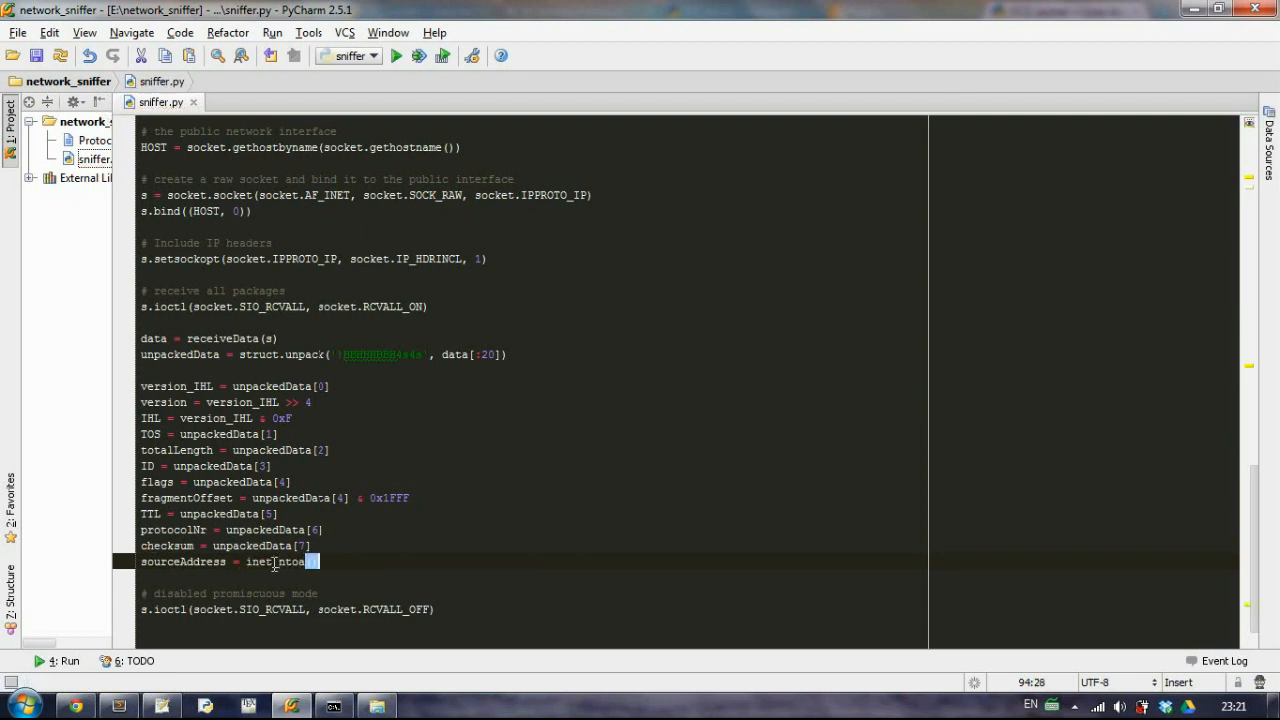
pyautogui.write('(unc')
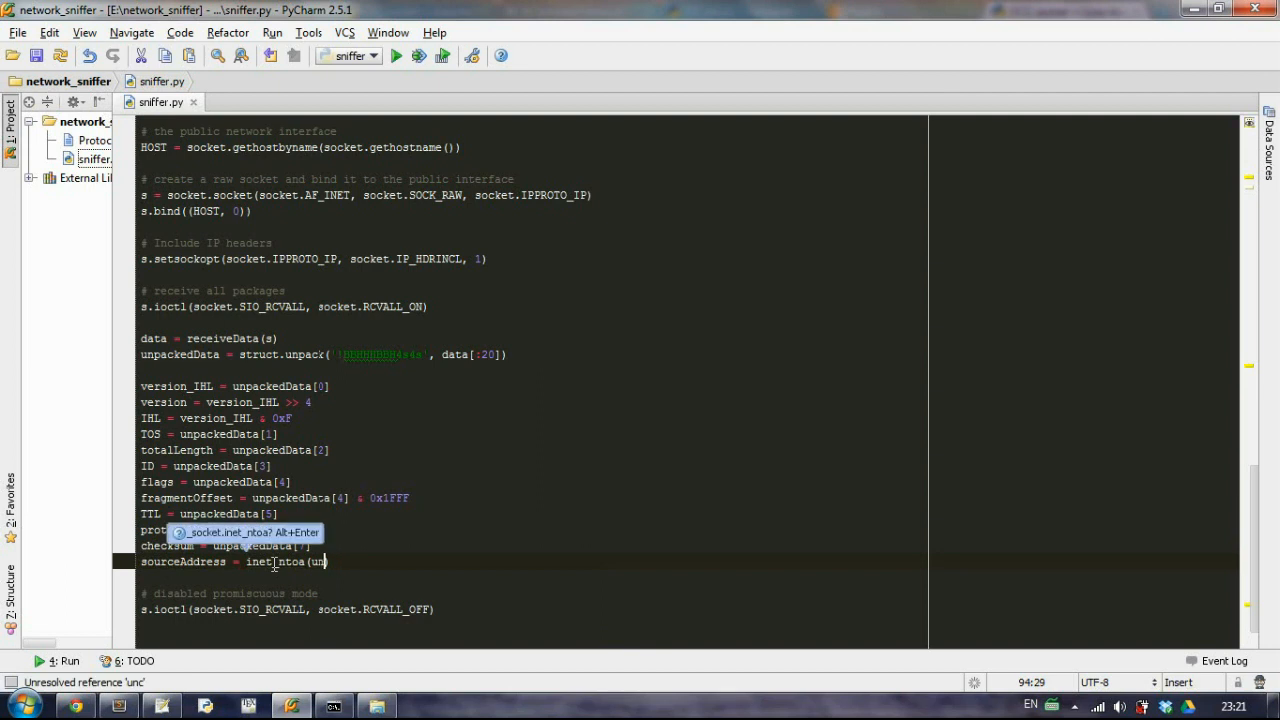
pyautogui.write('unpackedData[8')
pyautogui.write('destinationAddres')
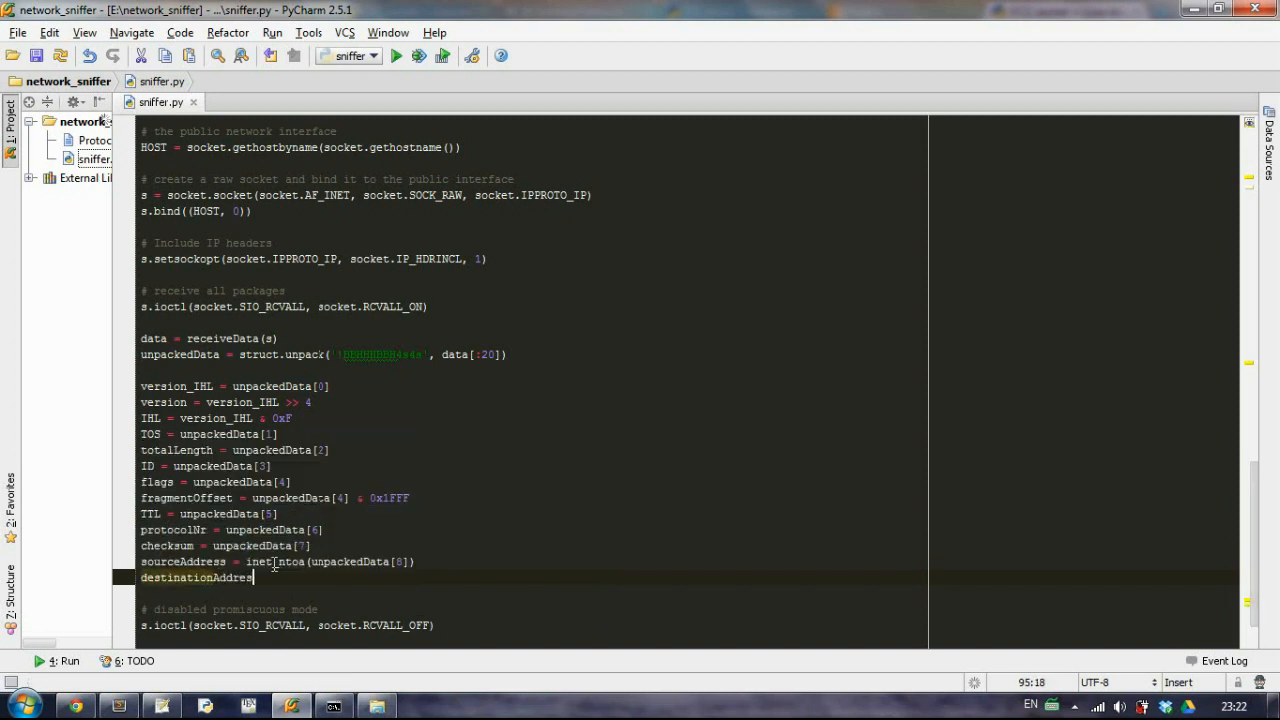
# Step: Set destinationAddress = inet_ntoa(unpackedData[9])
pyautogui.write('= inet_nto')
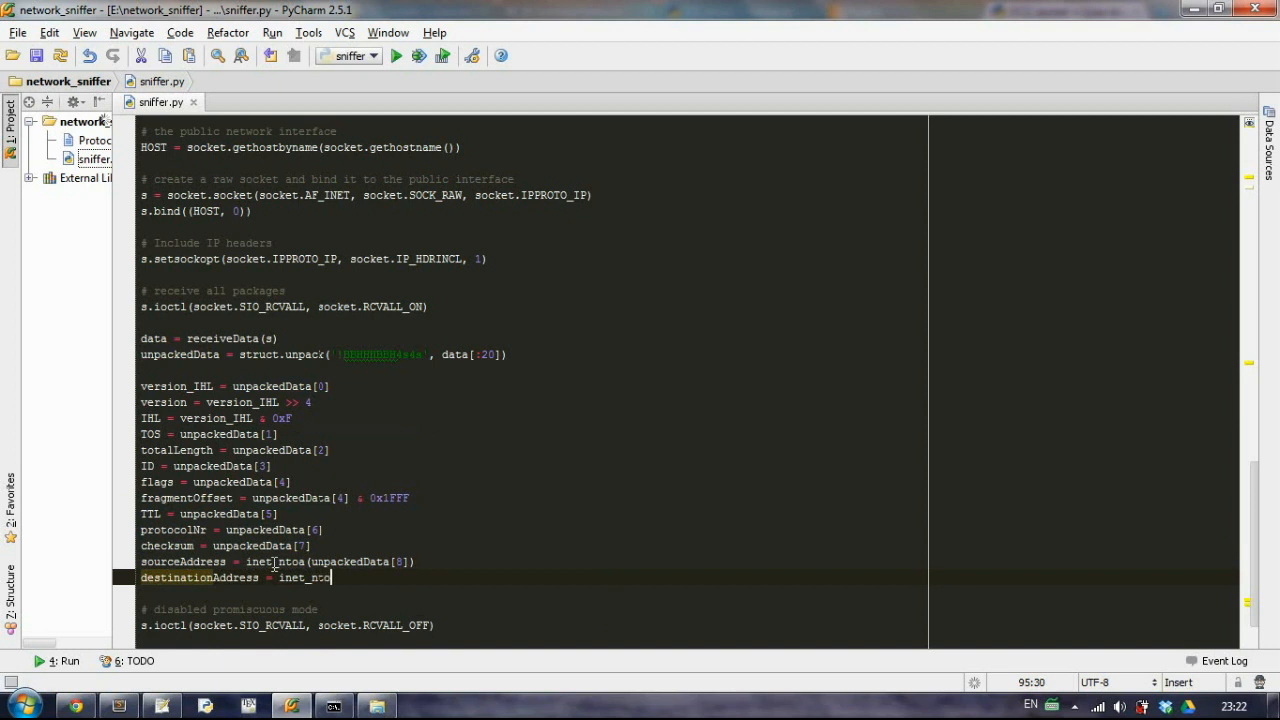
pyautogui.write('(')
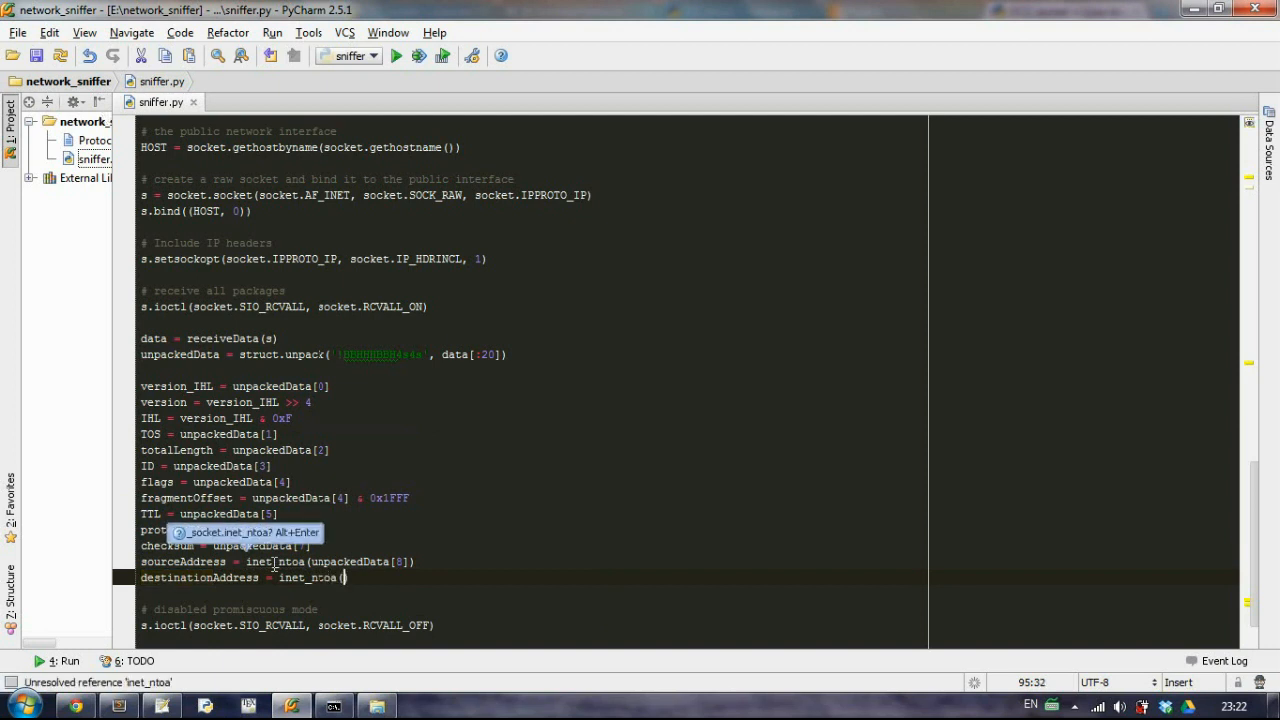
pyautogui.write('unpackedData[9')
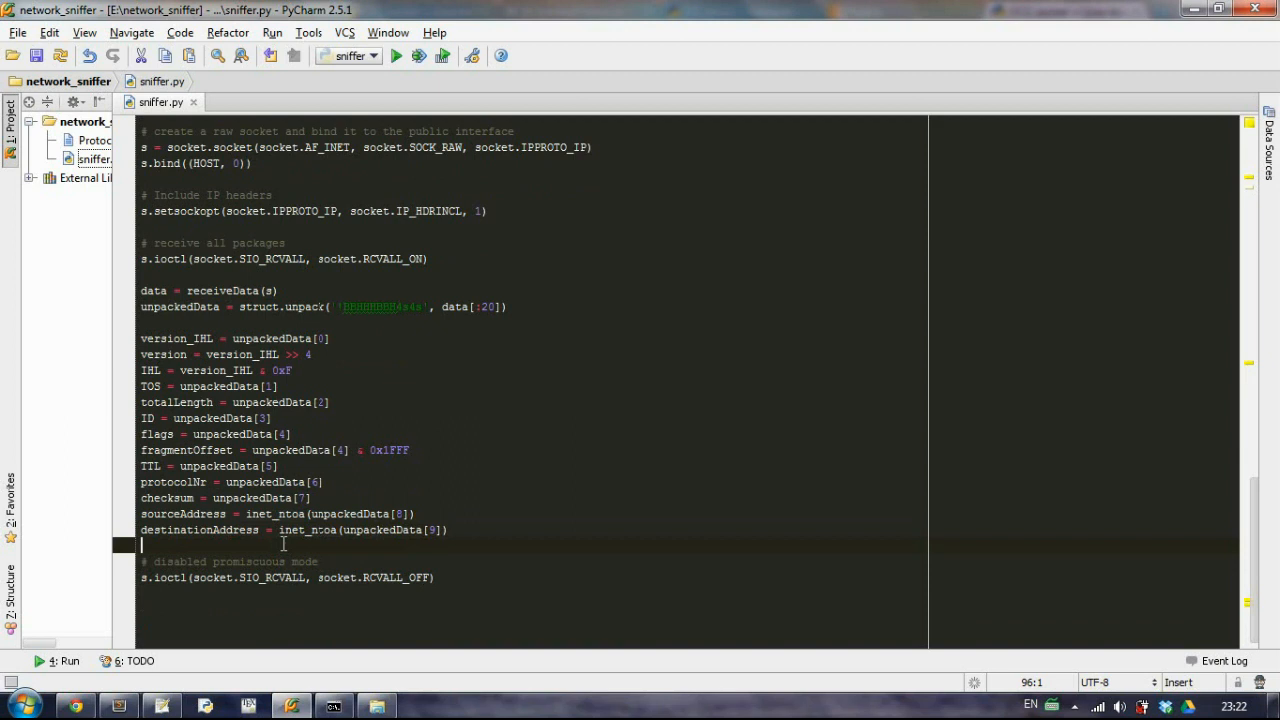
pyautogui.moveTo(348, 544)
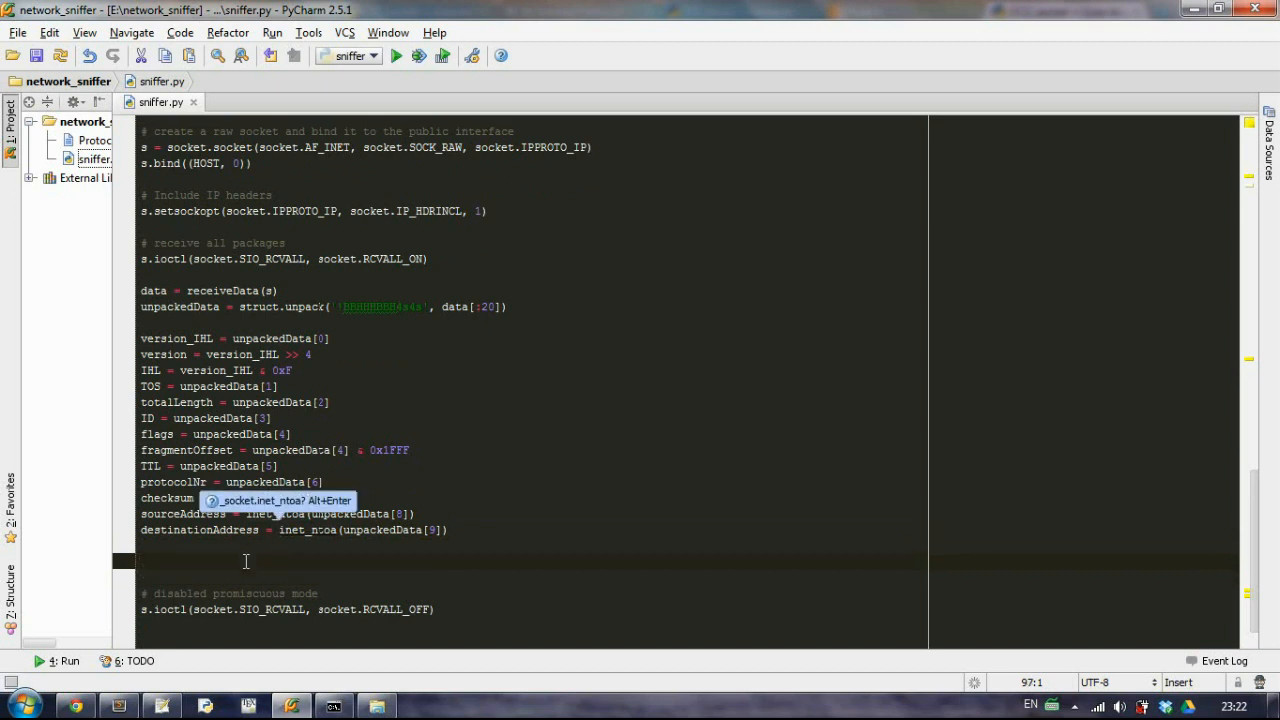
# Step: Print the captured packet's size using % (totalLength)
pyautogui.write('print "An IP packet with the size %i was captured." % (')
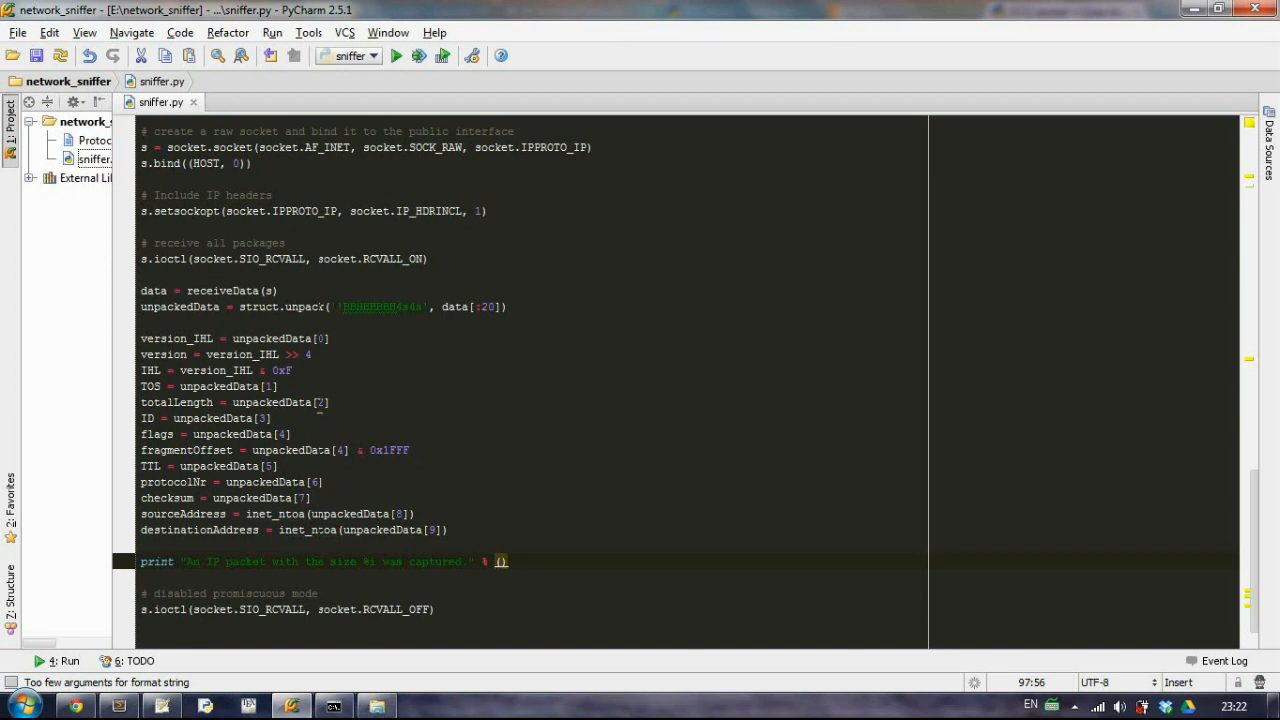
pyautogui.write('totalLength')
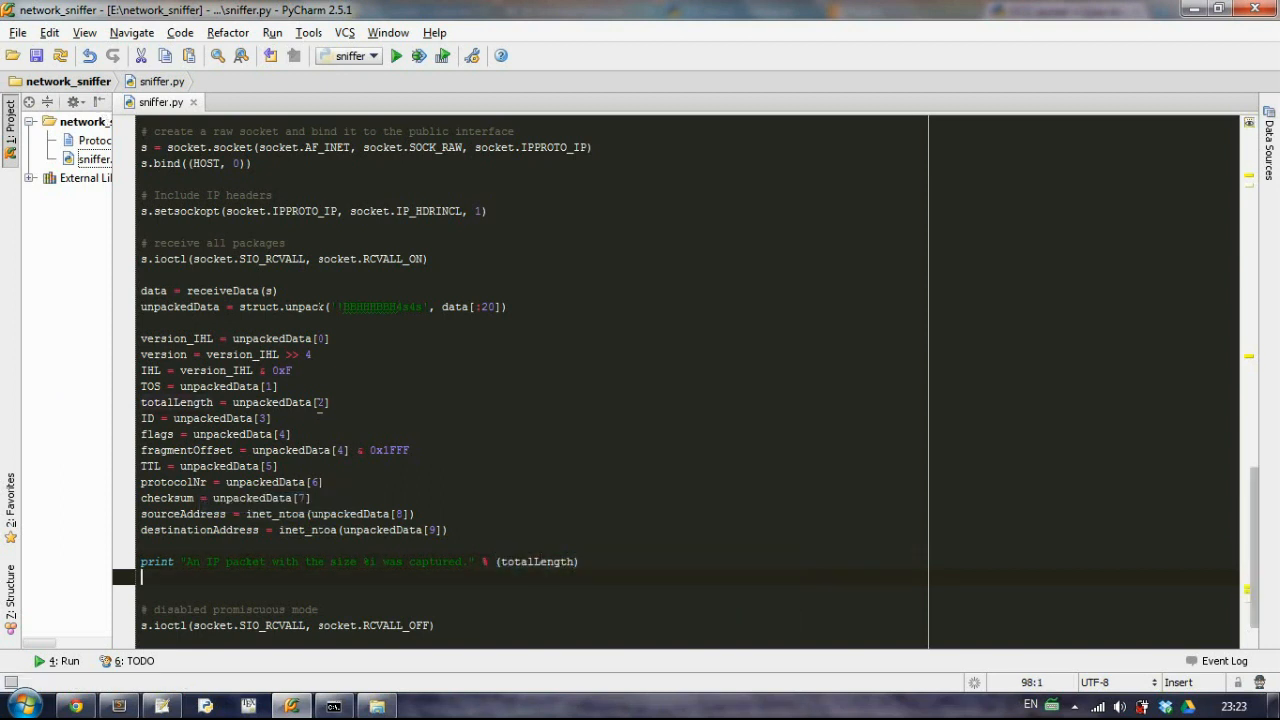
# Step: Print "Raw data: " + data and a "\nParsed data" heading
pyautogui.write('print')
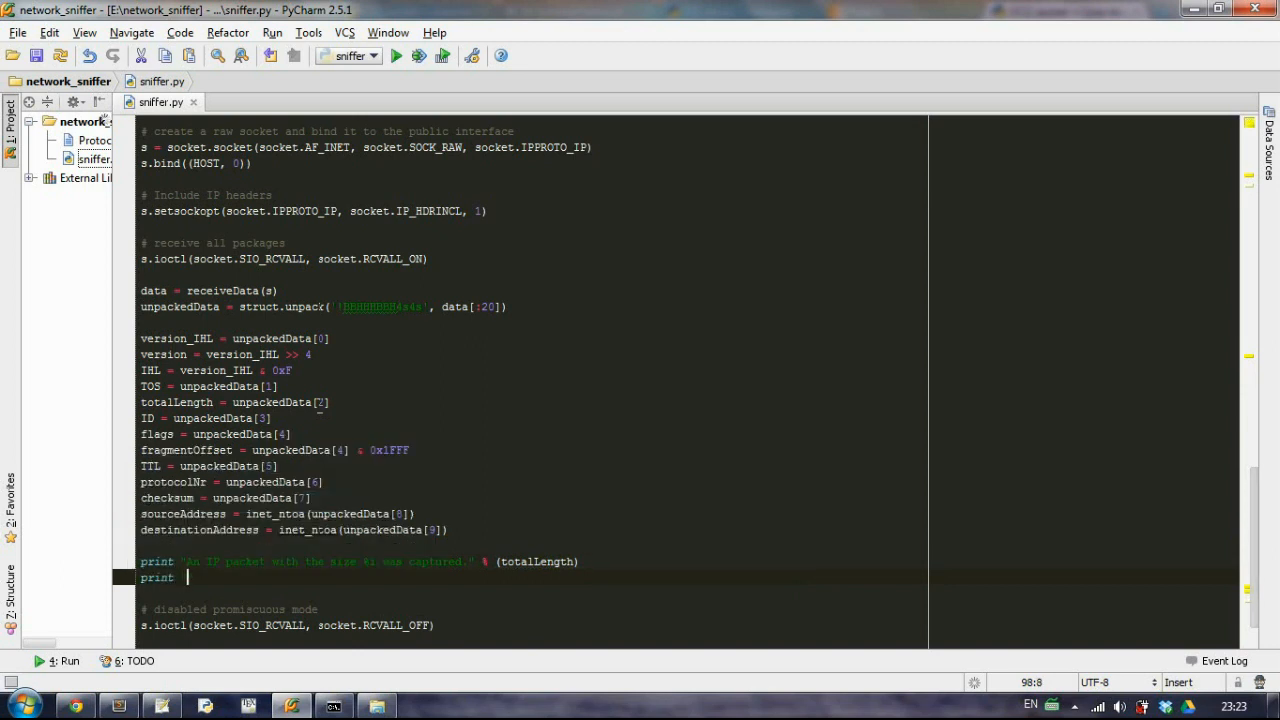
pyautogui.write('"Raw data"')
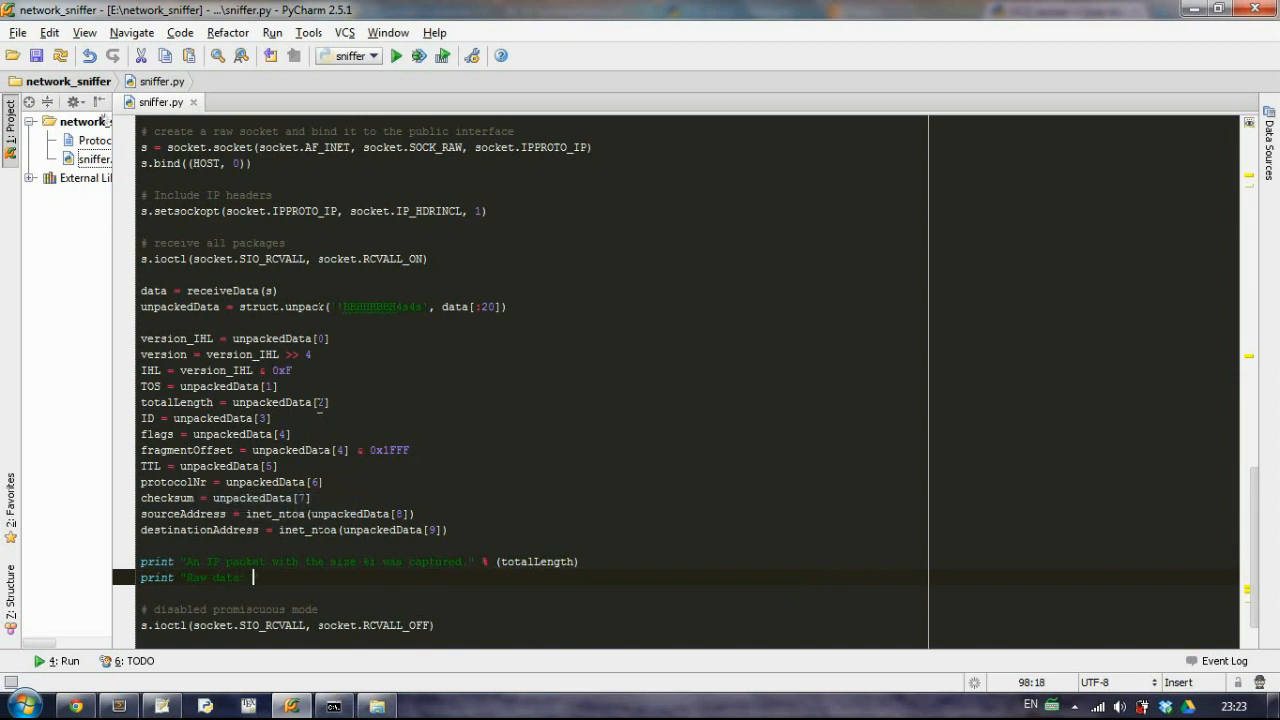
pyautogui.write('+ data')
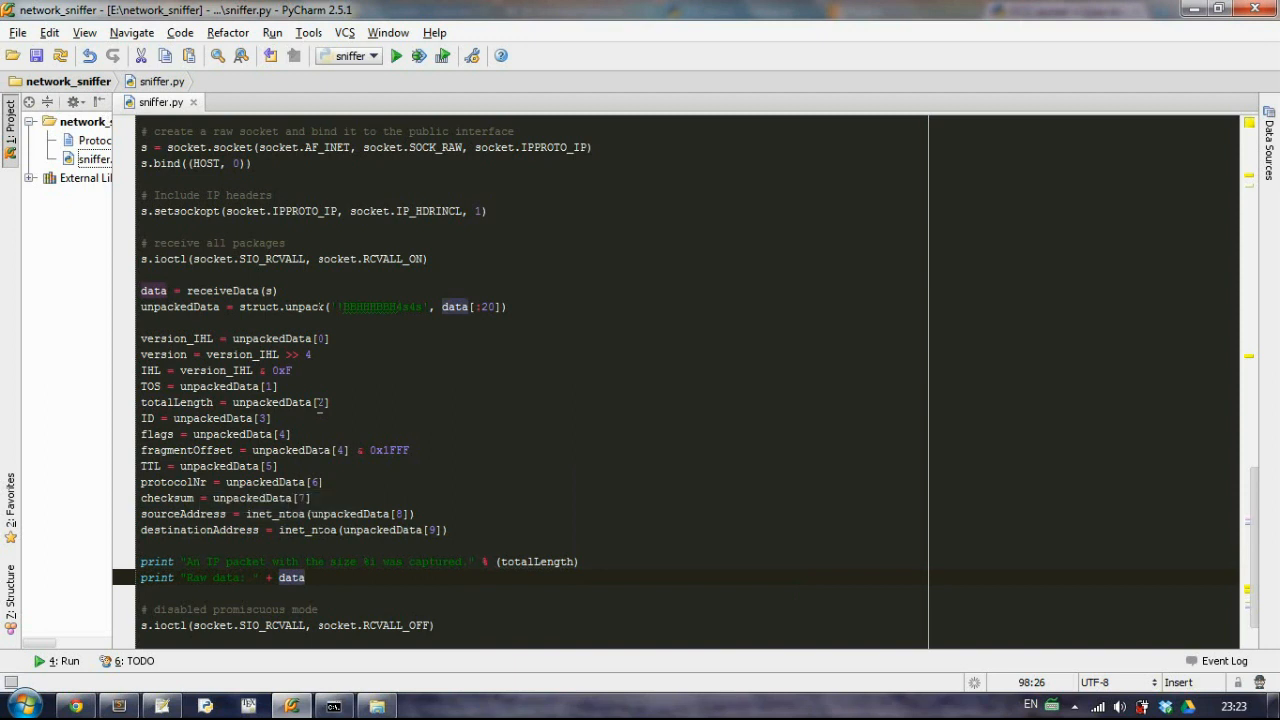
pyautogui.write('print "Parsed')
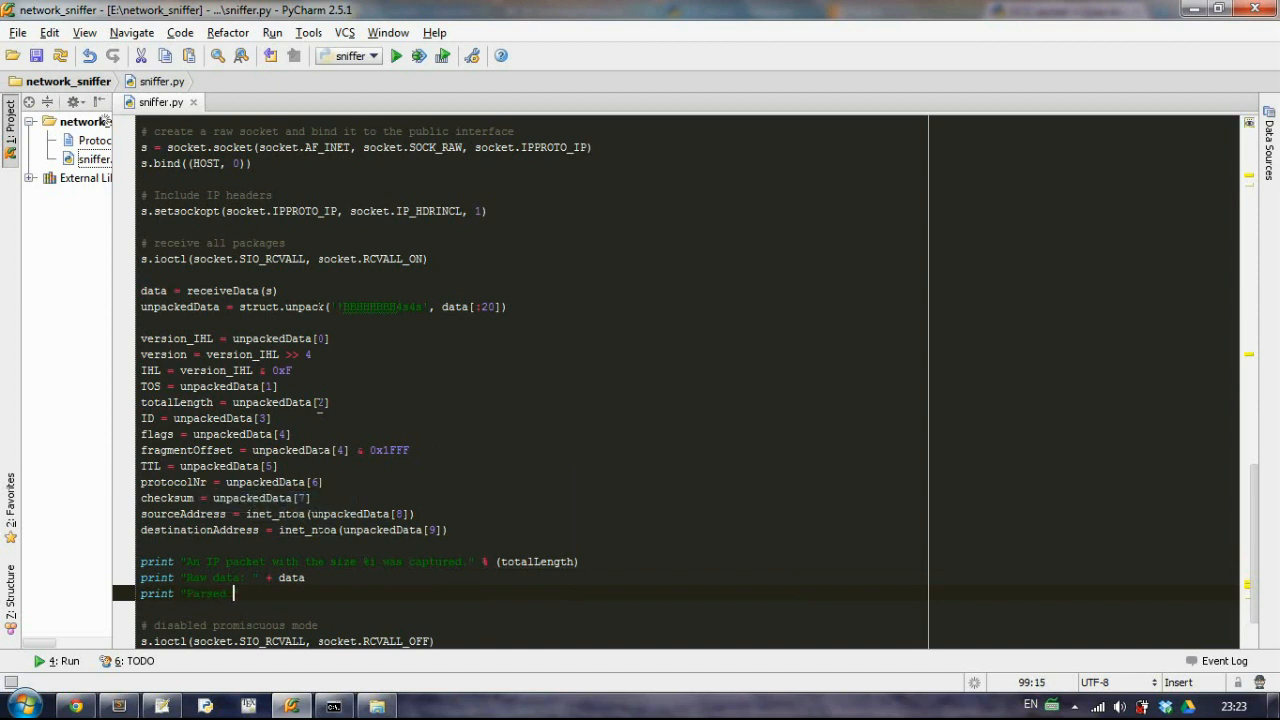
pyautogui.write('data')
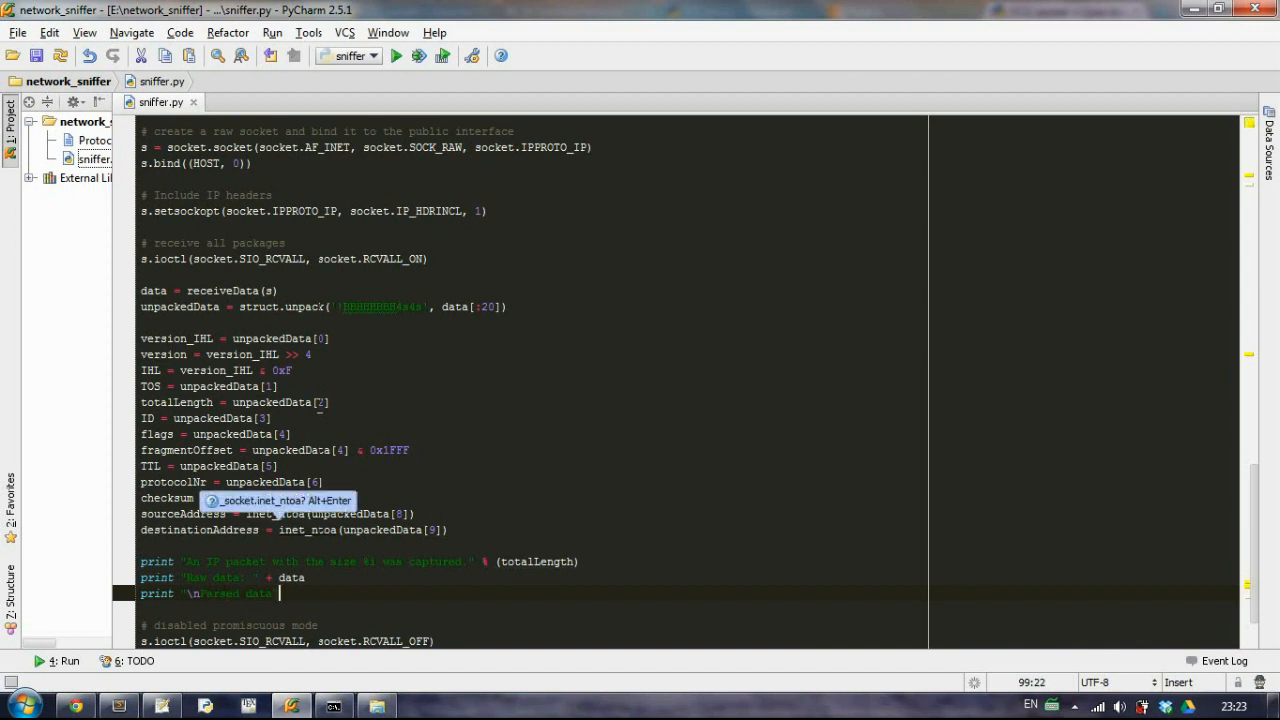
# Step: Print 'Version' with str(version)
pyautogui.write('print "Version:')
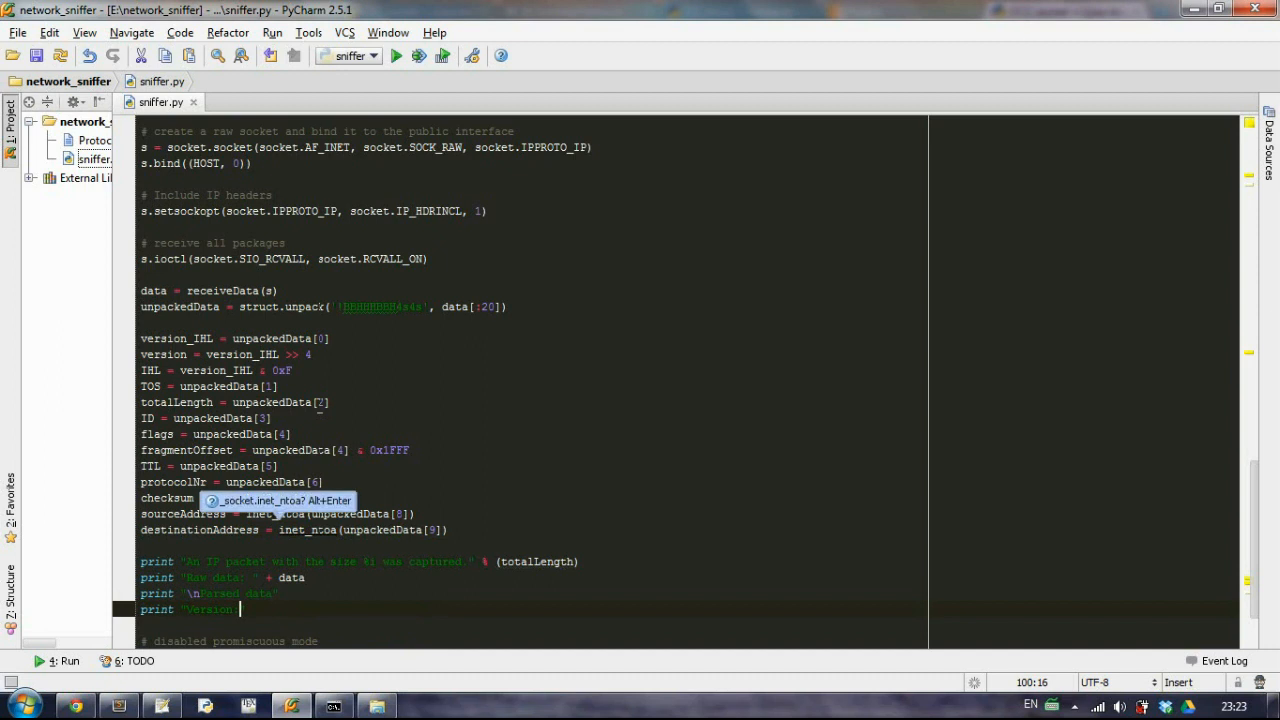
pyautogui.write('\\t\\t"')
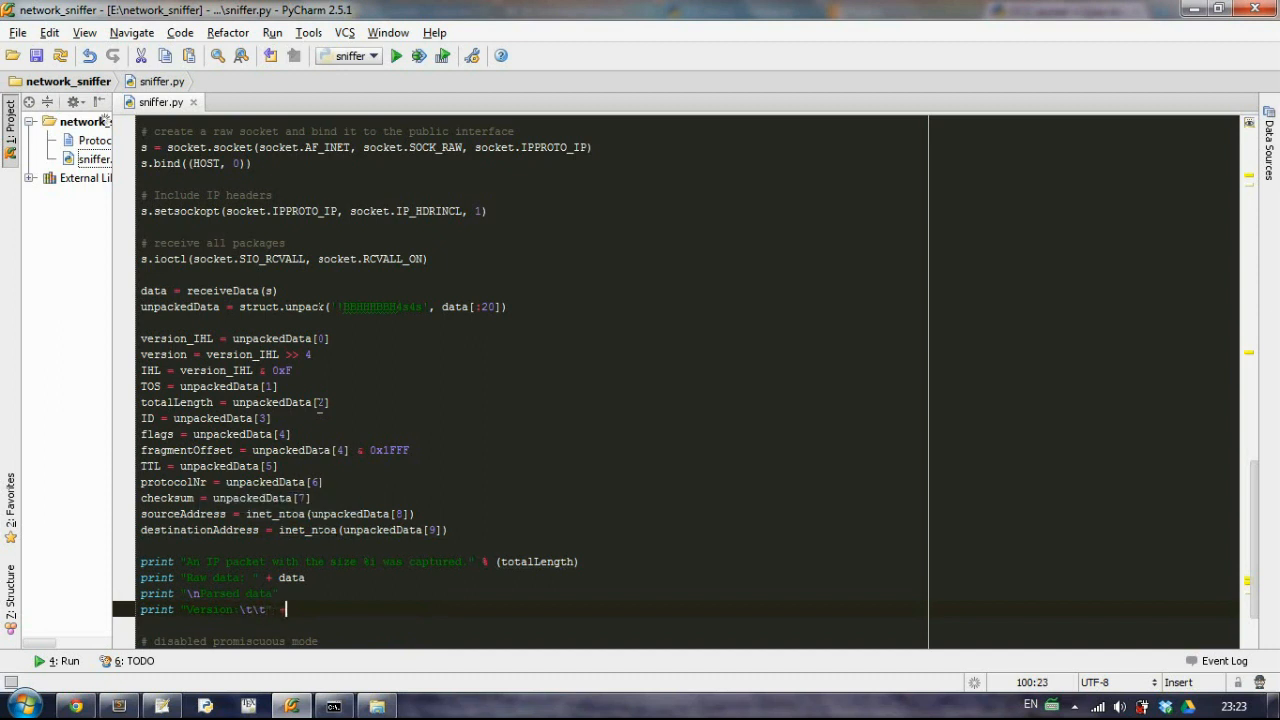
pyautogui.write('+')
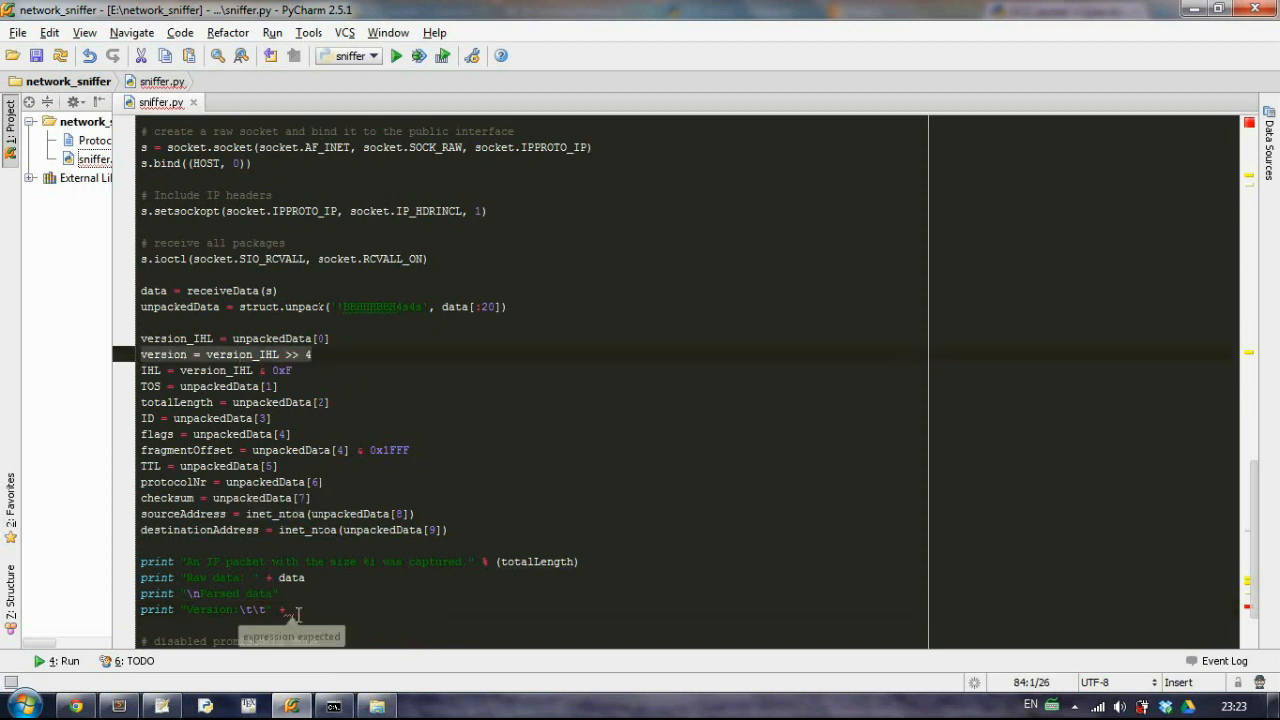
pyautogui.write('str(')
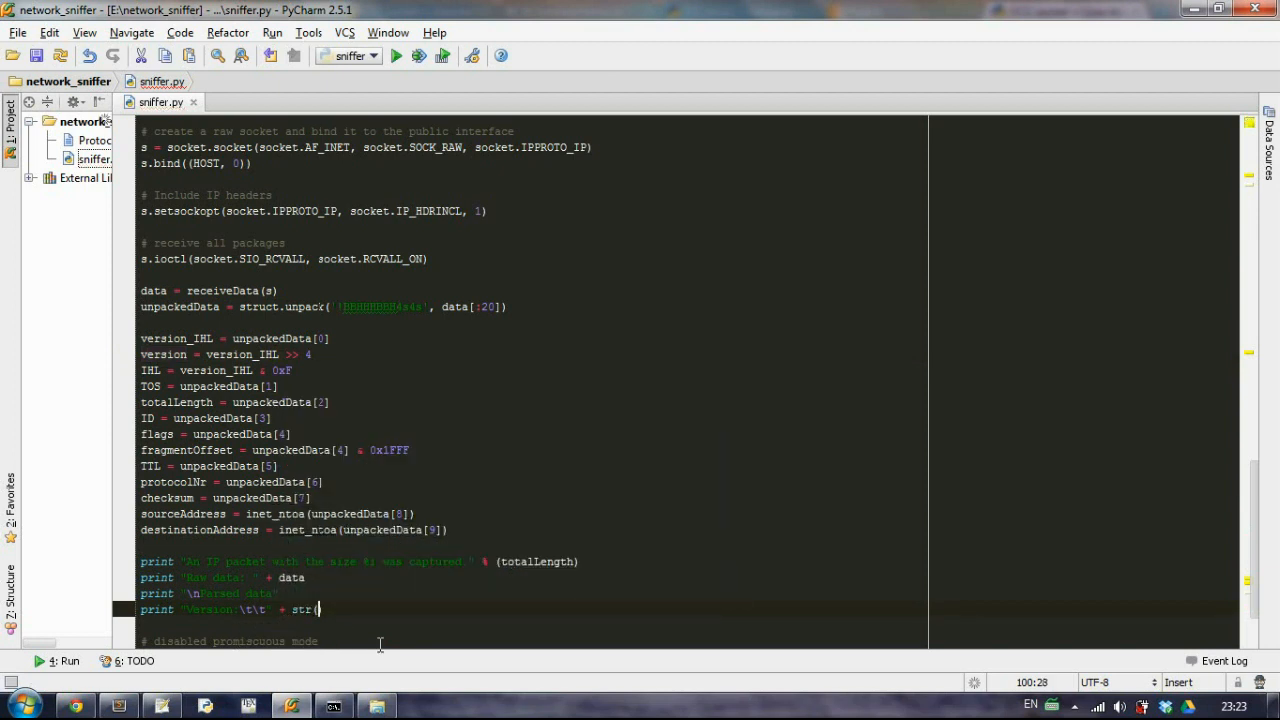
pyautogui.write('version')
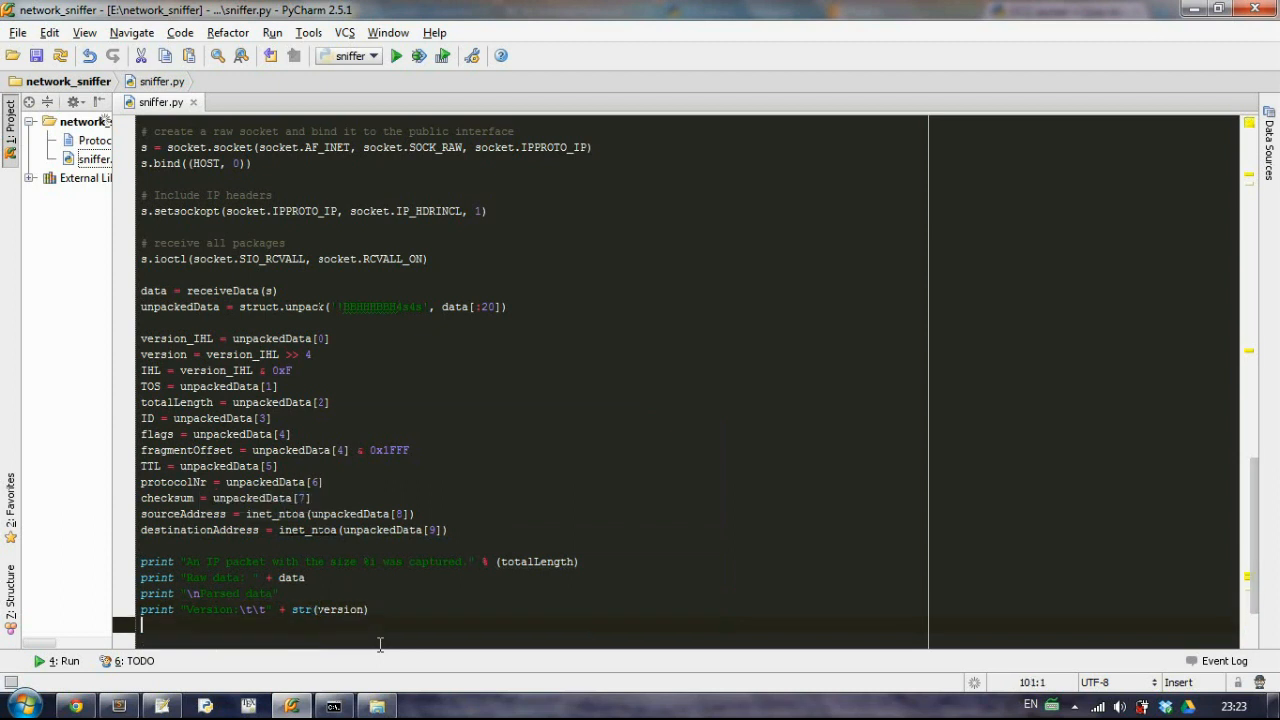
# Step: Print 'Header Length' as str(IHL*4) + ' bytes'
pyautogui.write('print "Header')
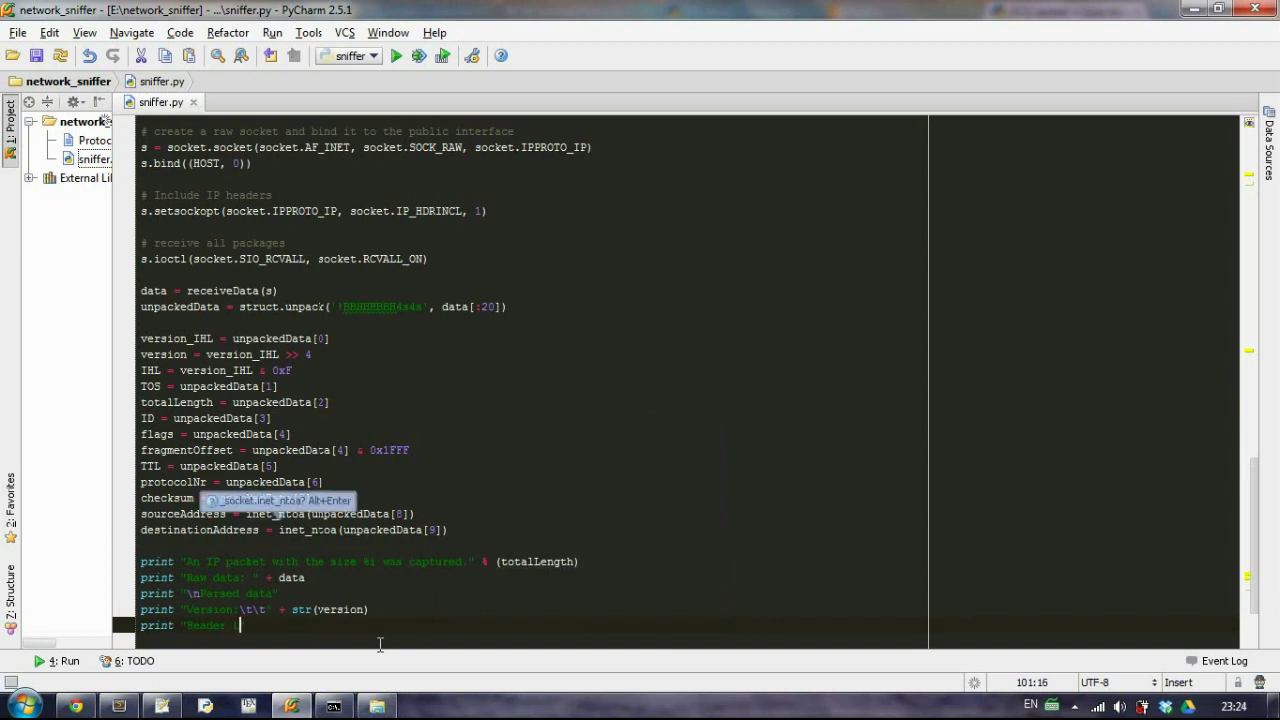
pyautogui.write('Length:\\t\\t" +')
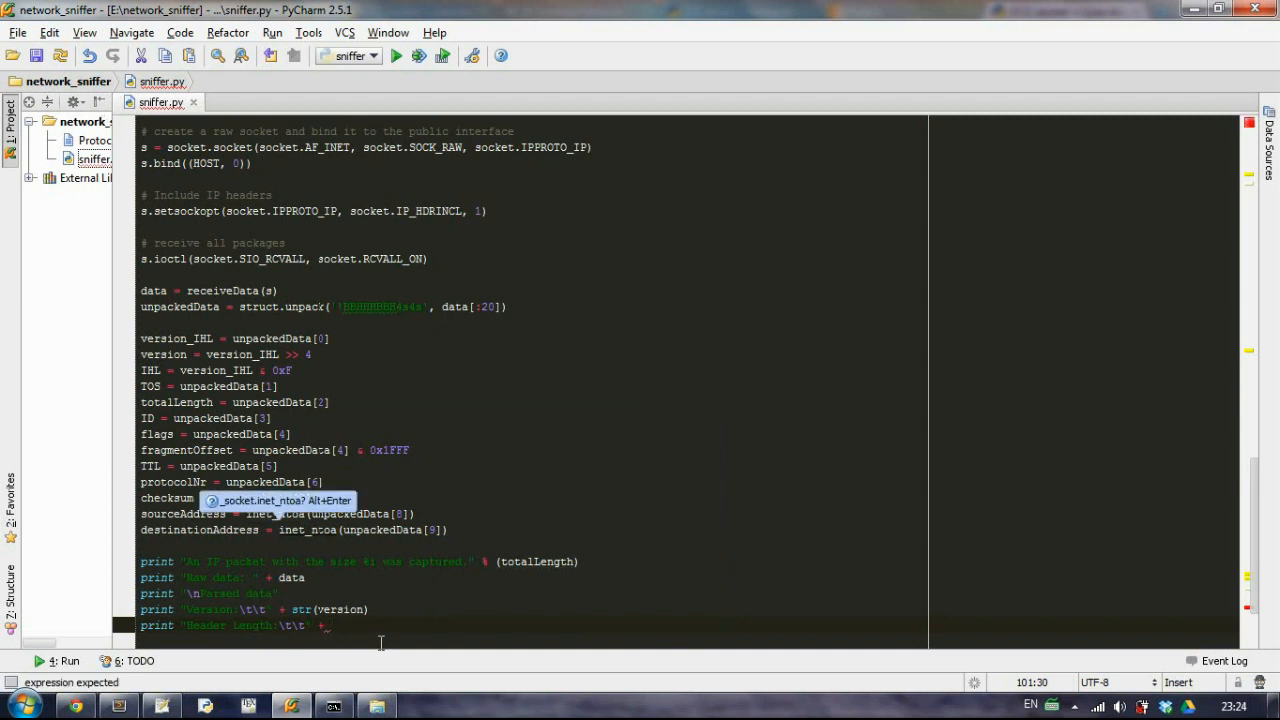
pyautogui.write('str(')
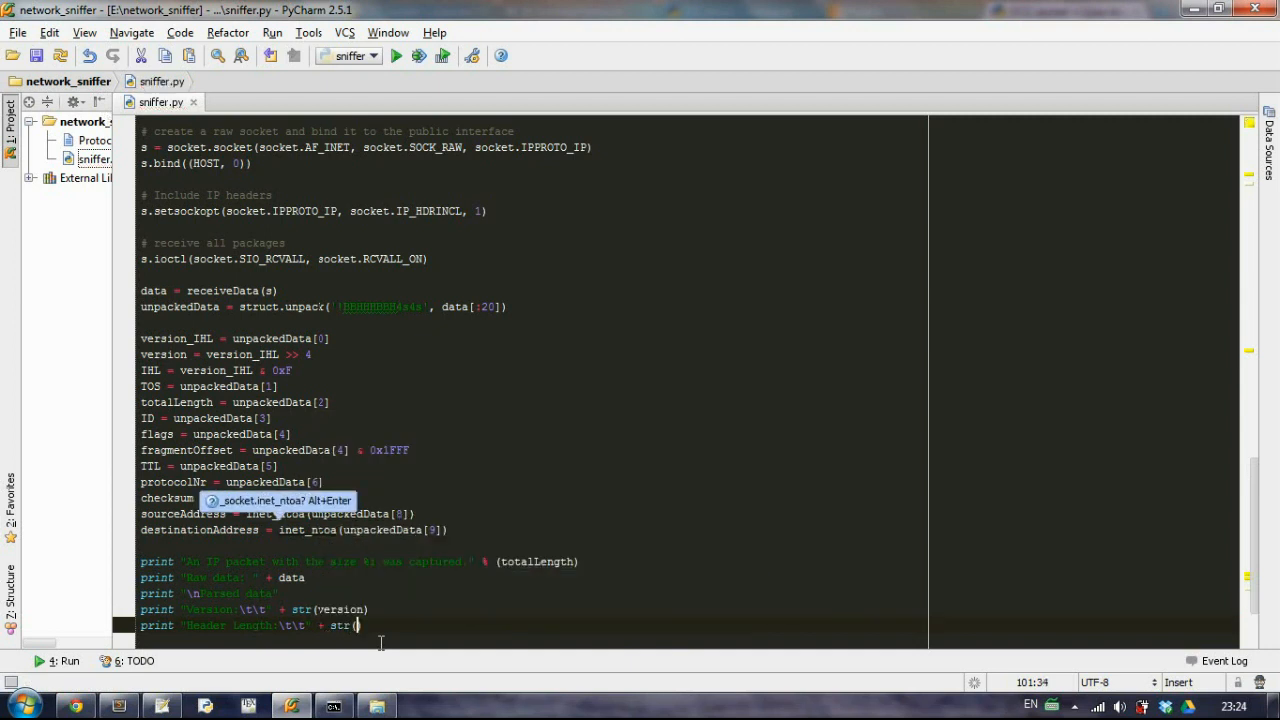
pyautogui.write('IHL*4')
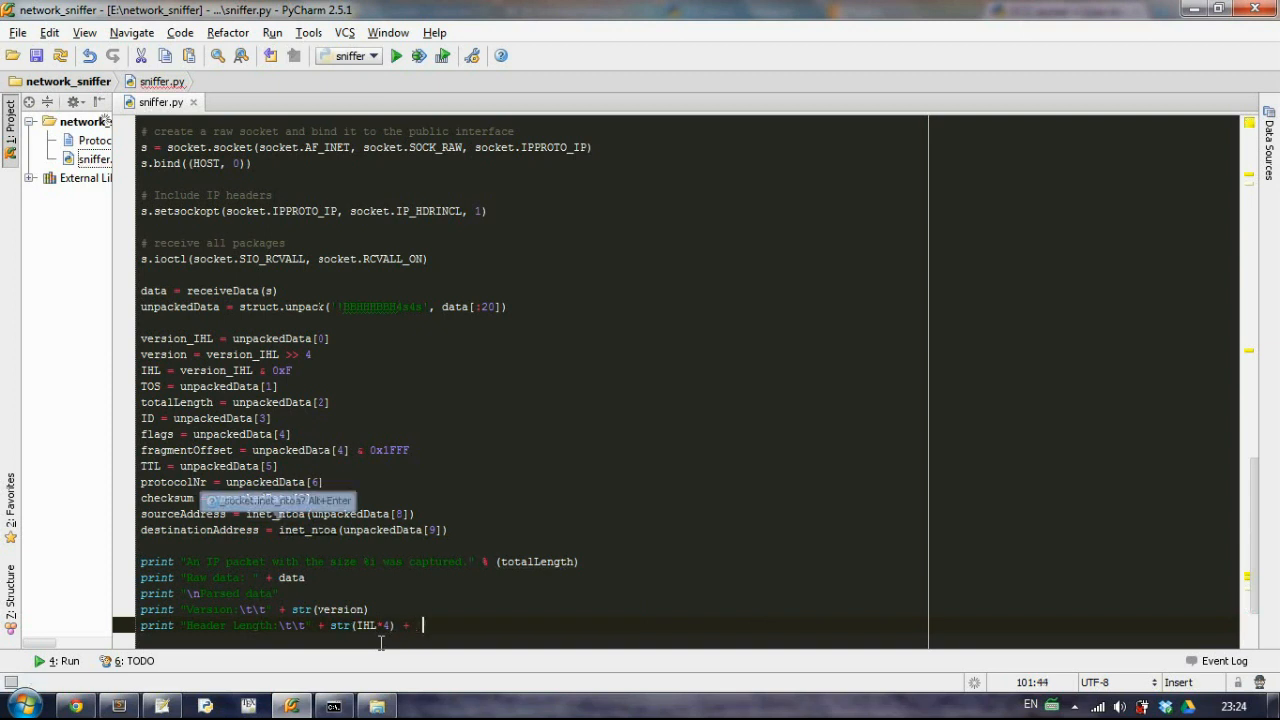
pyautogui.write("bytes'")
pyautogui.write("print 'Type")
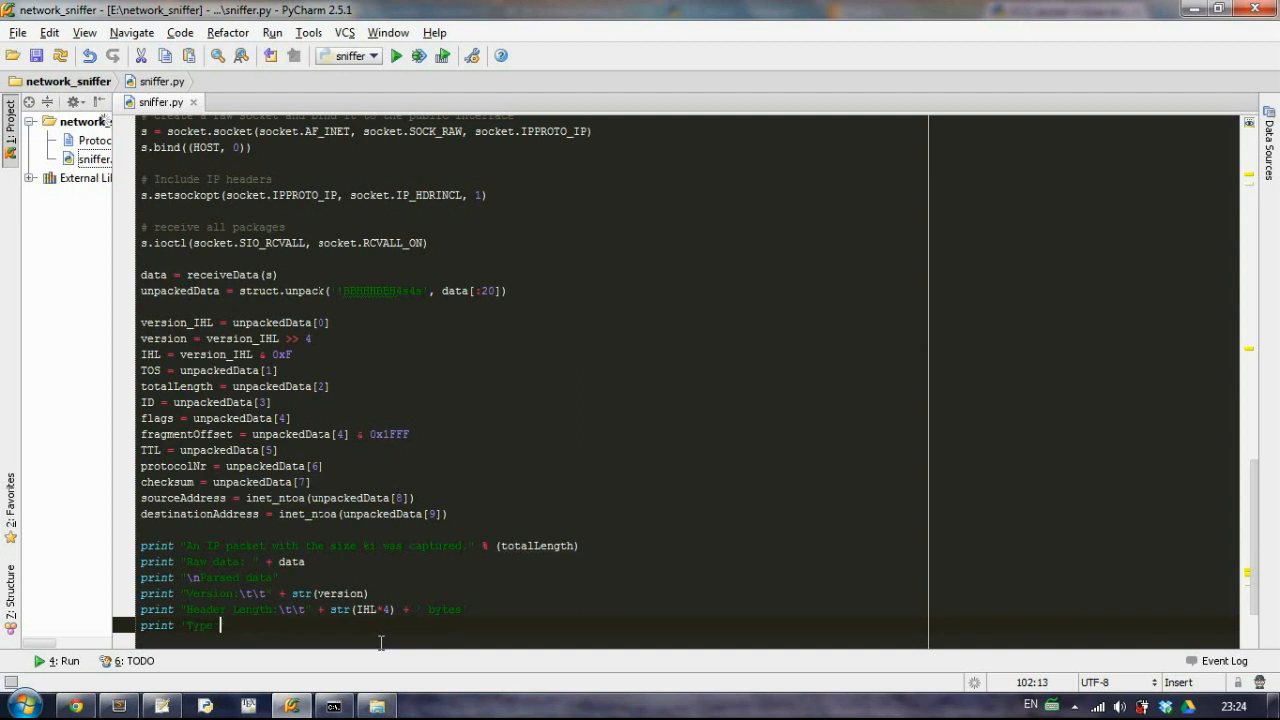
# Step: Print 'Type of Service' using getTOS(TOS)
pyautogui.write('of Service:')
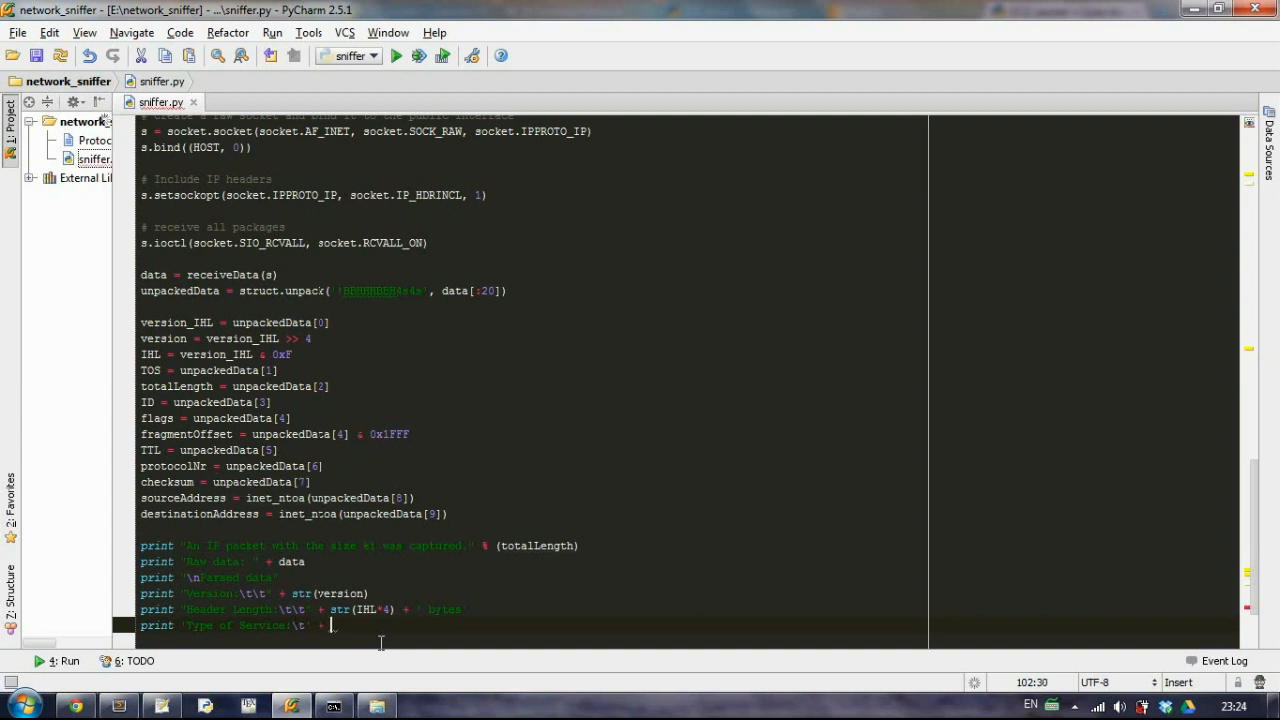
pyautogui.write('getTos(')
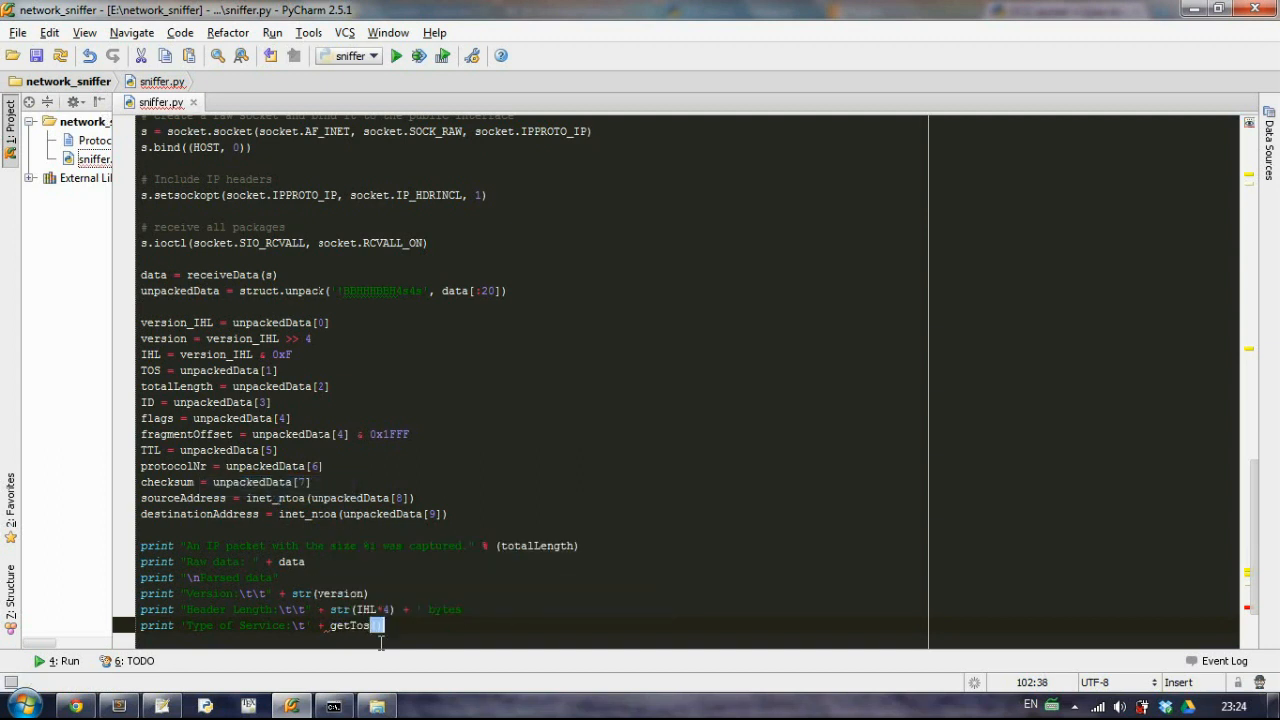
pyautogui.write('(')
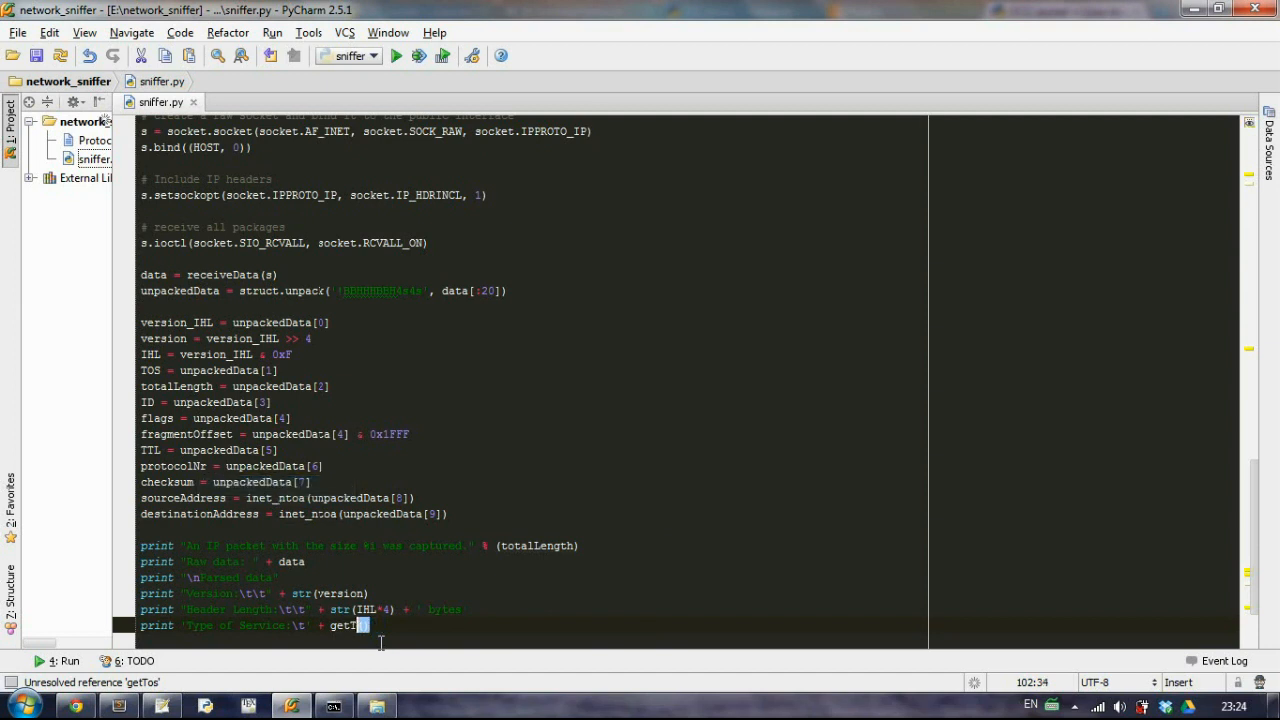
pyautogui.write('OS()')
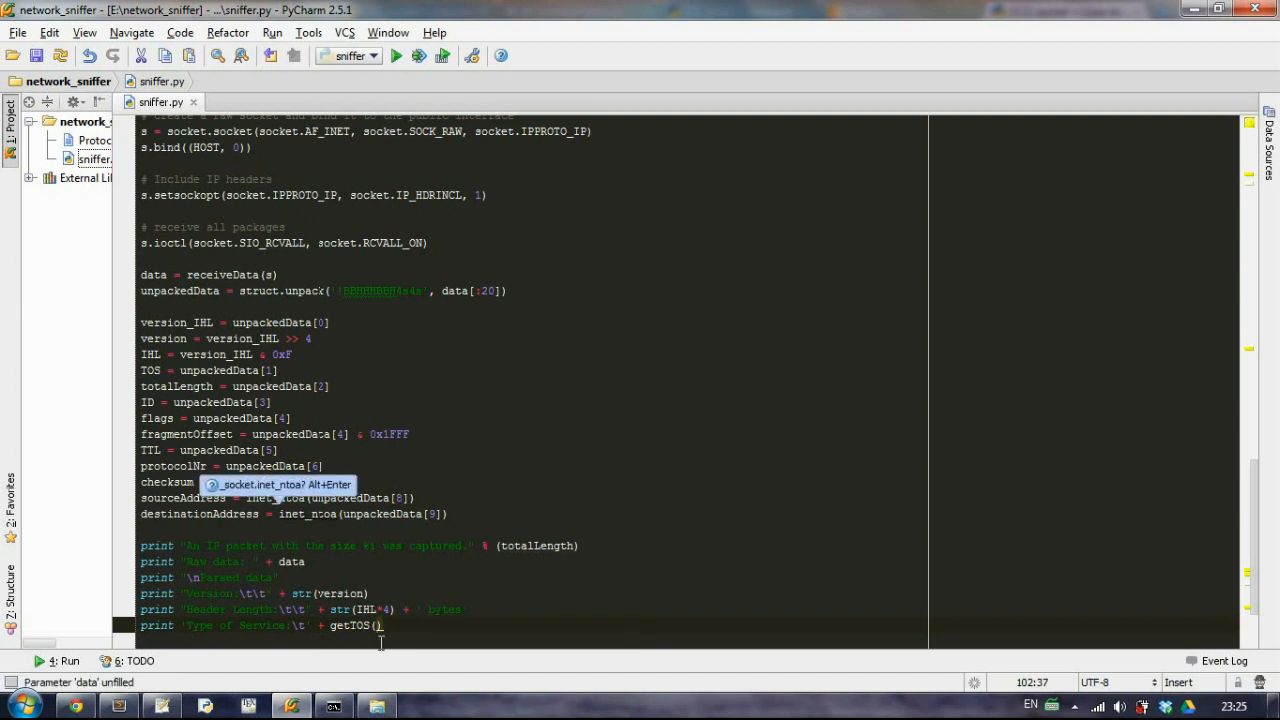
pyautogui.write('TOS')
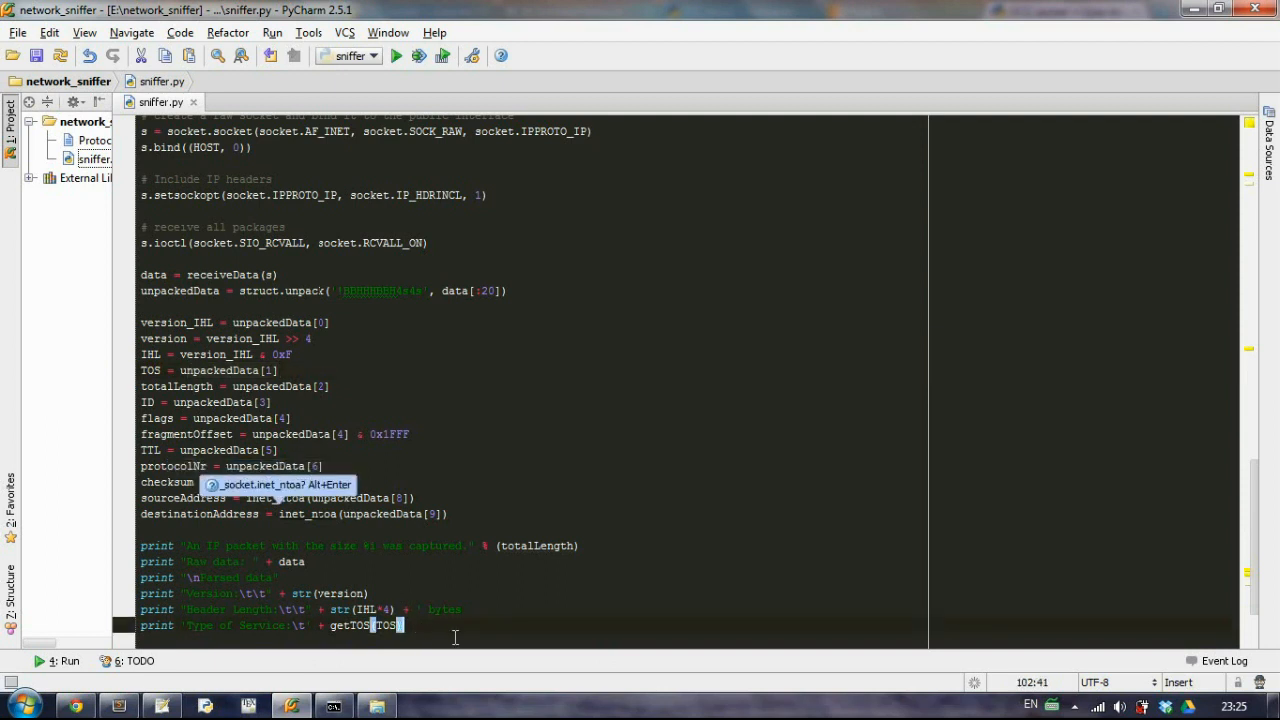
pyautogui.press('enter')
pyautogui.write('print ')
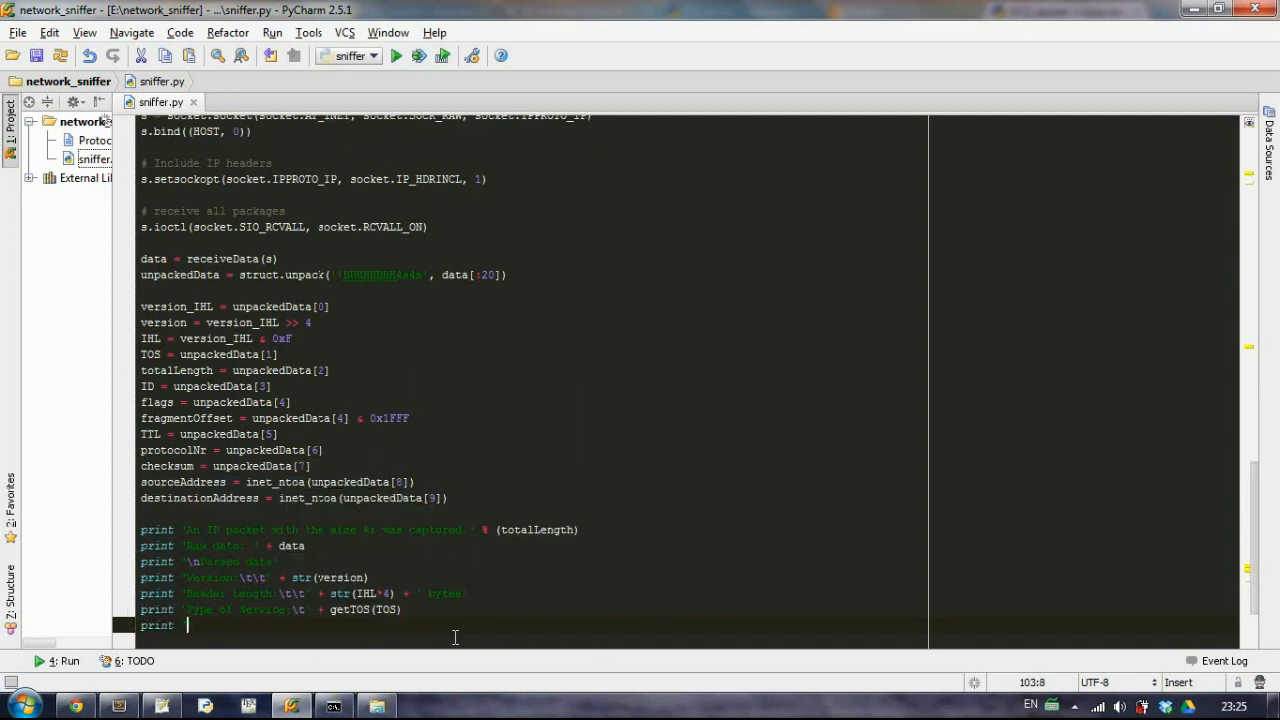
# Step: Print 'Length' with str(totalLength)
pyautogui.write("'Length:\\t\\t\\t' +")
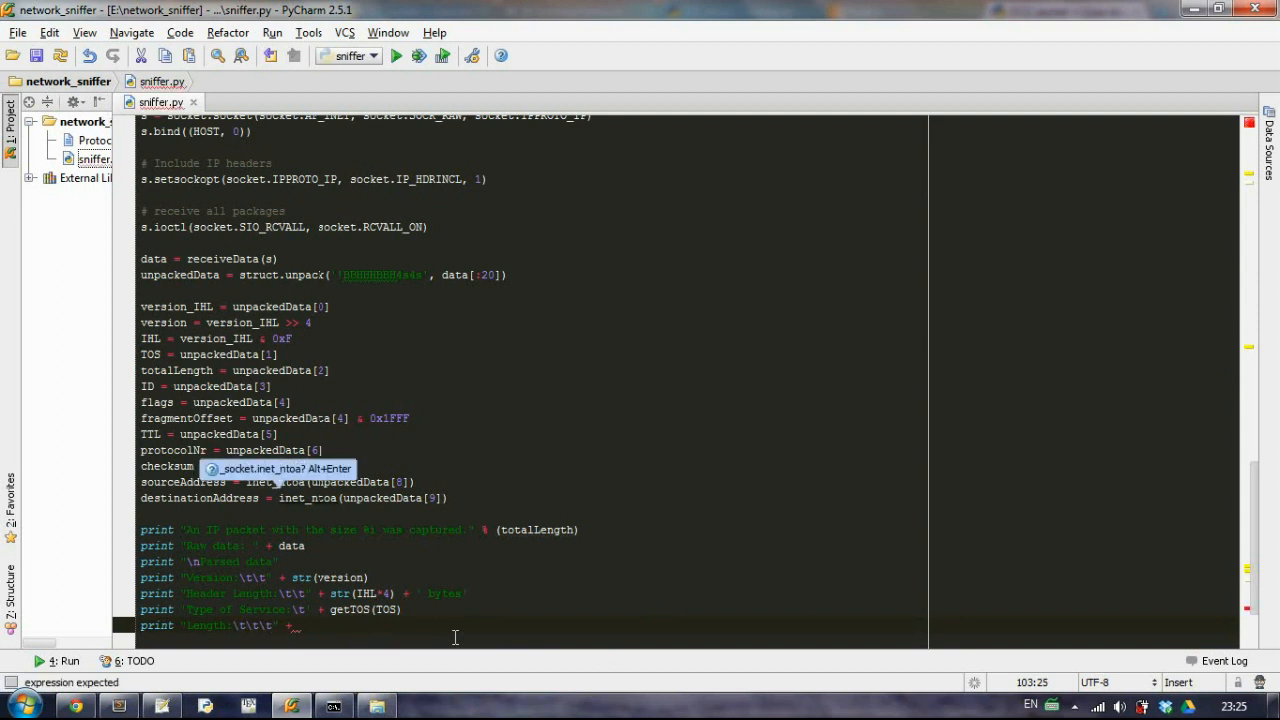
pyautogui.write('str(totalLength')
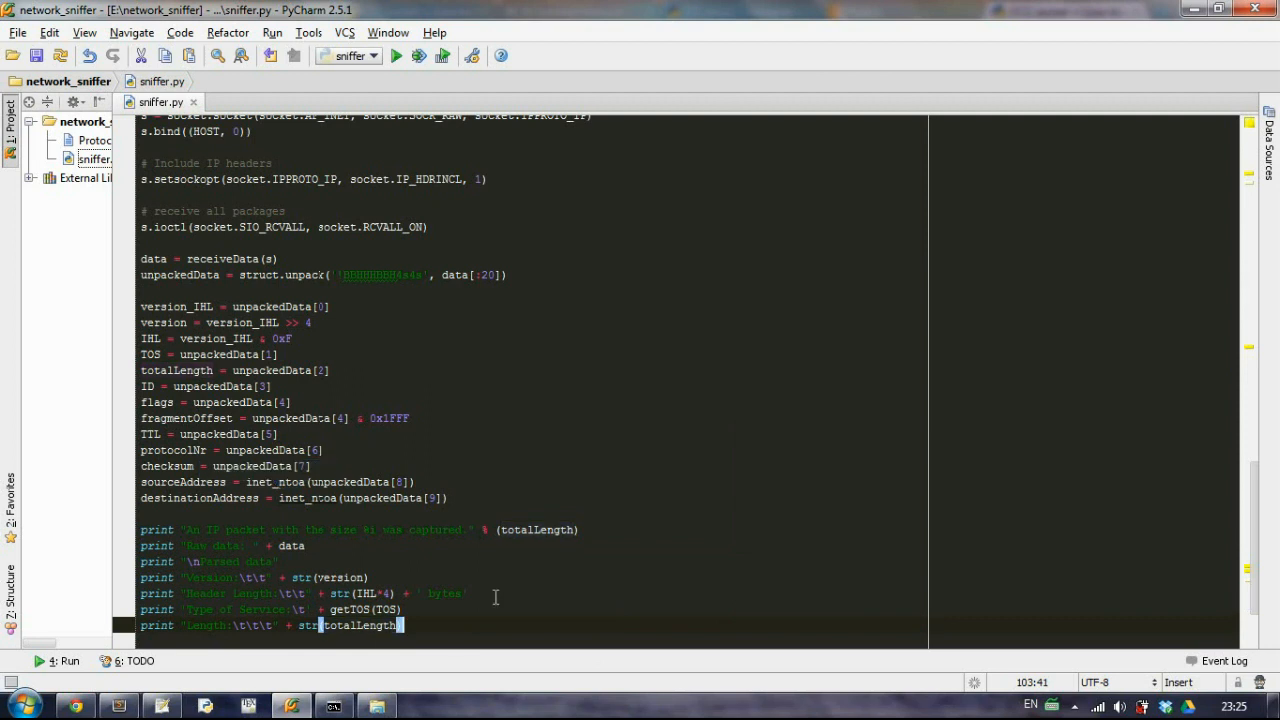
pyautogui.press('enter')
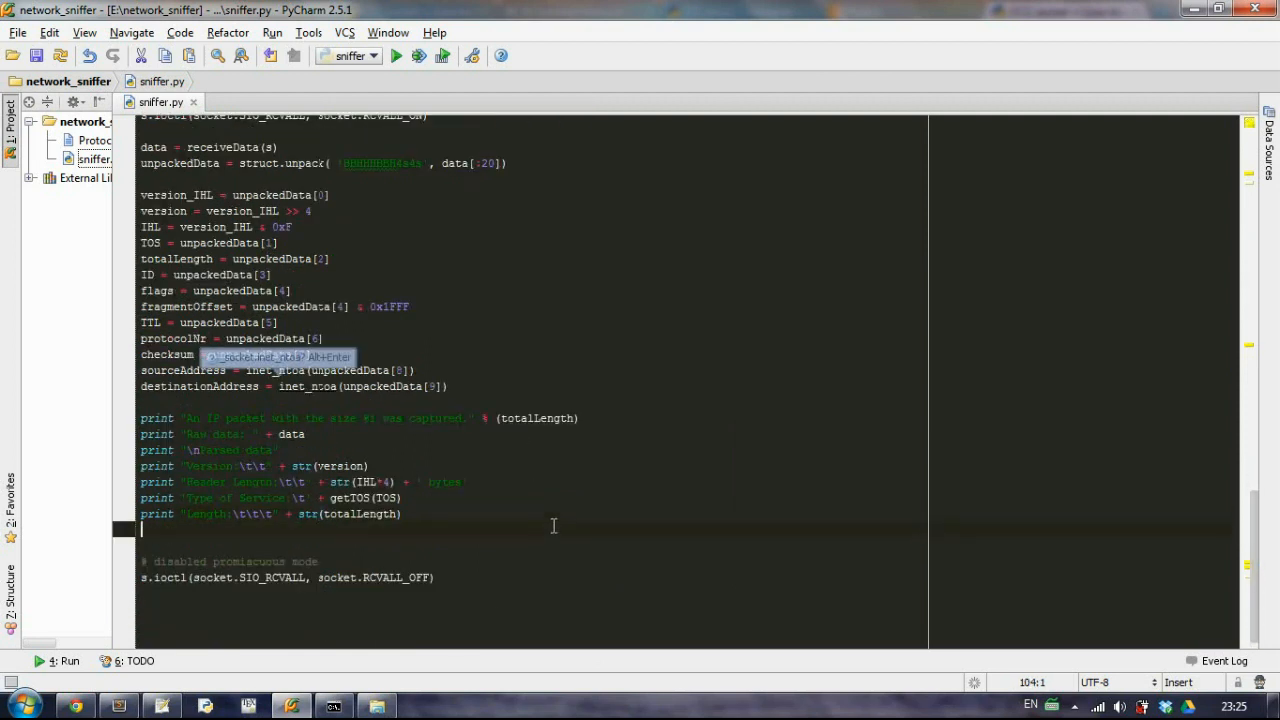
# Step: Print 'ID' as str(hex(ID)) plus str(ID) in decimal, then begin the next print
pyautogui.write("print 'ID:")
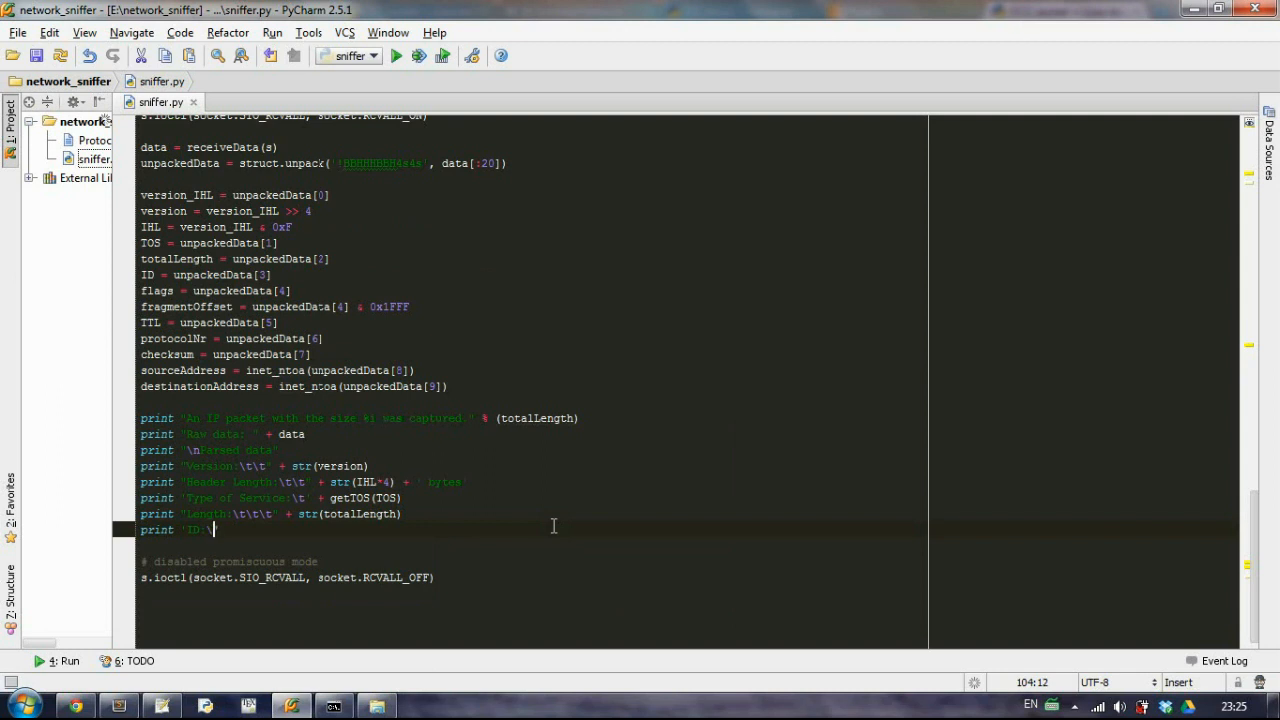
pyautogui.write("\\t\\t\\t' +")
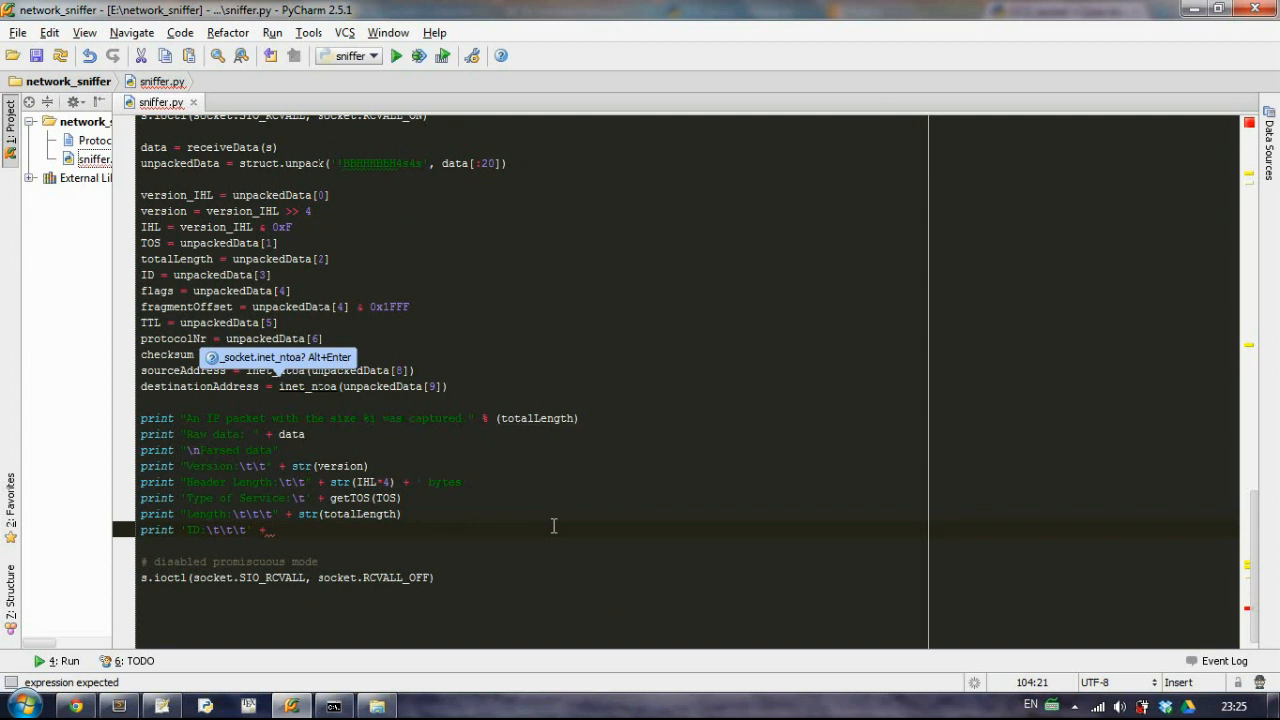
pyautogui.write('str(')
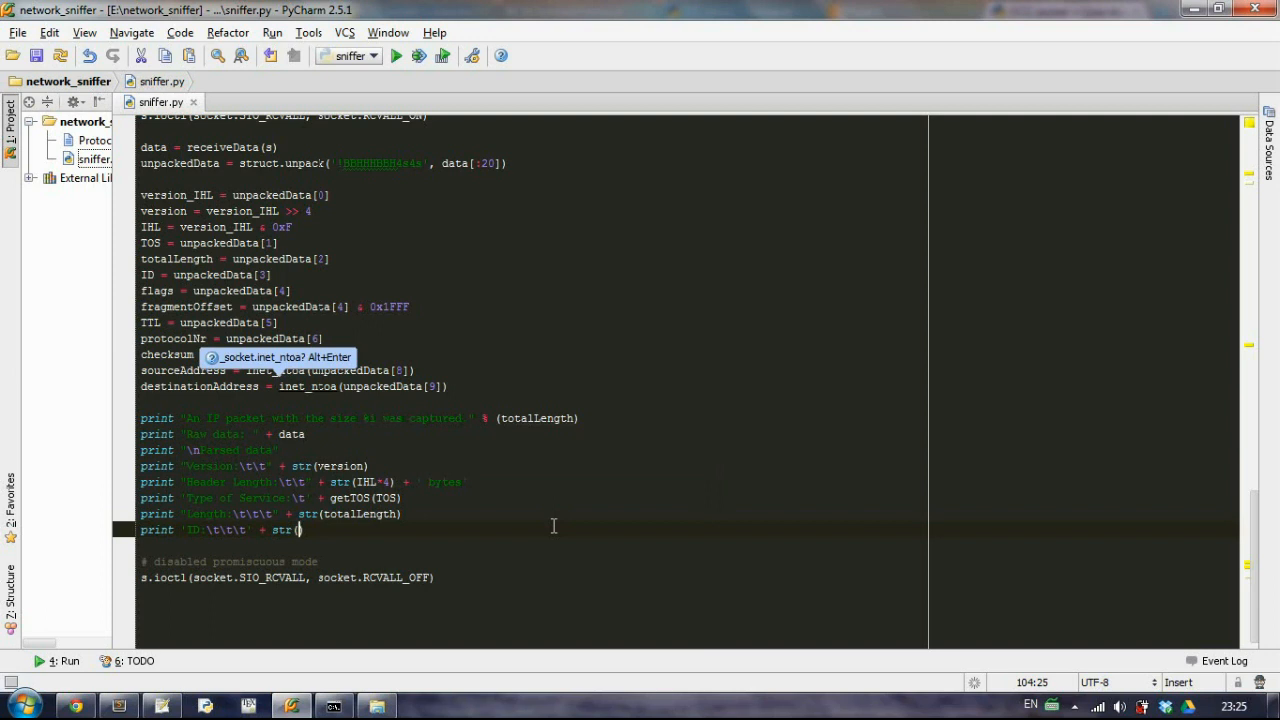
pyautogui.write('hex(')
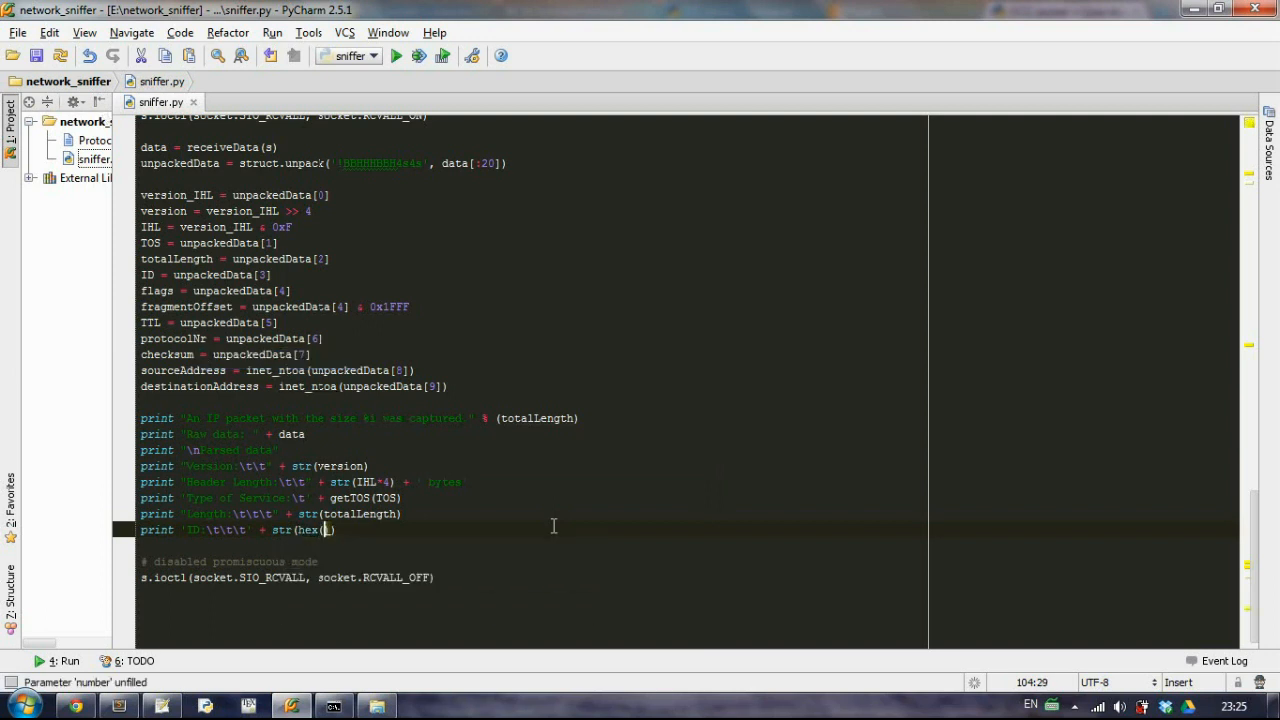
pyautogui.write('ID')
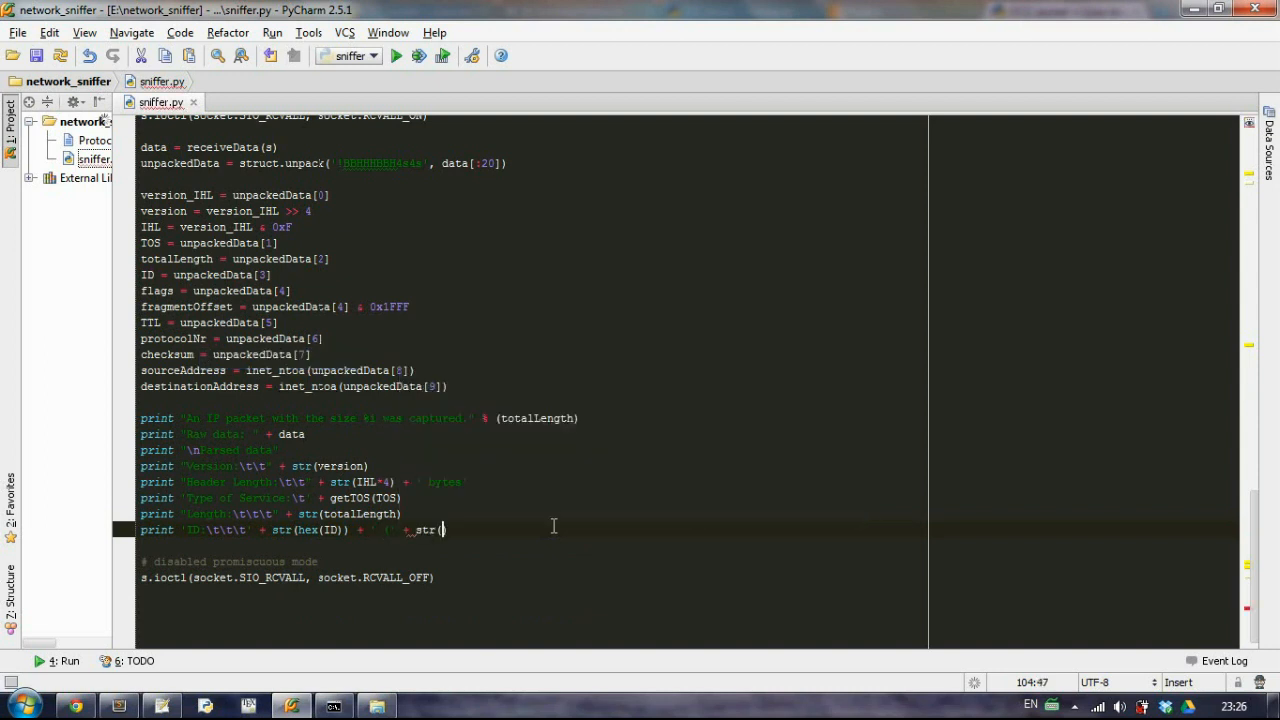
pyautogui.write('ID')
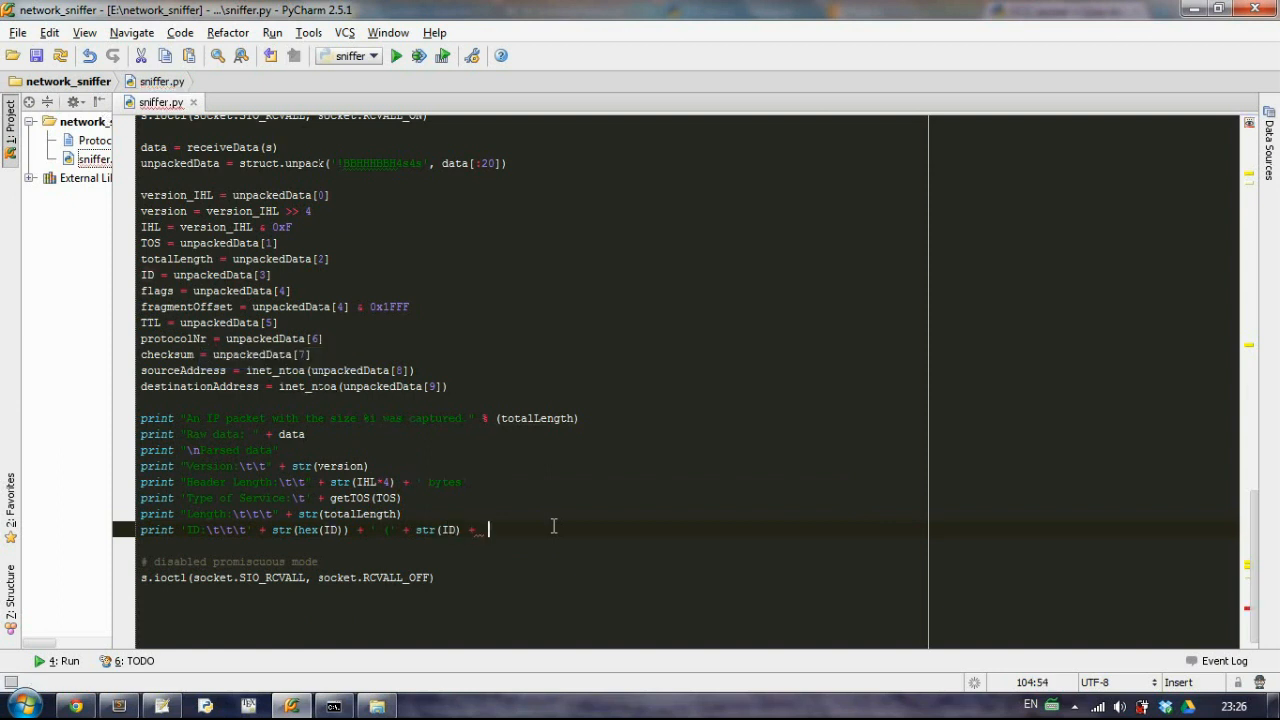
pyautogui.write('print')
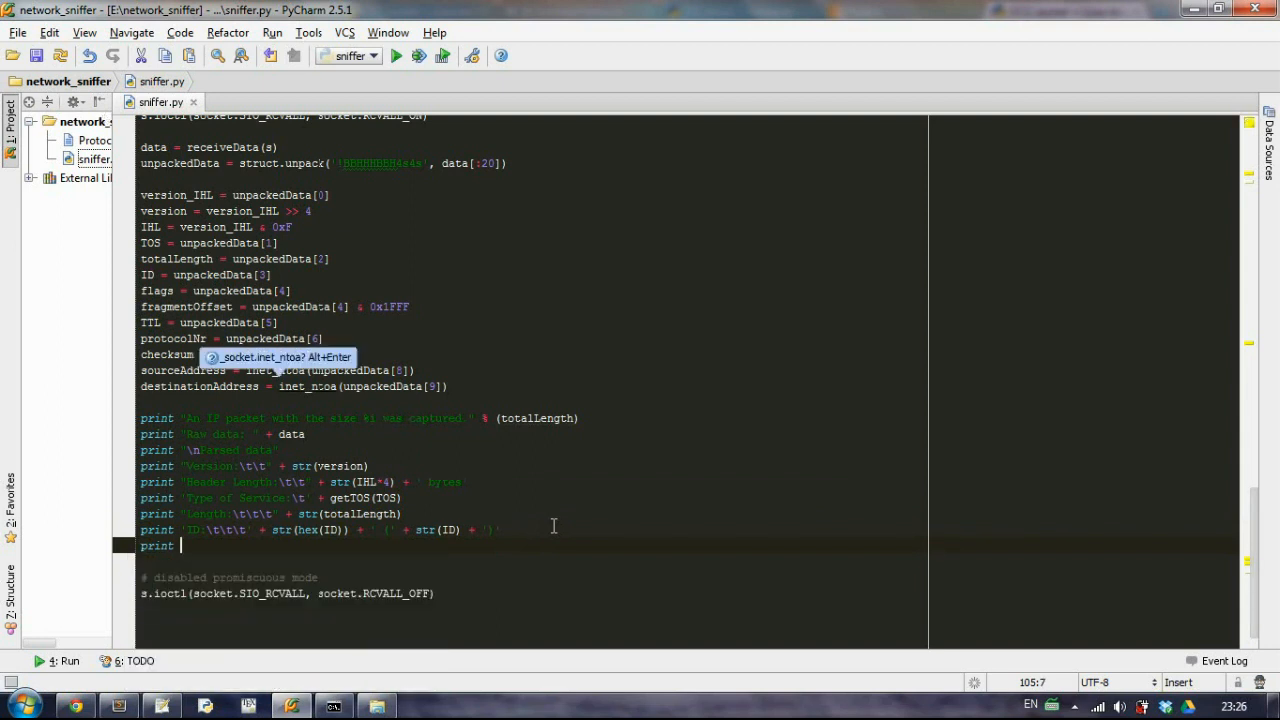
# Step: Print 'Flags' using getFlags(flags)
pyautogui.write('Flags')
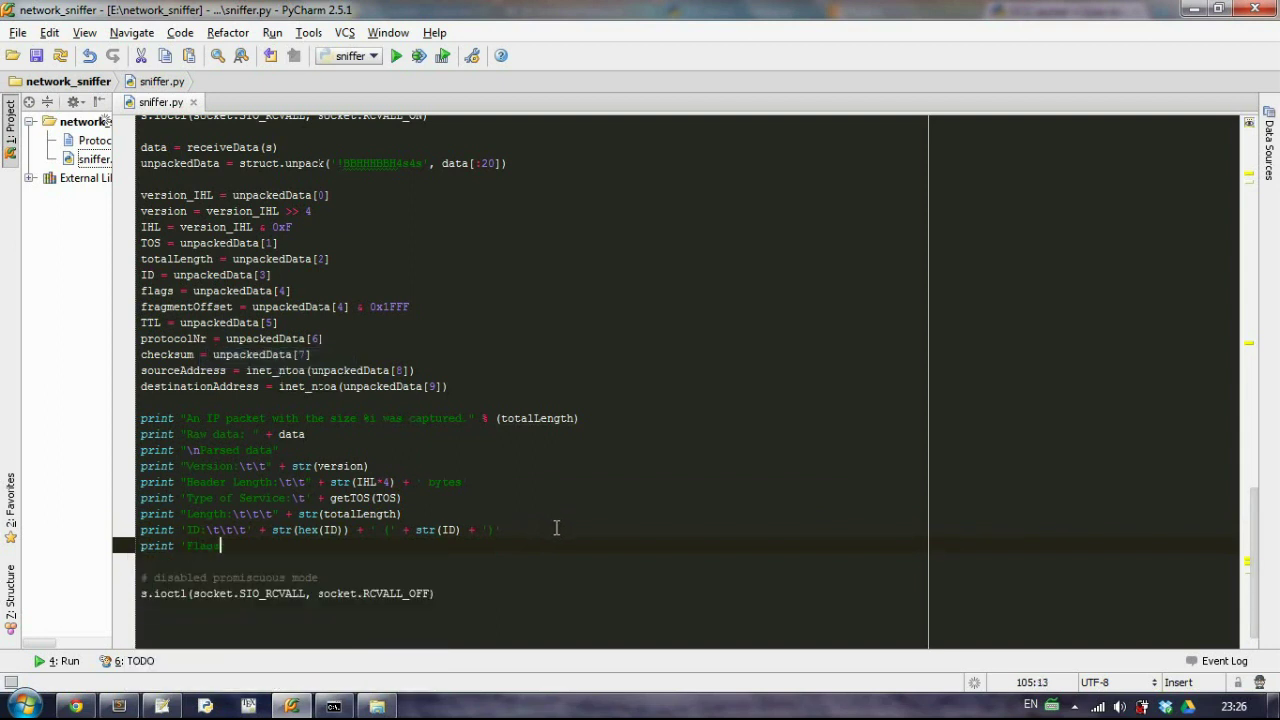
pyautogui.write('Flags:\\t\\t')
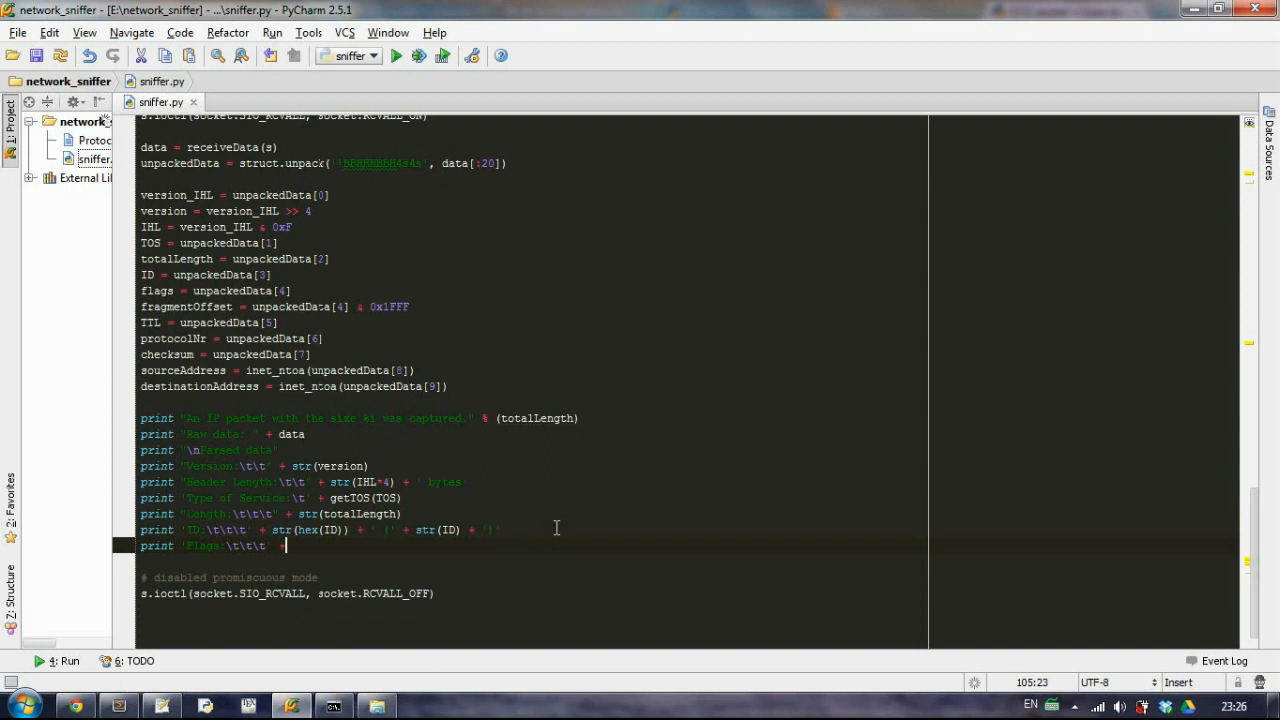
pyautogui.write('getFlags(')
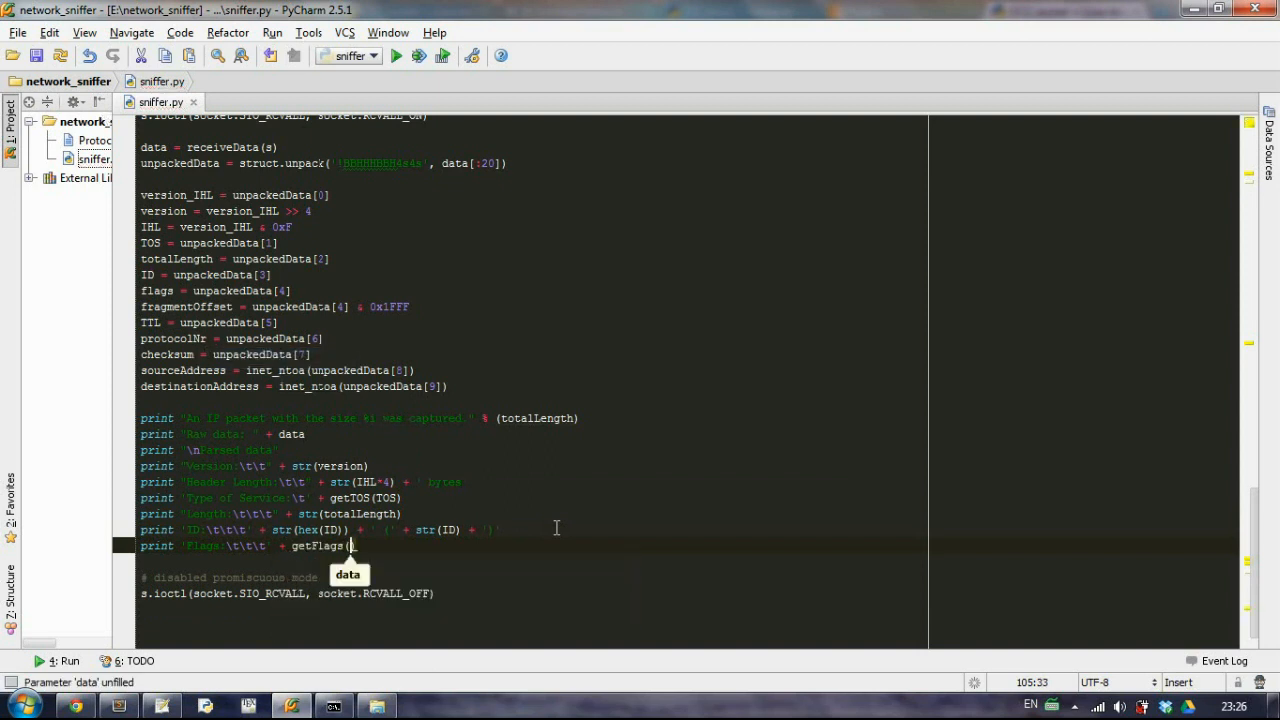
pyautogui.write('flags')
pyautogui.write("print 'Fragment offset:\\t' + str(f)")
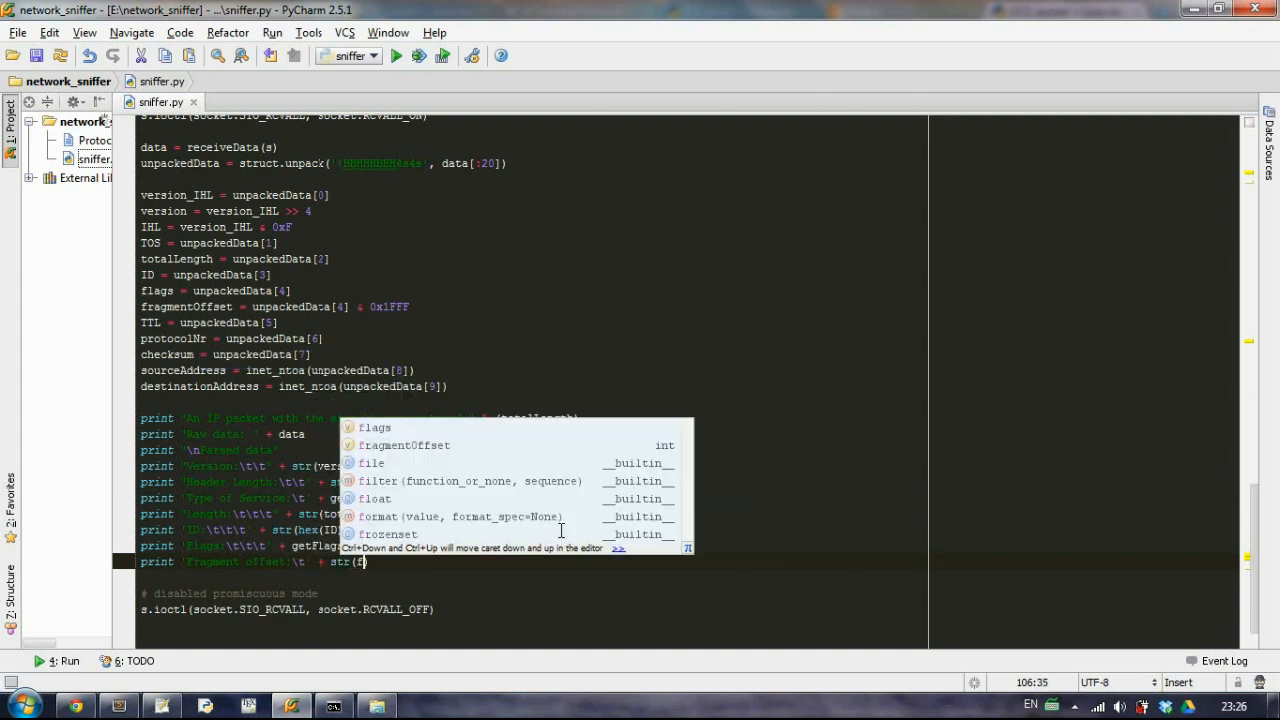
# Step: Print 'Fragment offset' with str(fragmentOffset) and begin the TTL print with str(TTL)
pyautogui.click(404, 444)
pyautogui.write("print 'TTL:\\t\\t\\t")
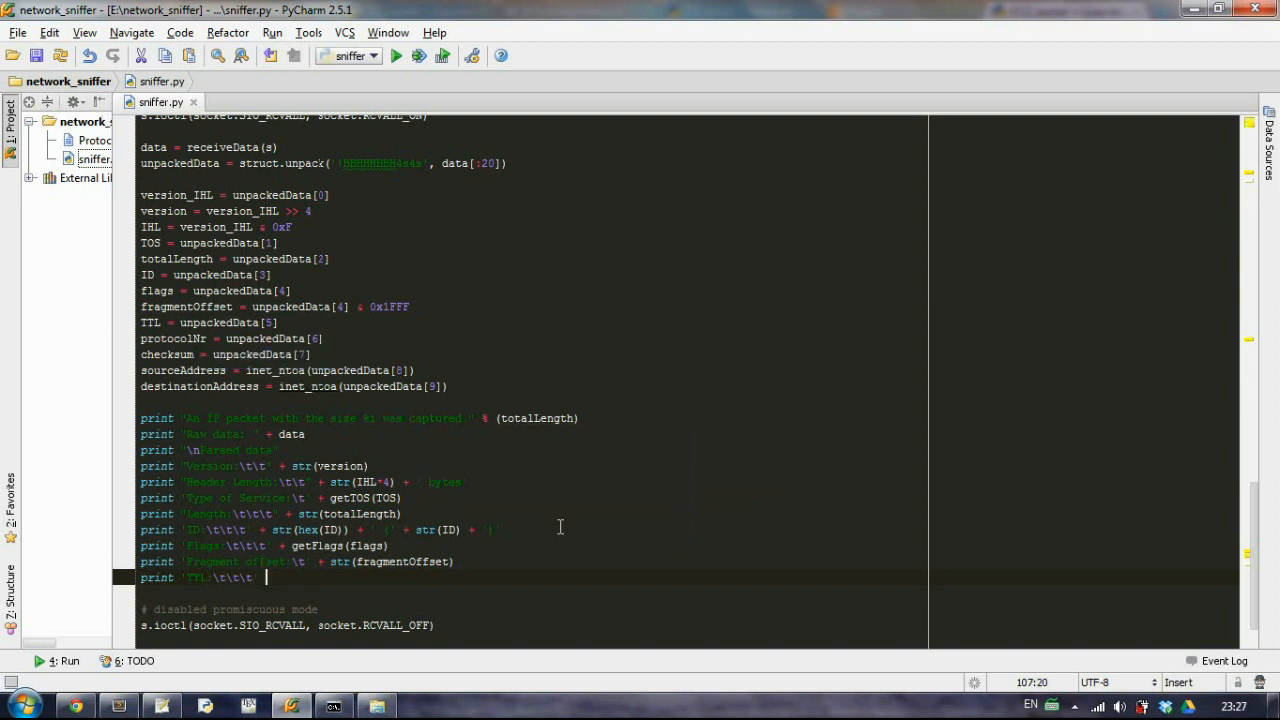
pyautogui.write('+ str(TT')
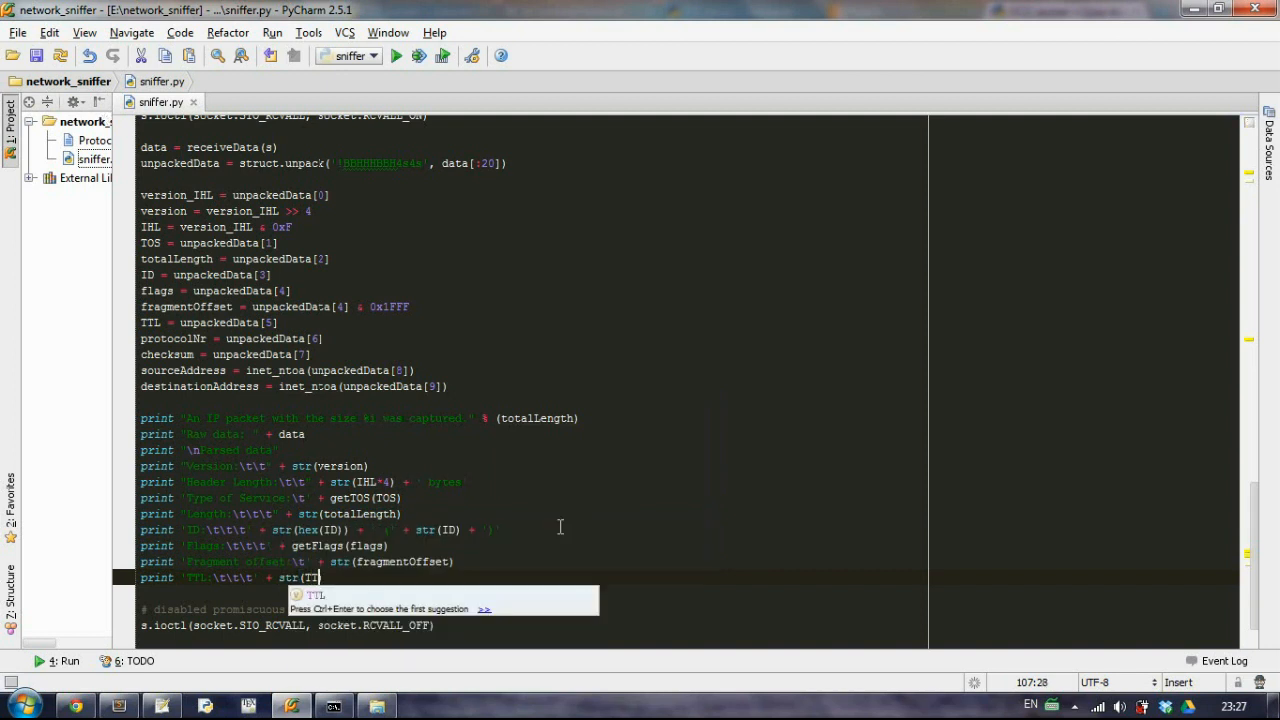
pyautogui.write('print')
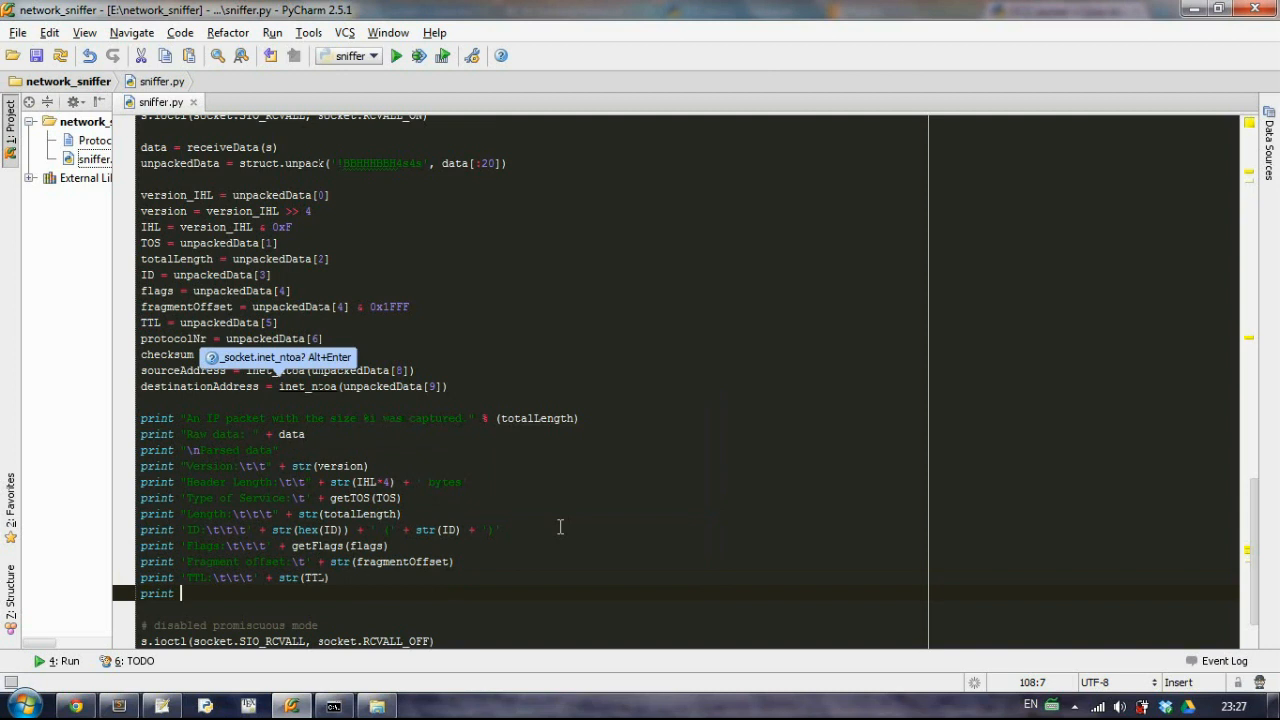
# Step: Print 'Protocol:' using getProtocol(protocolNr)
pyautogui.write("'Protocol")
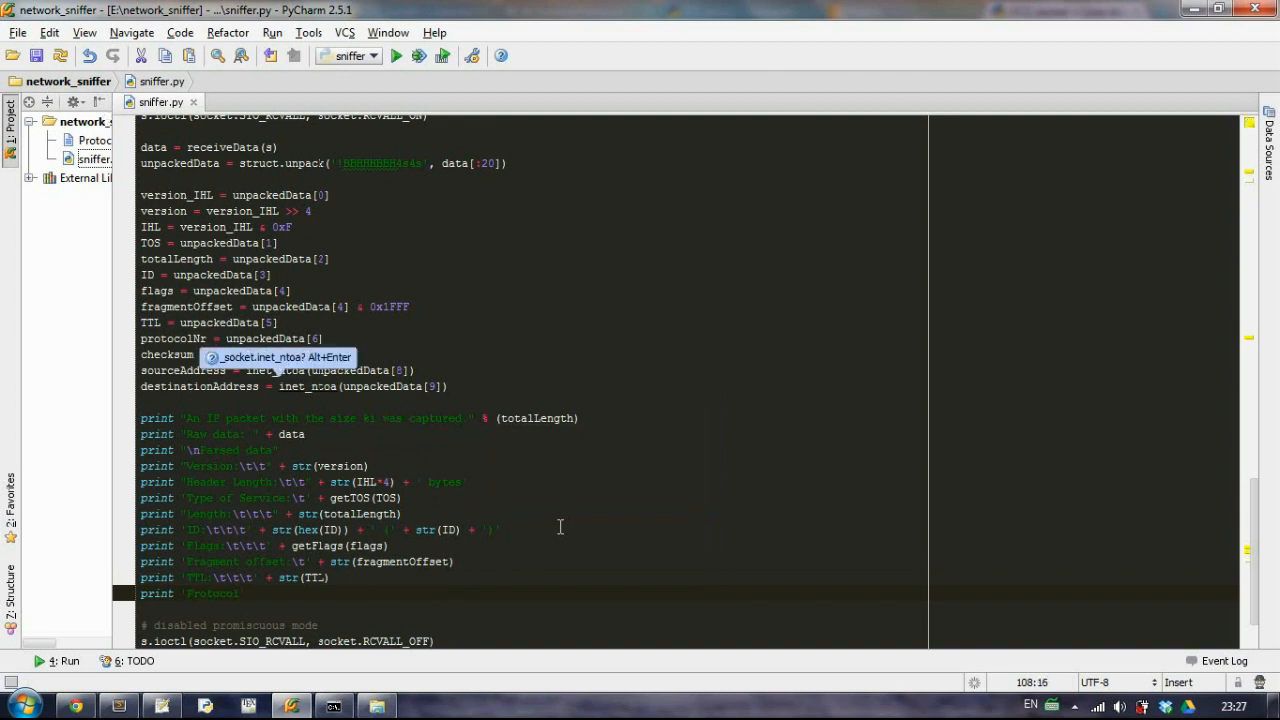
pyautogui.write(':\\t\\t')
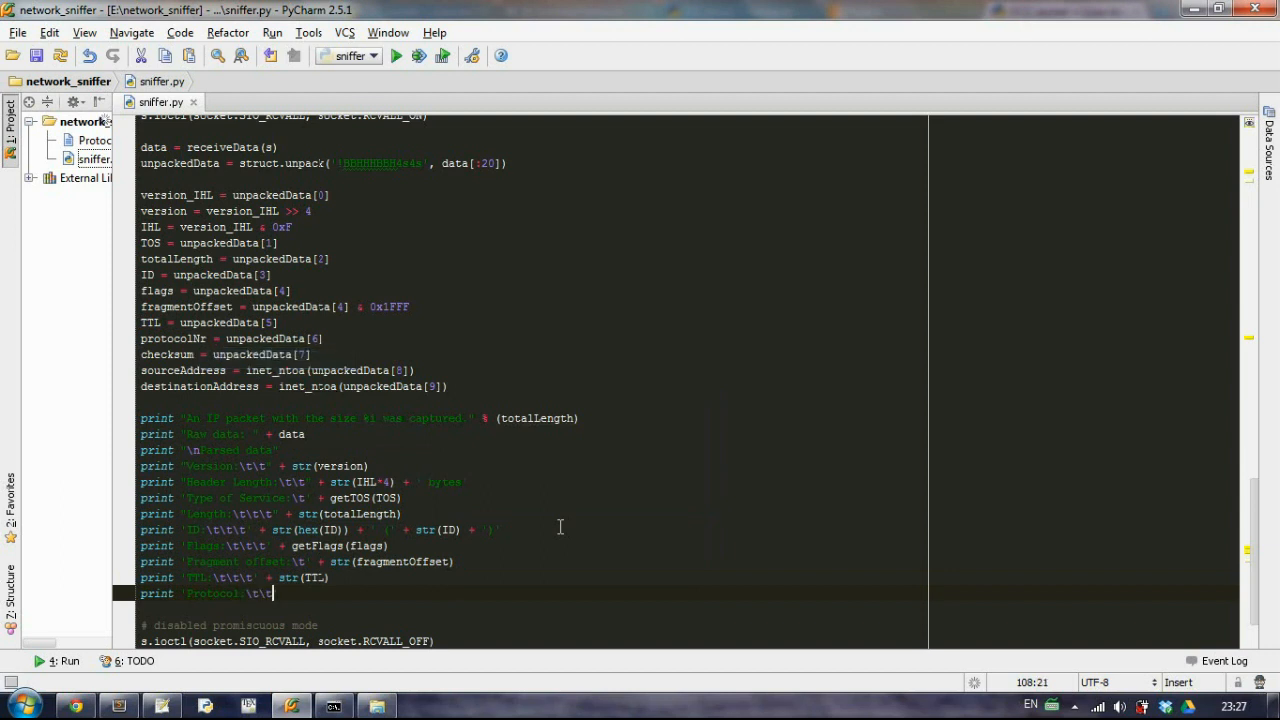
pyautogui.write('+')
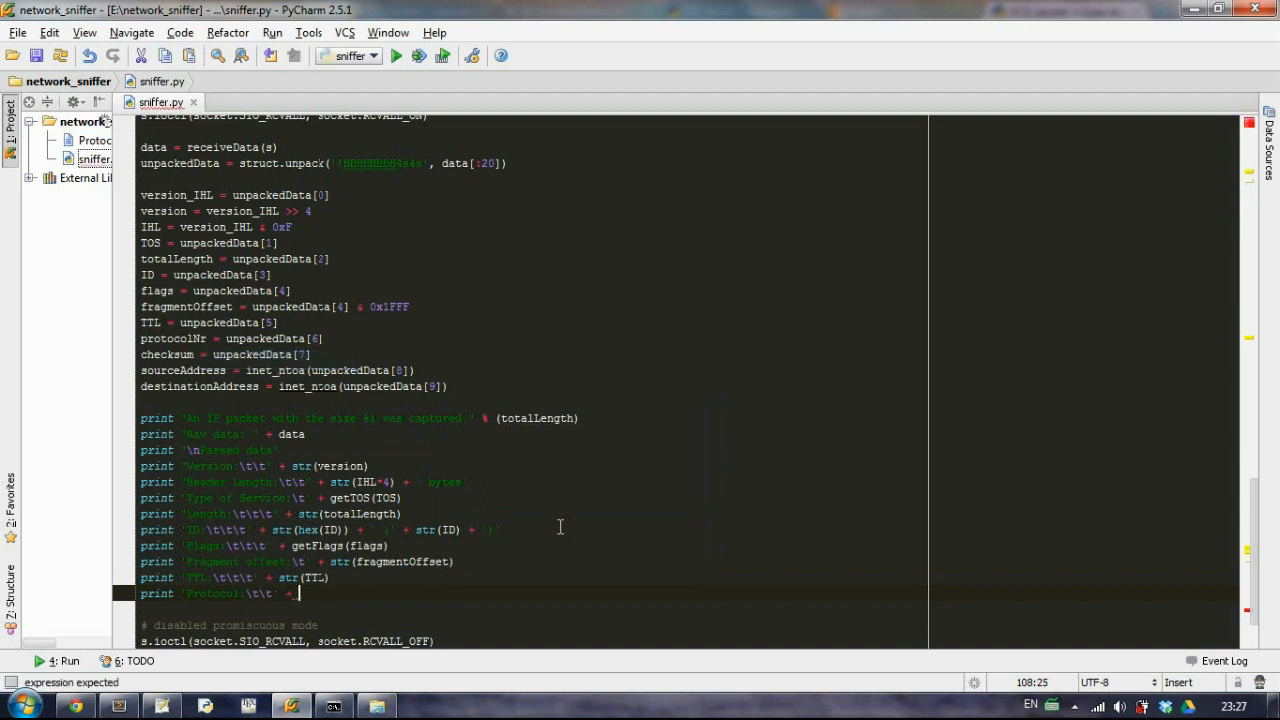
pyautogui.write('get?rot')
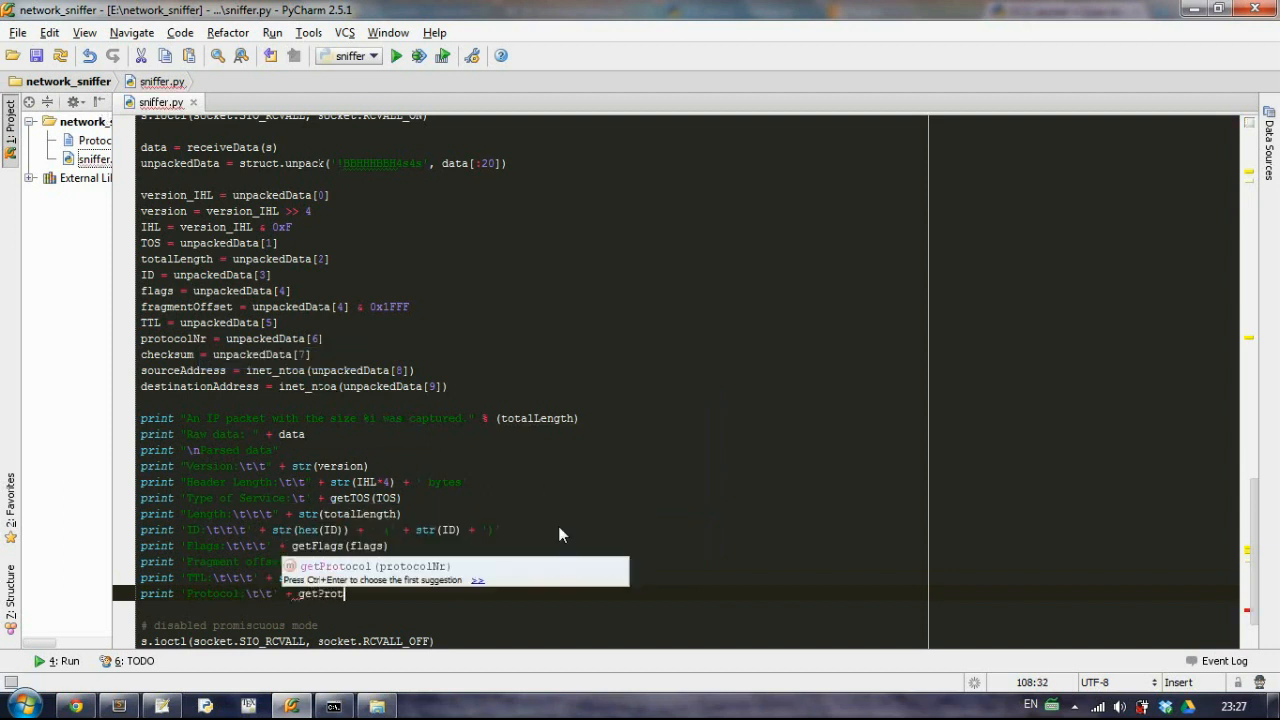
pyautogui.write('ocol')
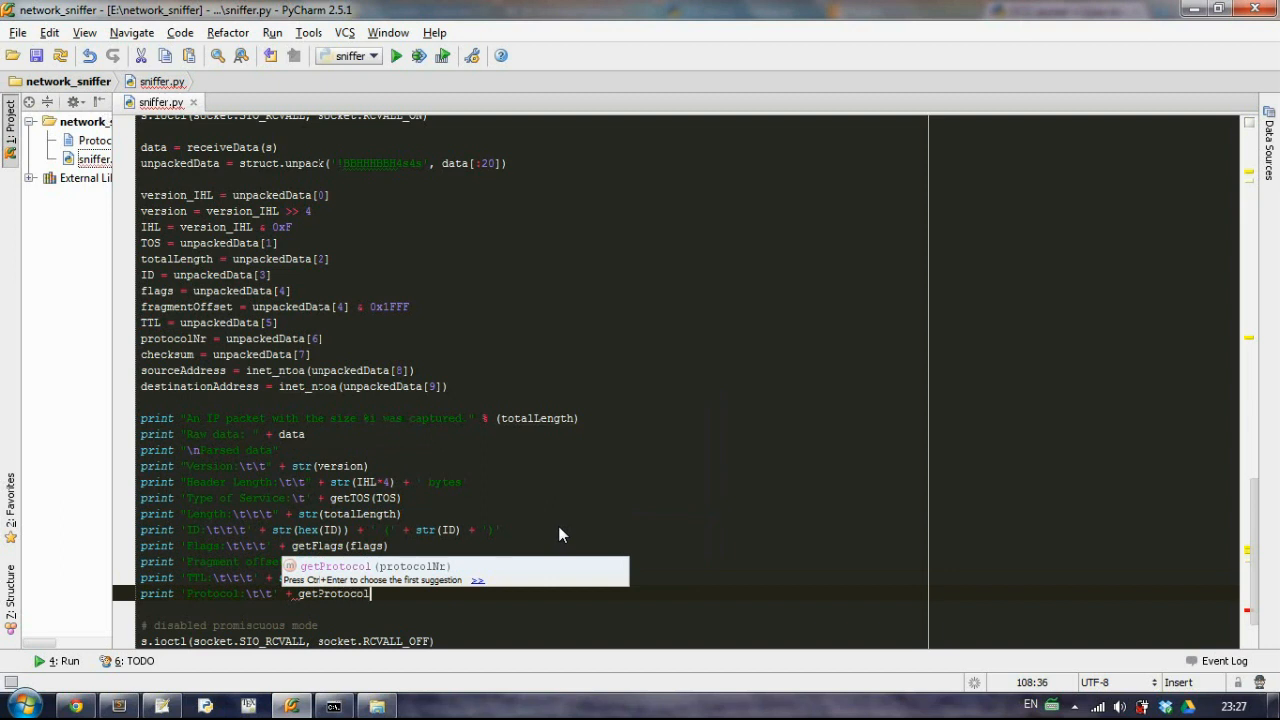
pyautogui.write('(protocolNr')
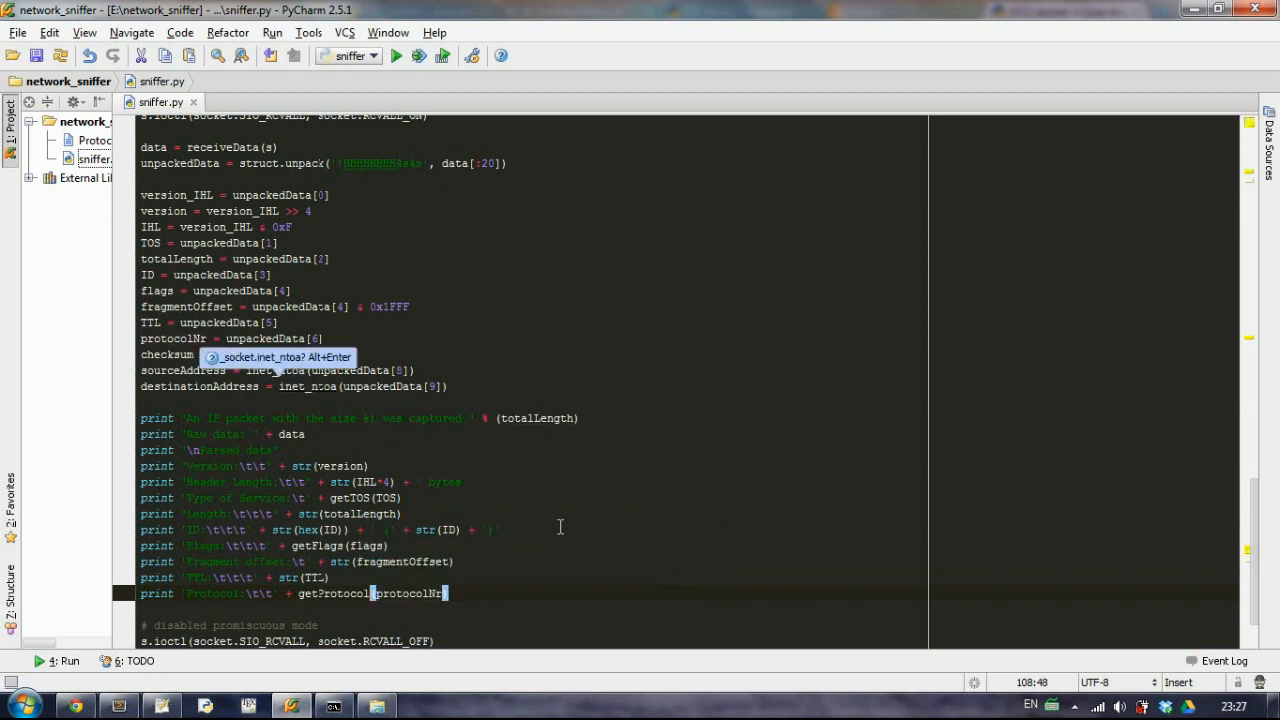
# Step: Print 'Checksum:' with str(checksum)
pyautogui.write("print 'Checksum:'")
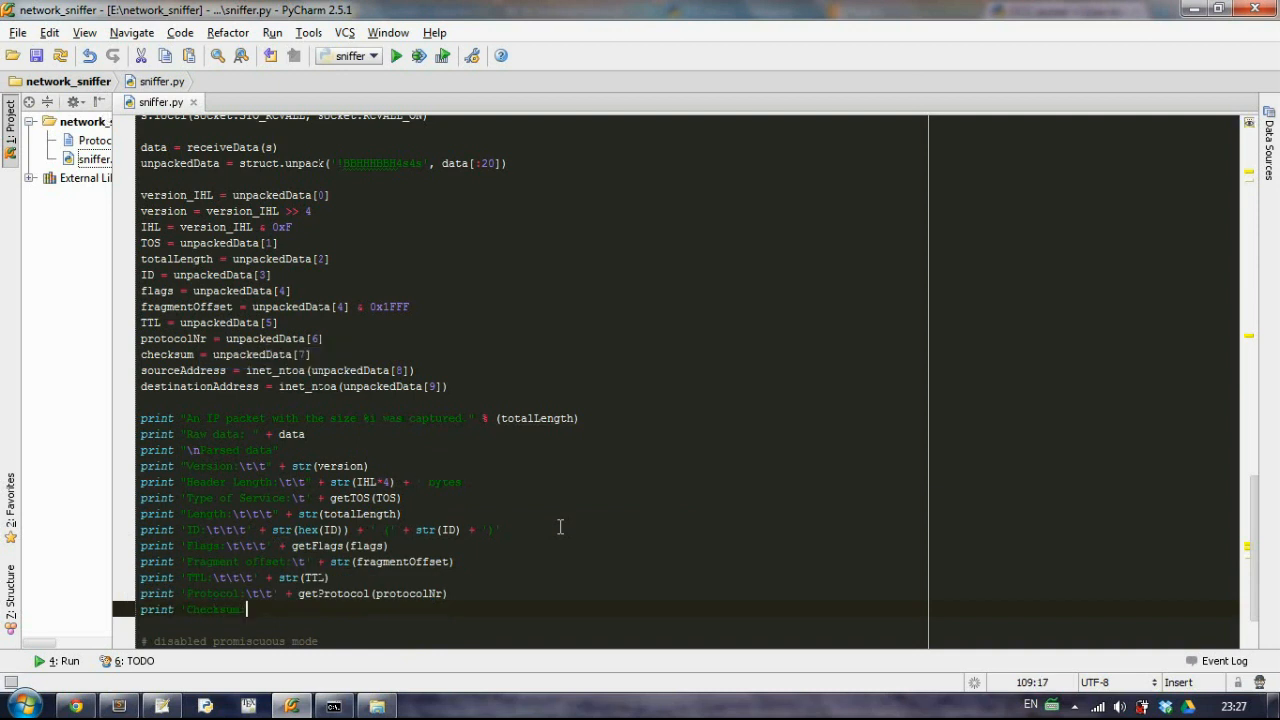
pyautogui.write("\\t\\t' + str(checksum")
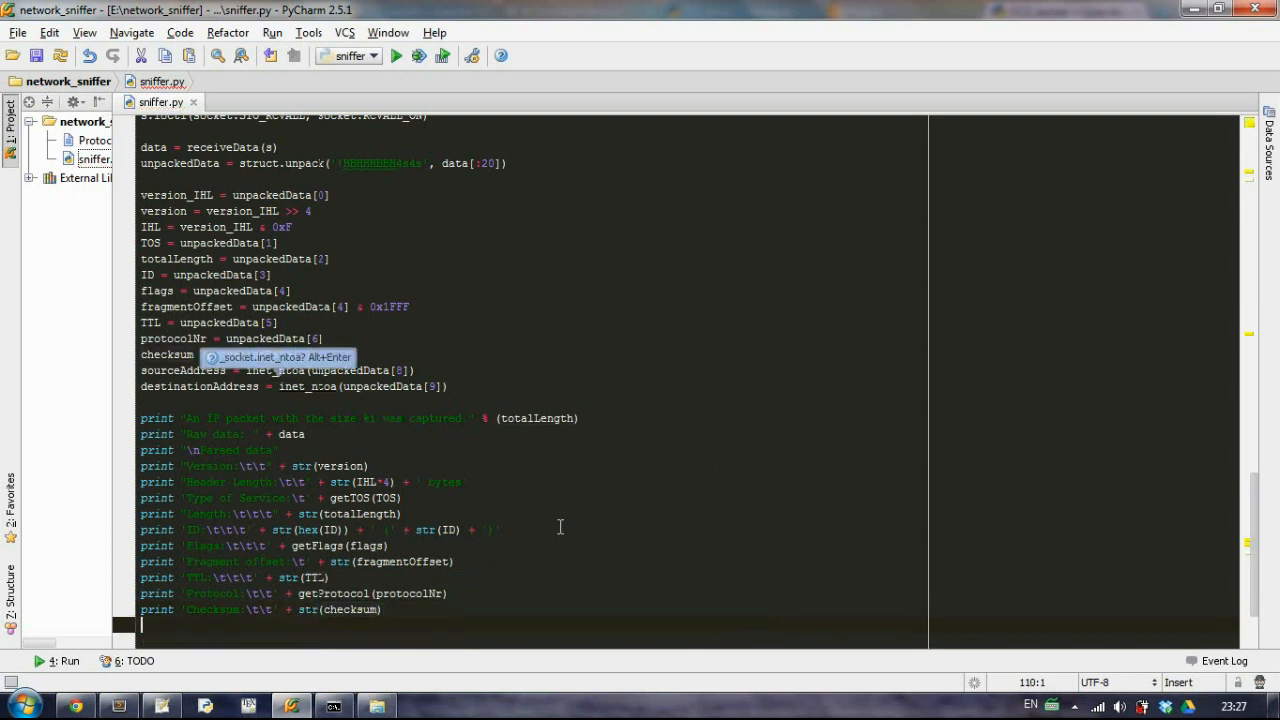
# Step: Print 'Source address' with sourceAddress and 'Destination' with destinationAddress
pyautogui.write('print')
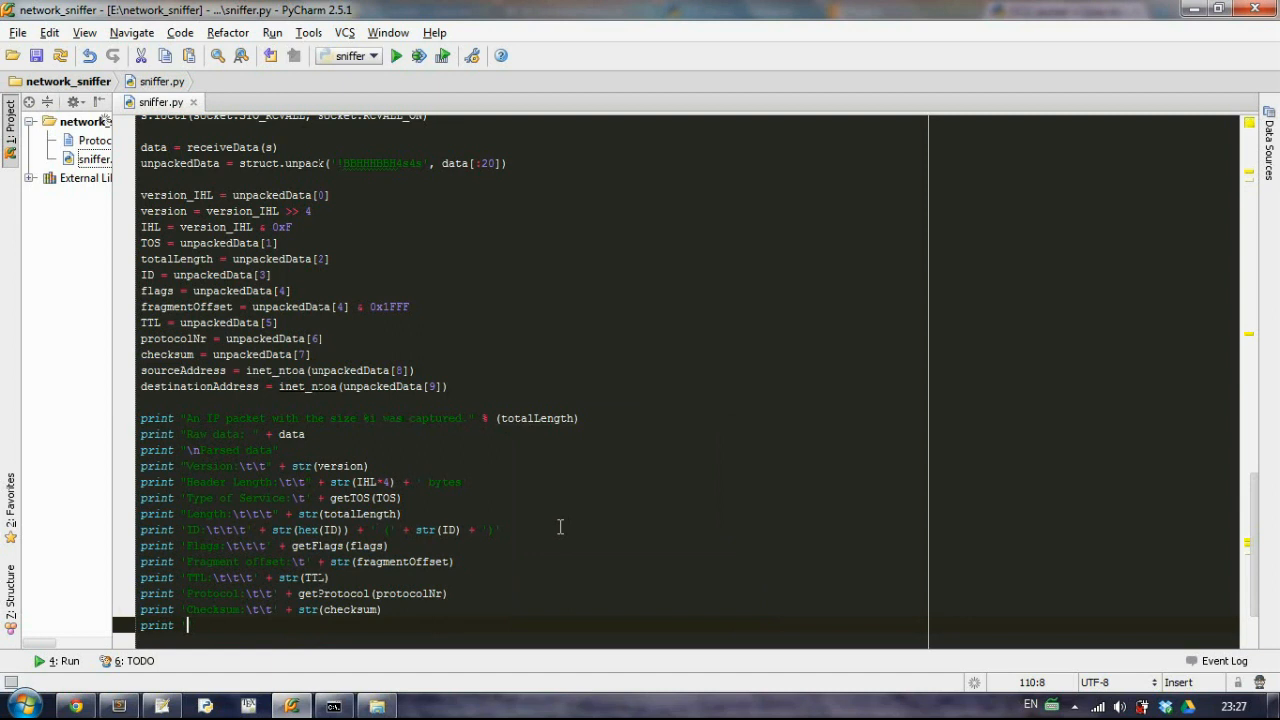
pyautogui.write('Source')
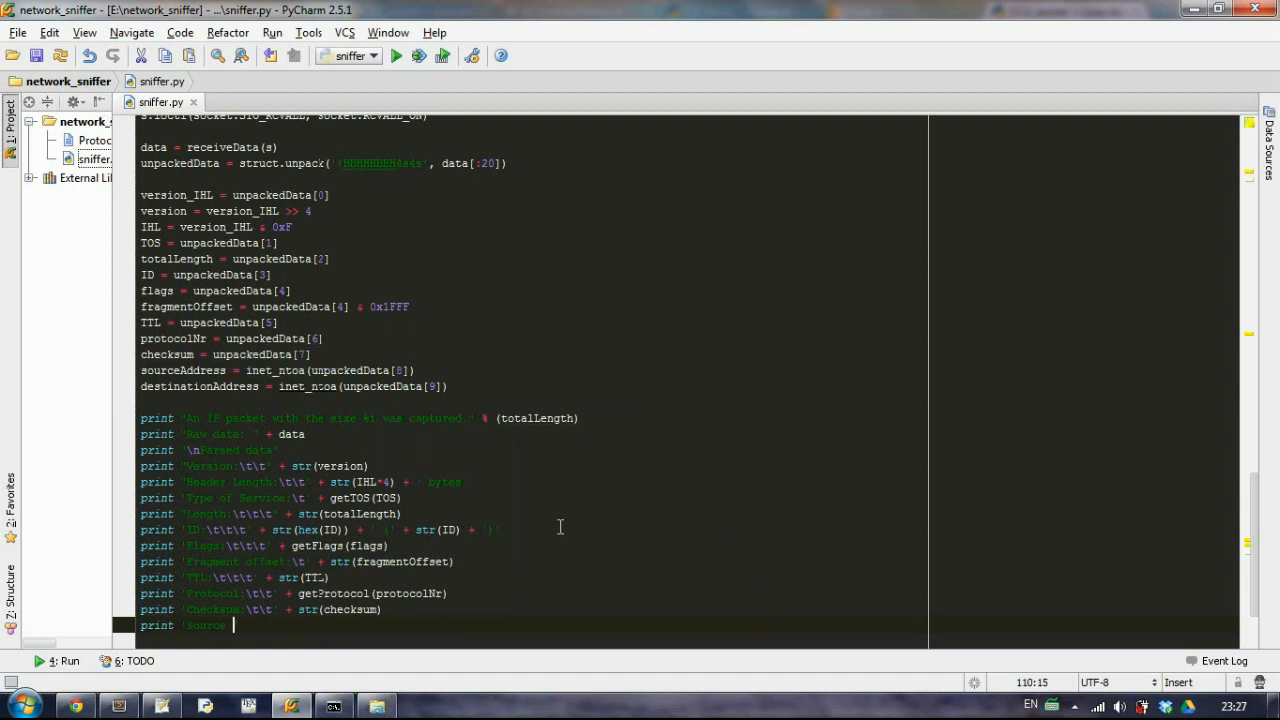
pyautogui.write('address')
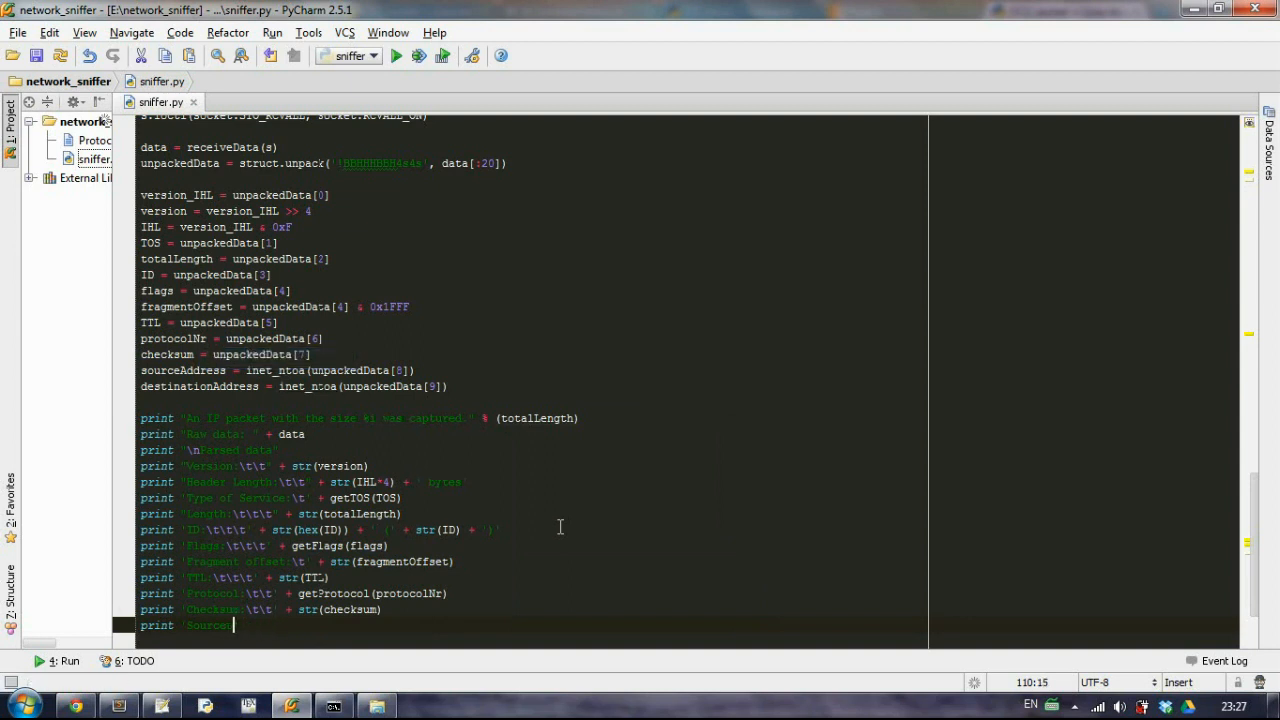
pyautogui.write('\\t\\t\\t')
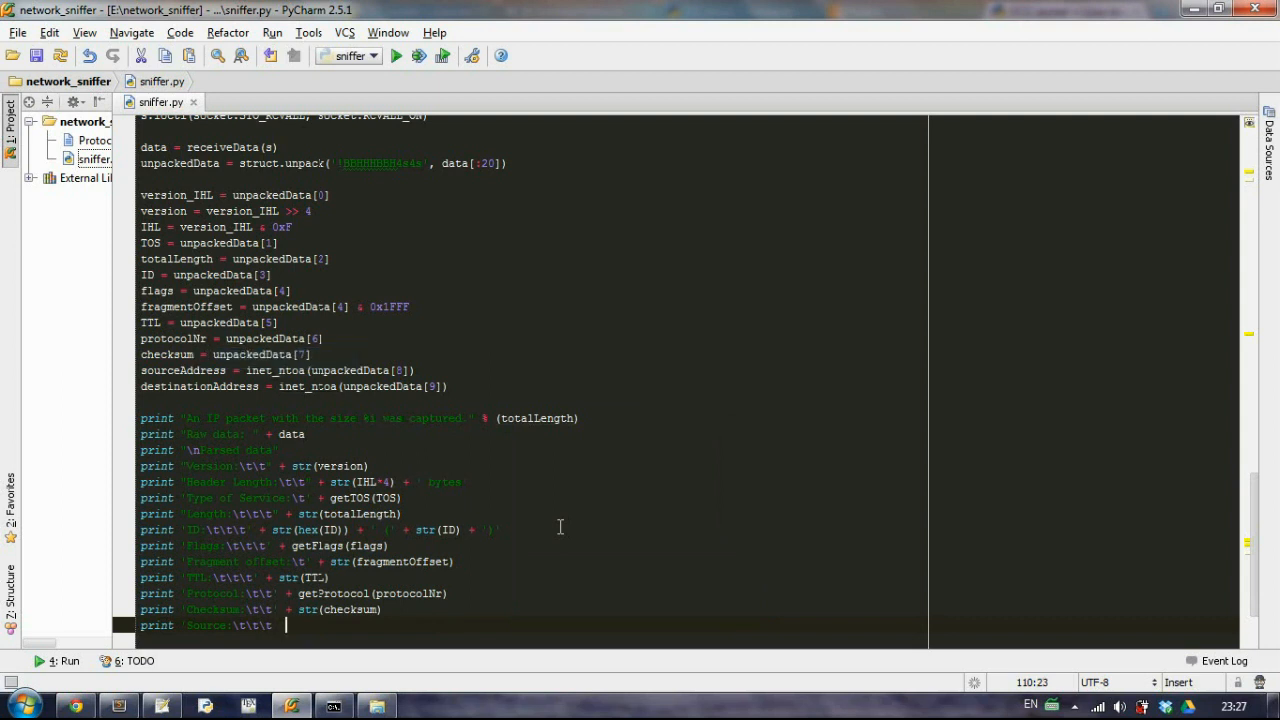
pyautogui.write('+')
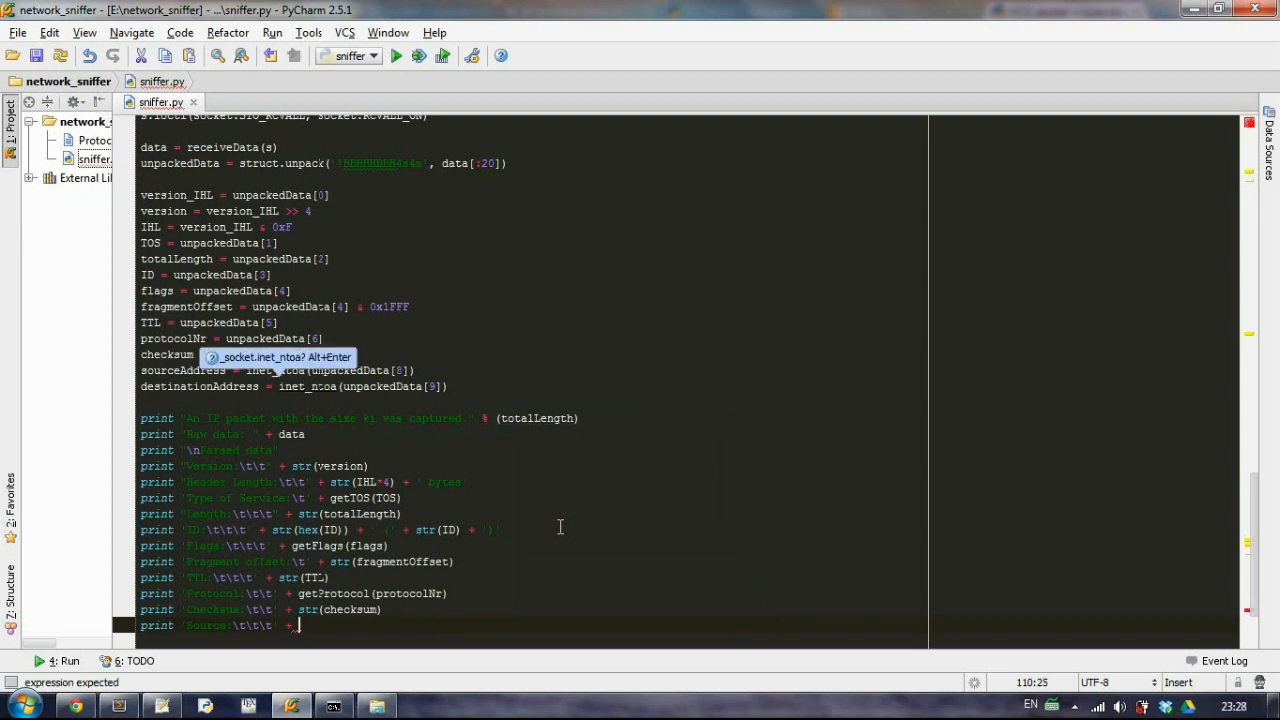
pyautogui.write('sourceAddress')
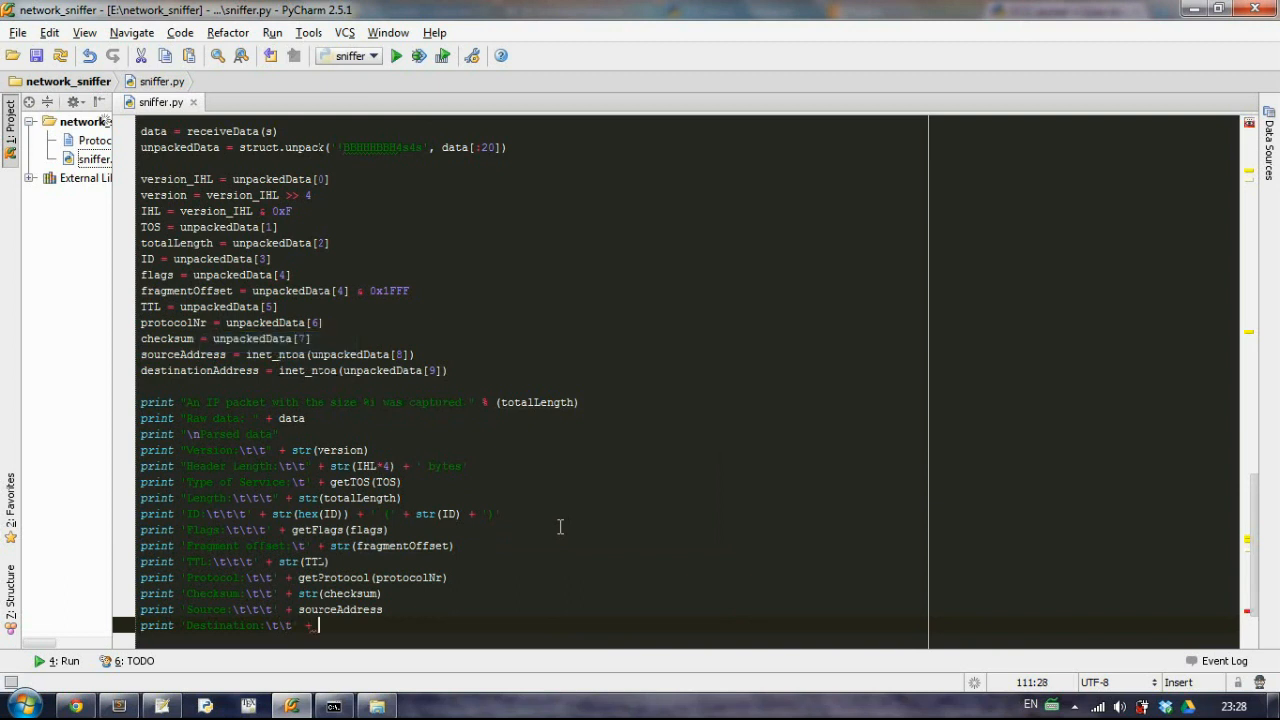
pyautogui.write('destinationAddress')
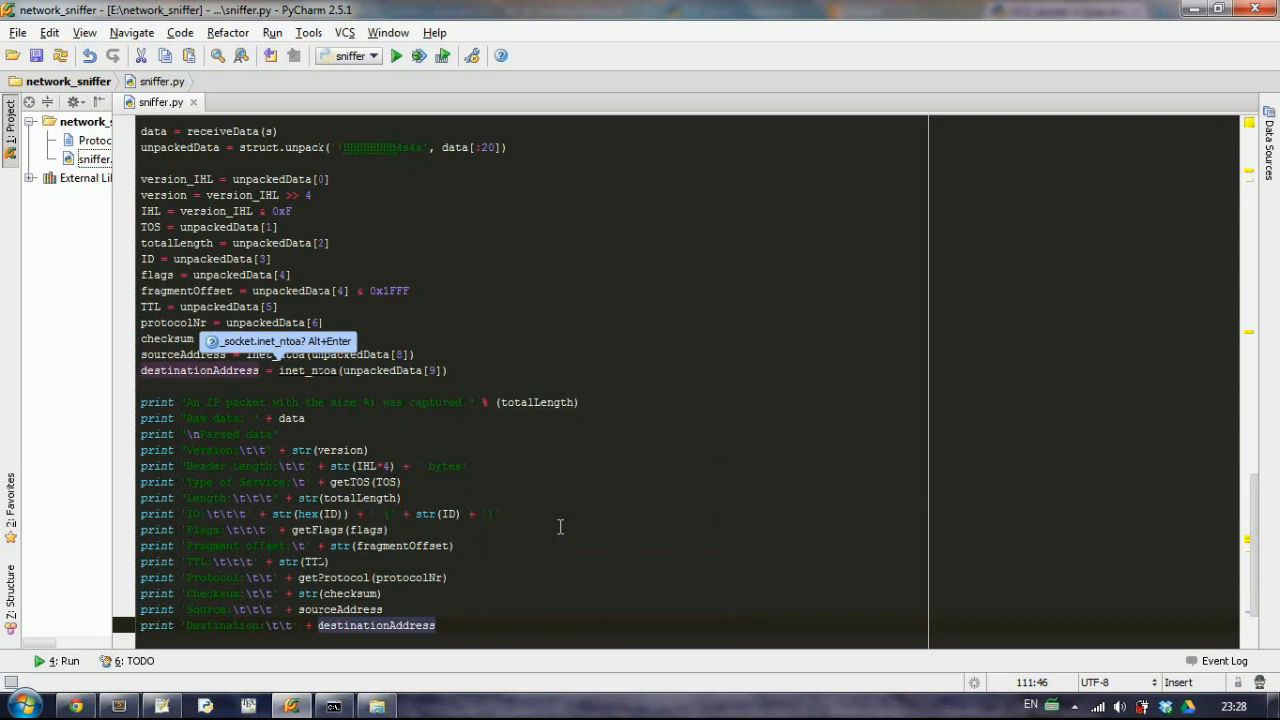
pyautogui.press('enter')
pyautogui.write('print')
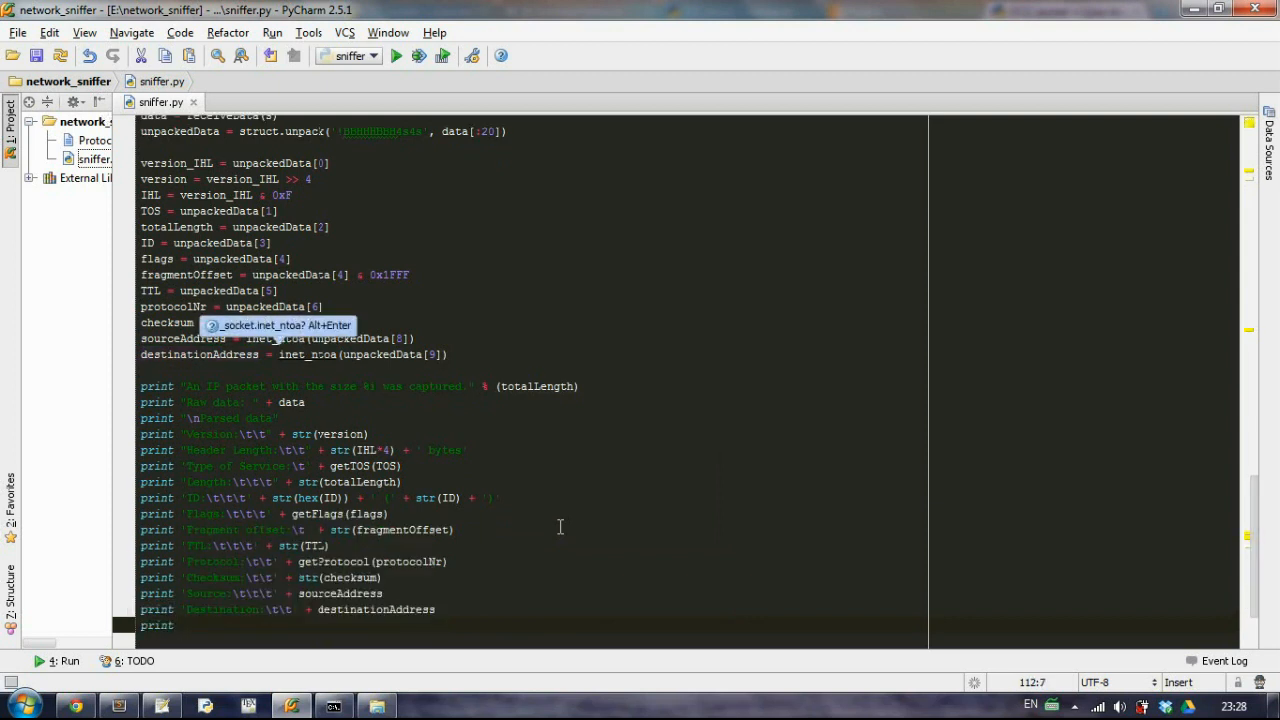
# Step: Print 'Payload' followed by data[20:]
pyautogui.write('P')
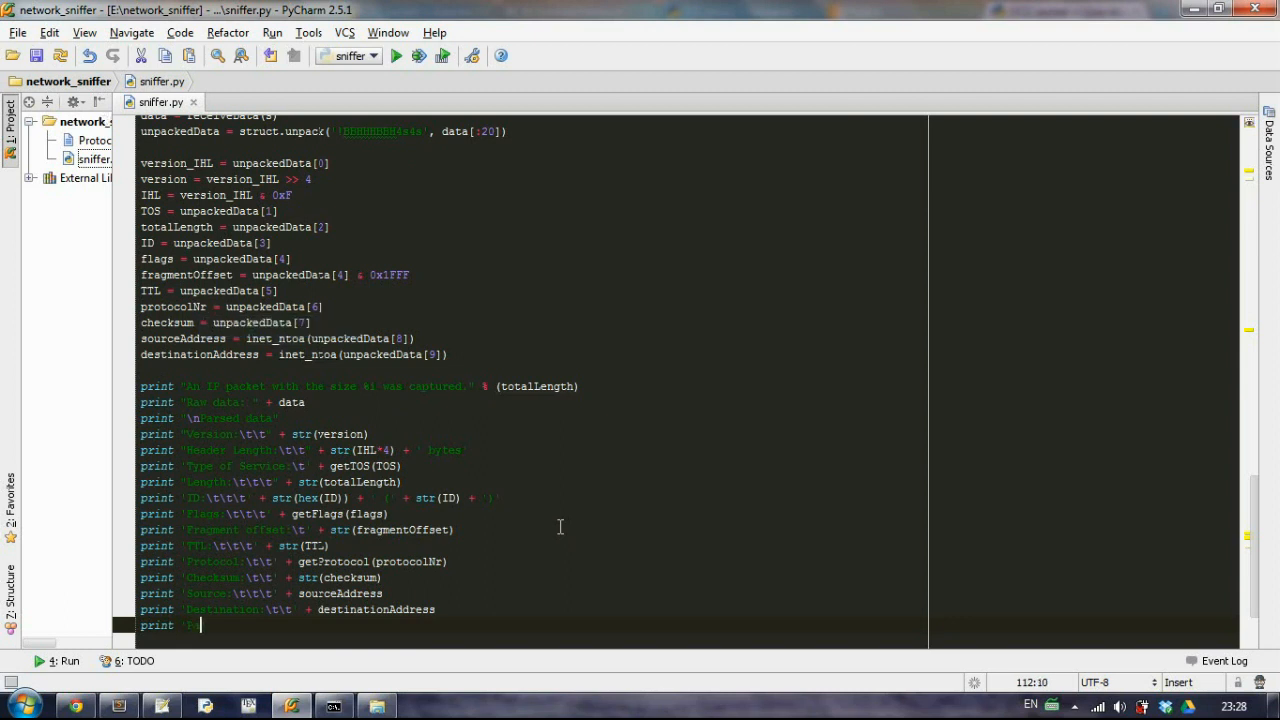
pyautogui.write('Payload:')
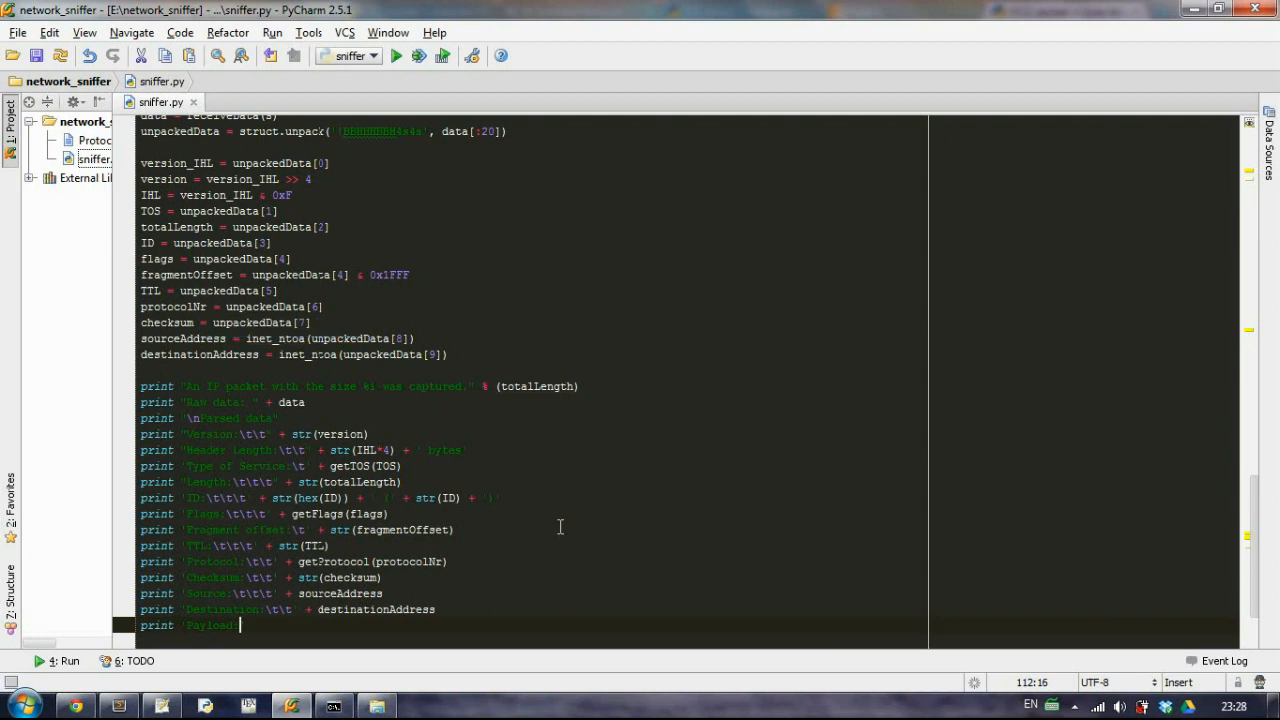
pyautogui.write('\\n')
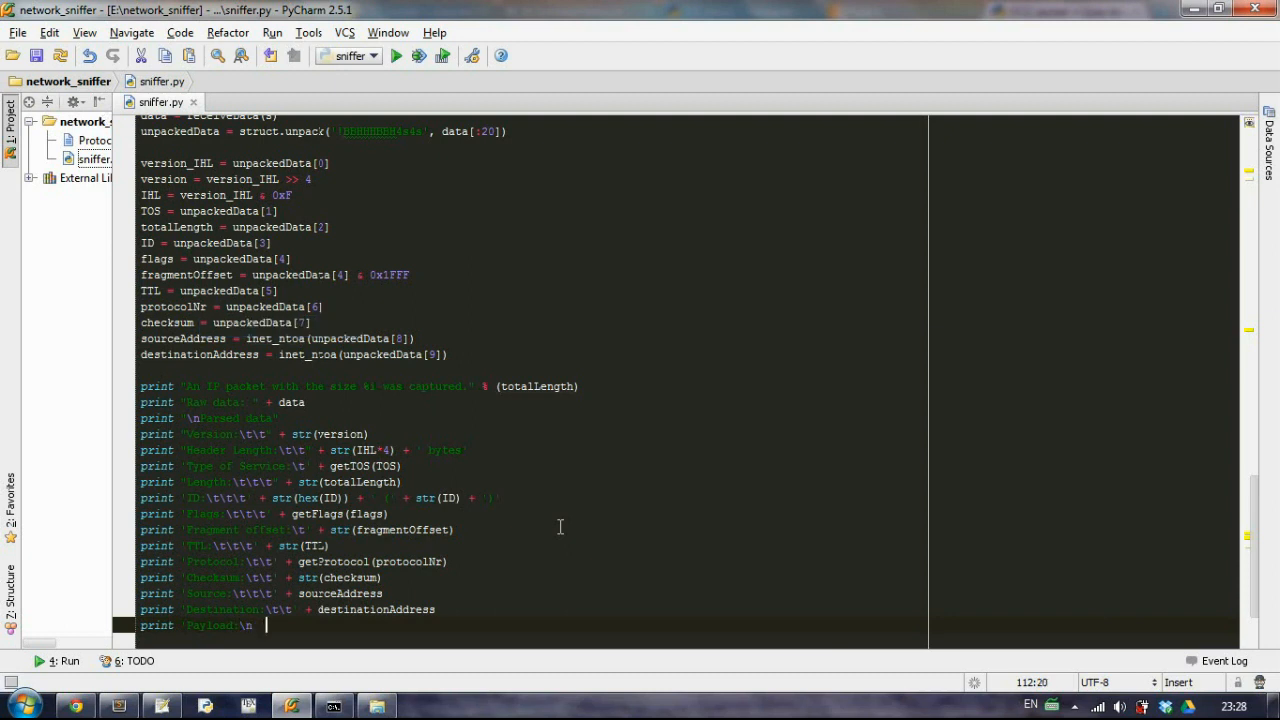
pyautogui.write('+ data')
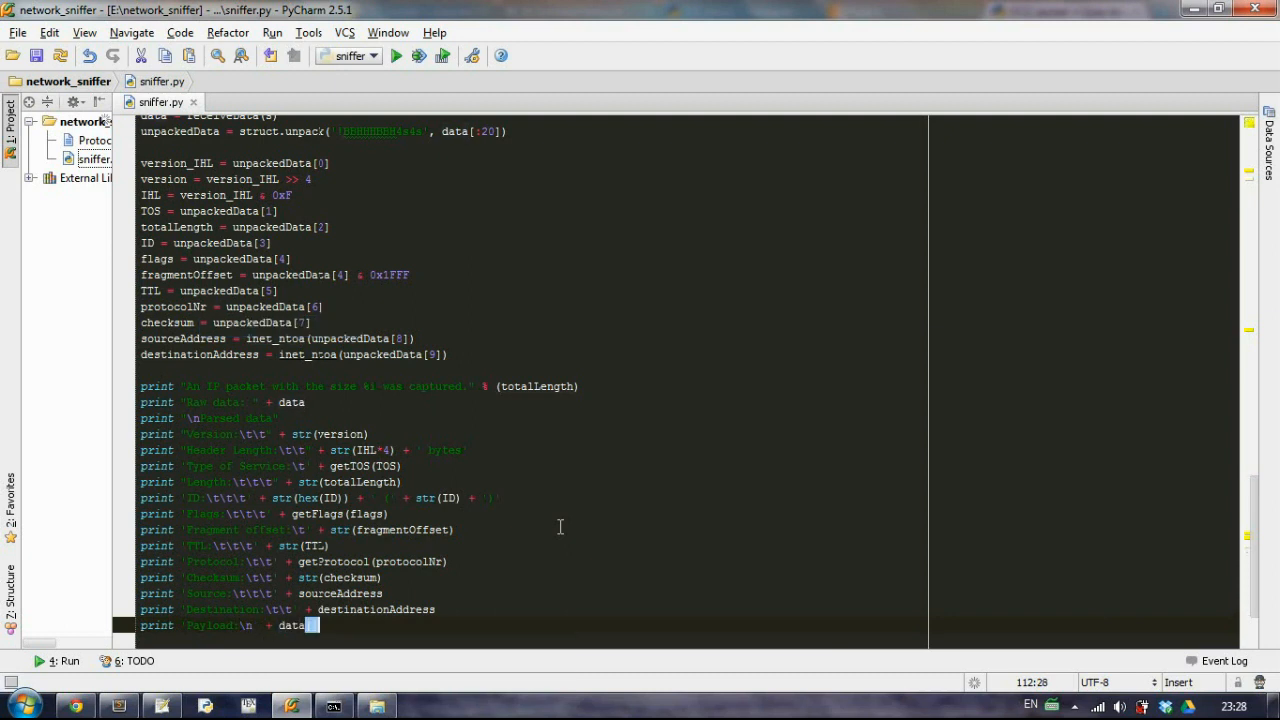
pyautogui.write('[20:')
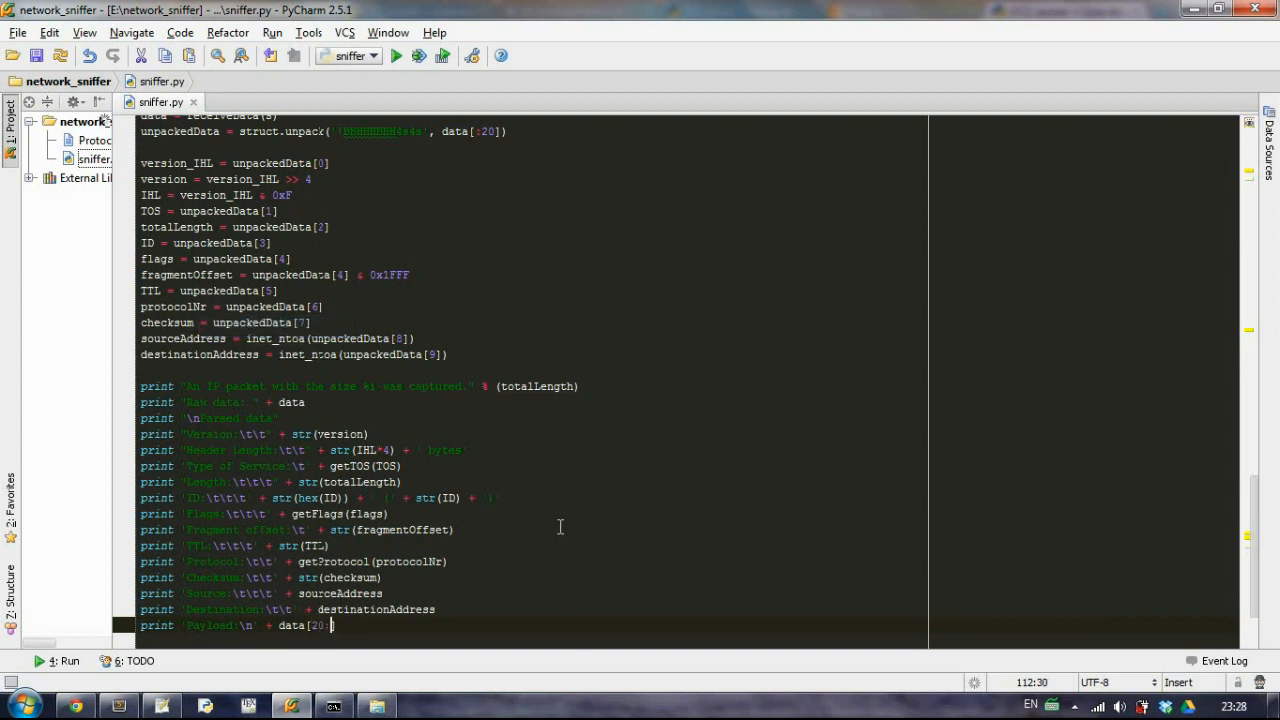
pyautogui.moveTo(268, 338)
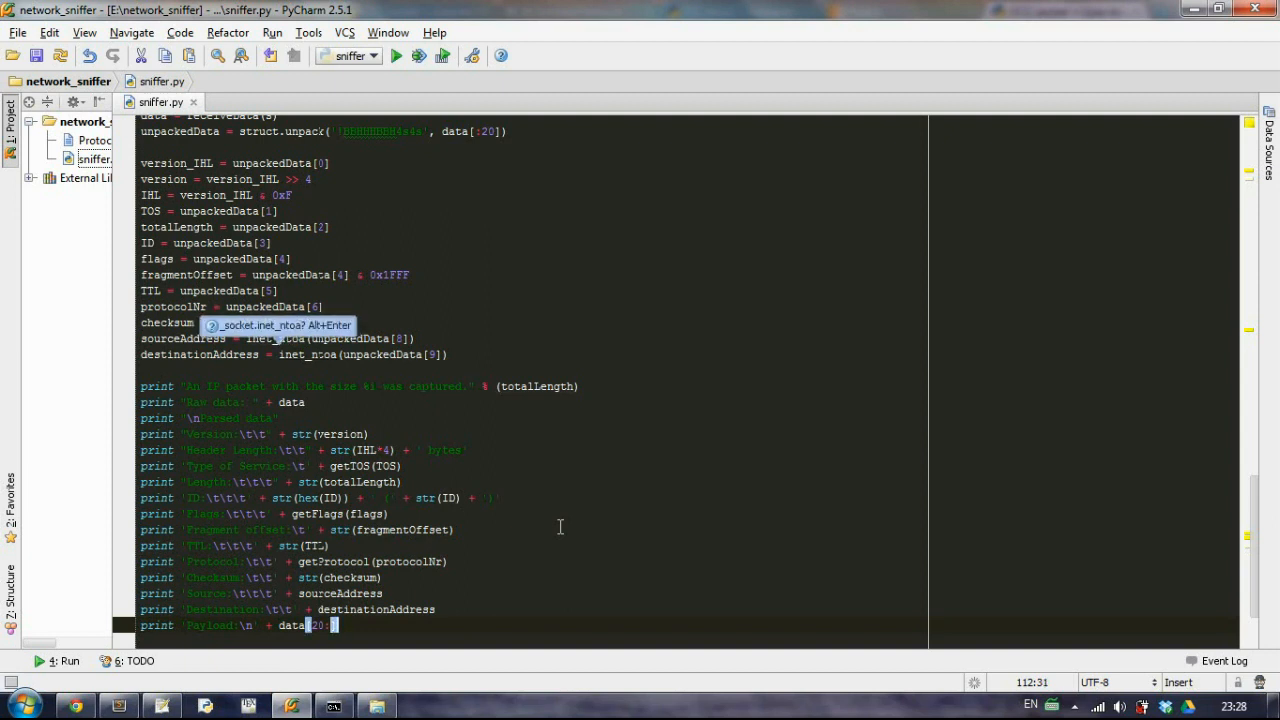
pyautogui.scroll(3)
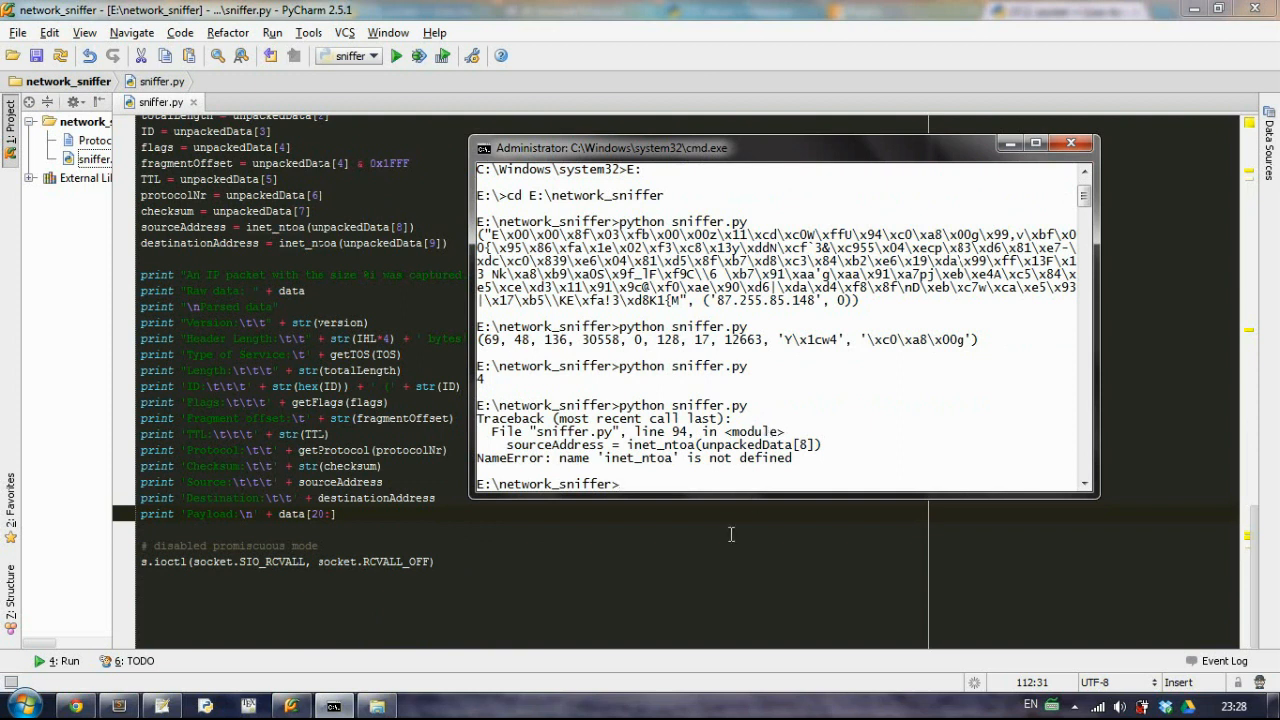
pyautogui.moveTo(564, 530)
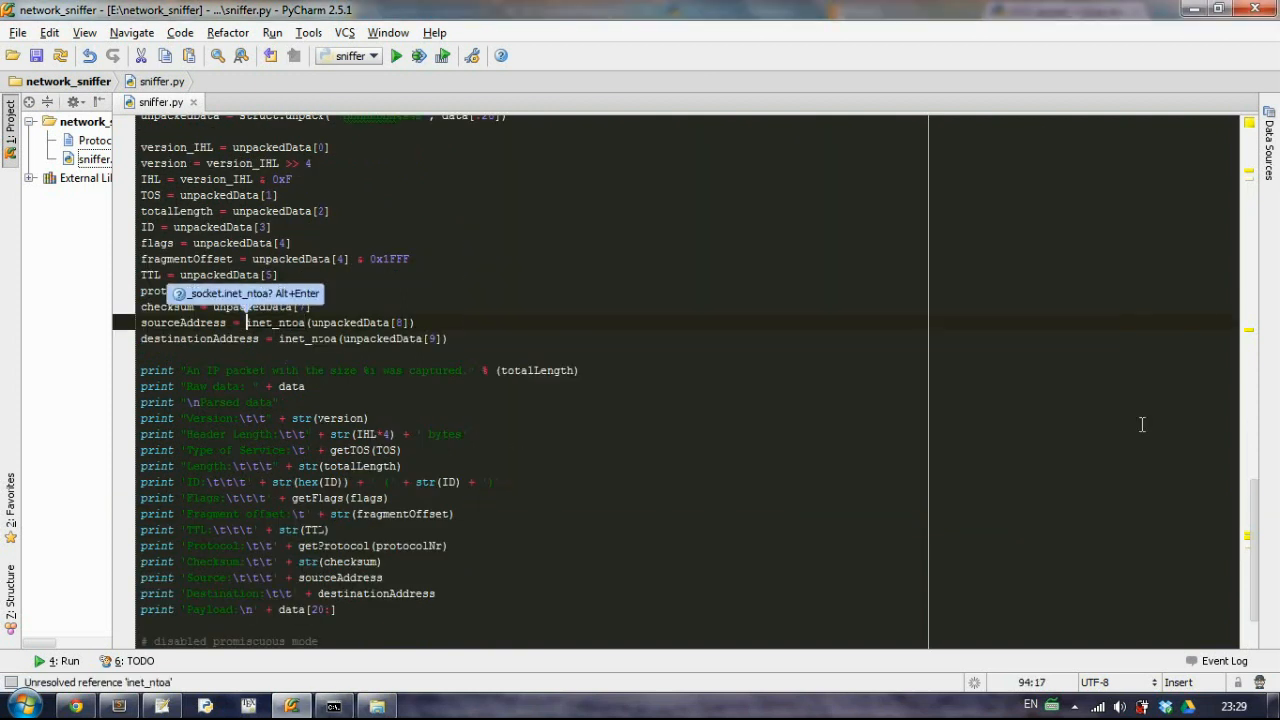
# Step: Check the socket import and prefix inet_ntoa with 'socket.' on the address lines to fix the NameError
pyautogui.scroll(3)
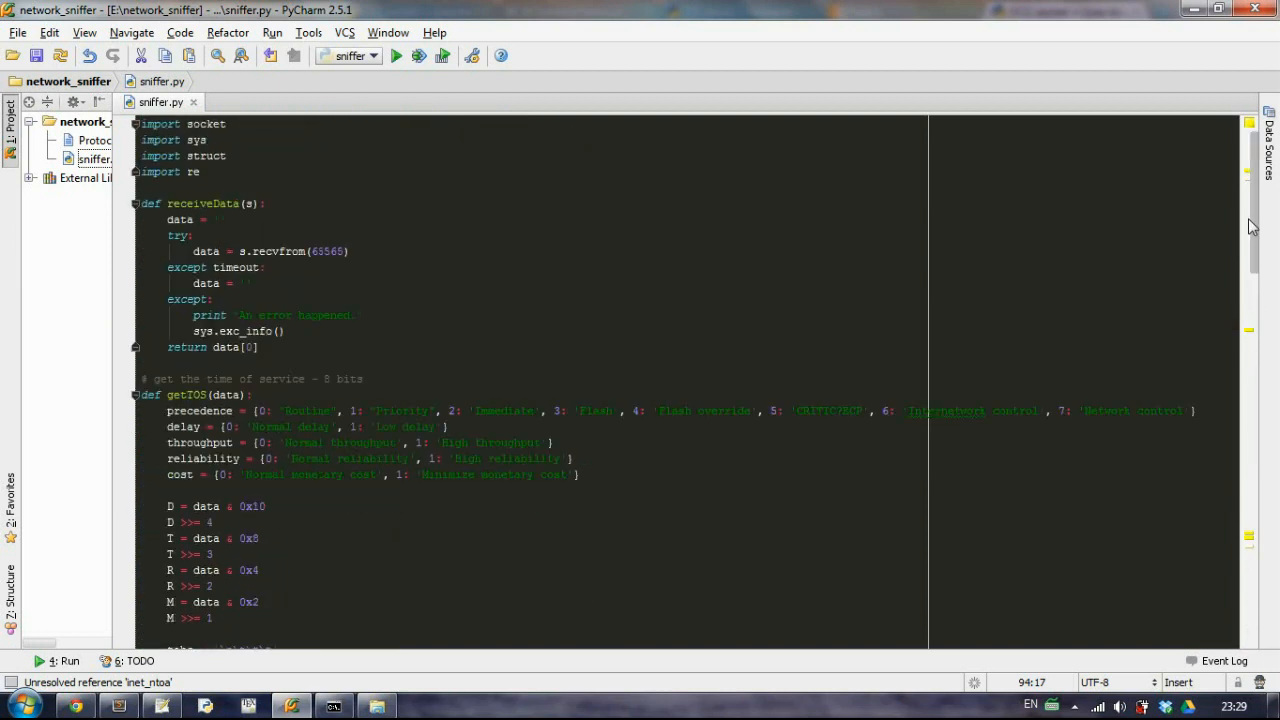
pyautogui.click(180, 124)
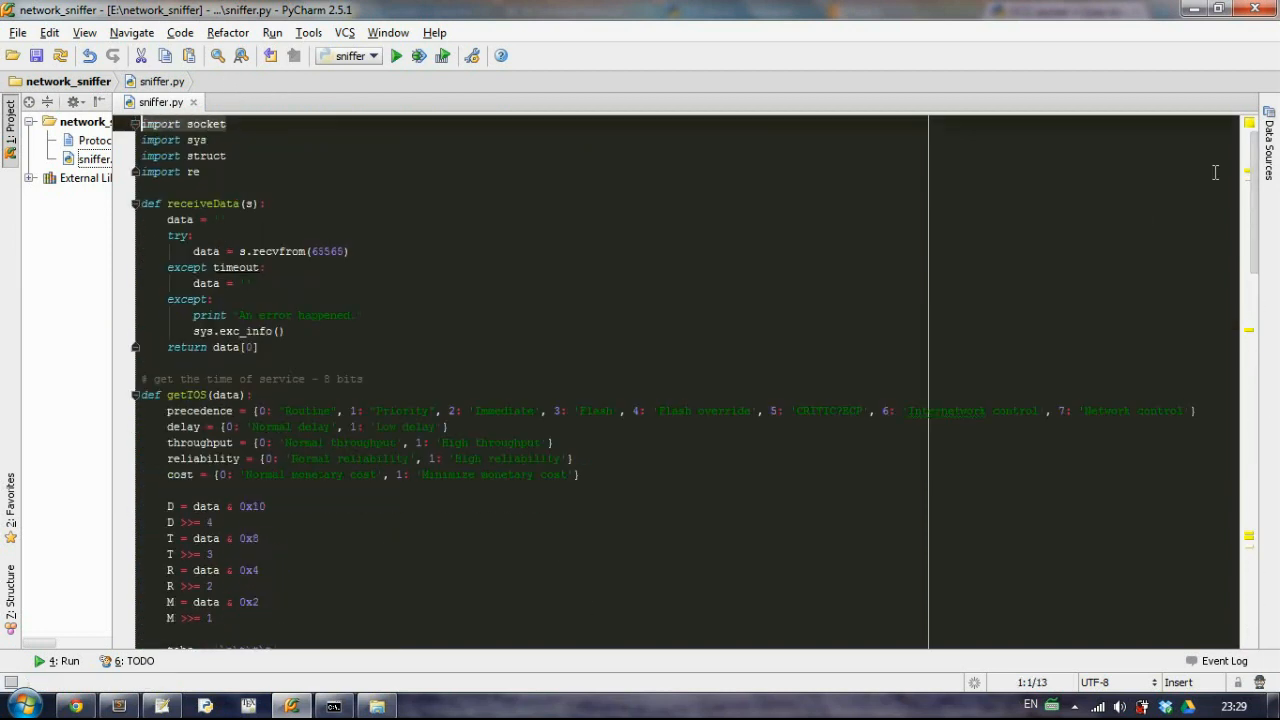
pyautogui.scroll(-3)
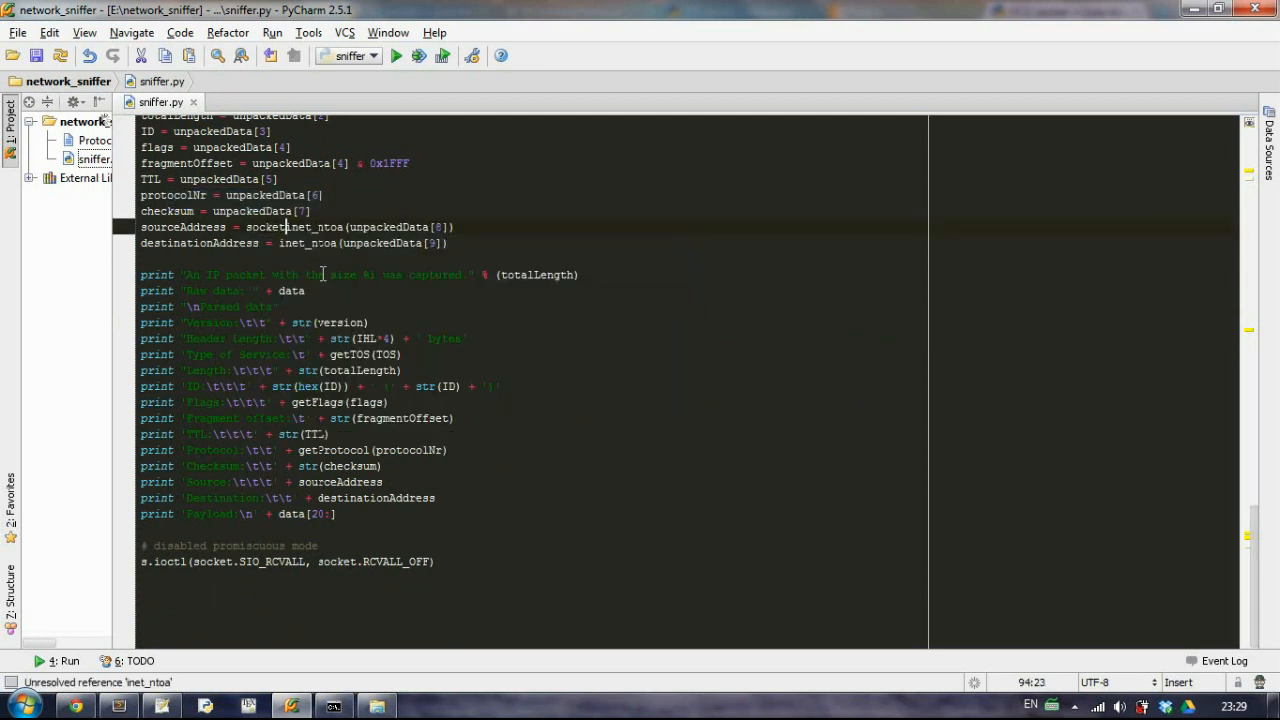
pyautogui.click(280, 244)
pyautogui.write('socket.')
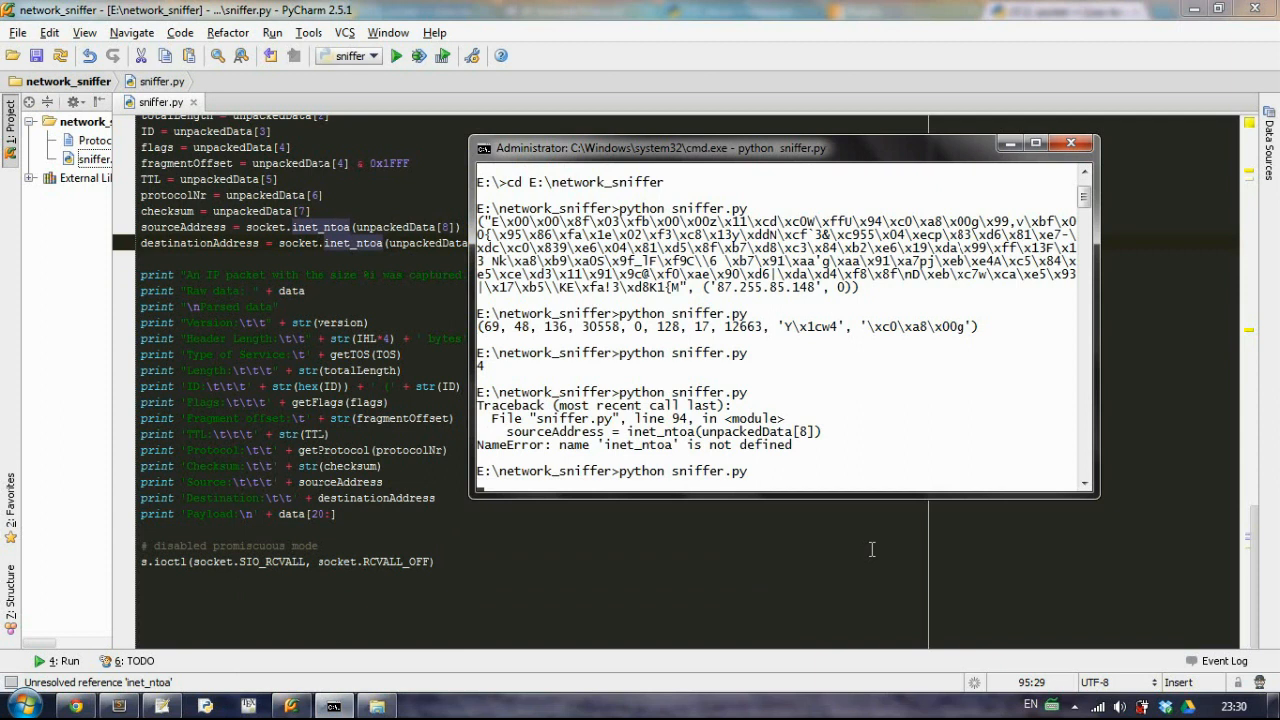
pyautogui.moveTo(820, 388)
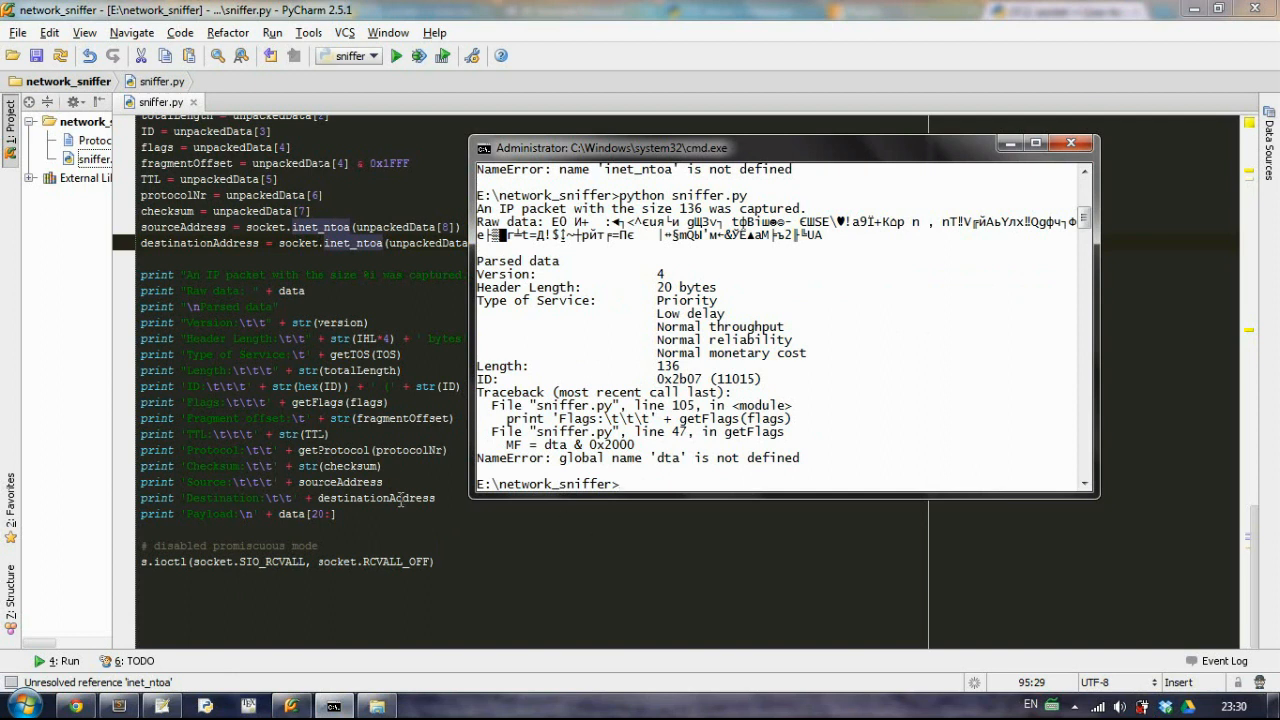
pyautogui.moveTo(482, 468)
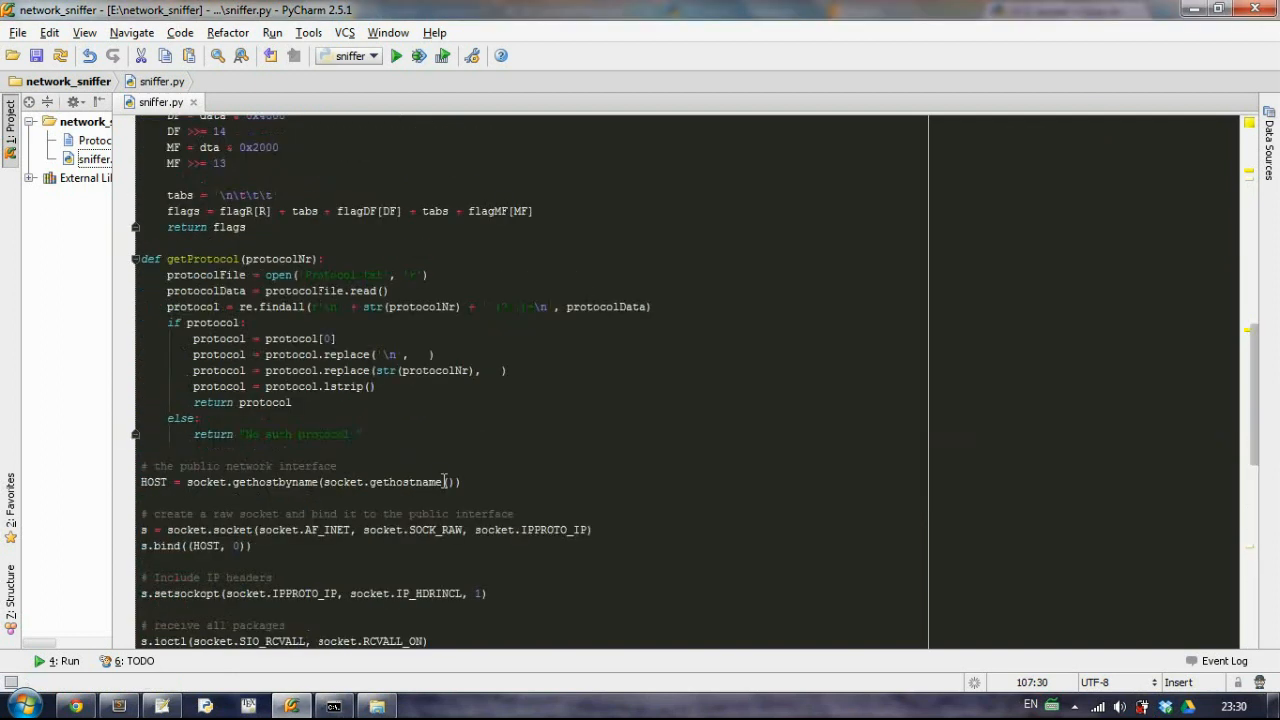
# Step: Go to the misspelled 'dta' in getFlags's MF line and correct it to 'data'
pyautogui.scroll(3)
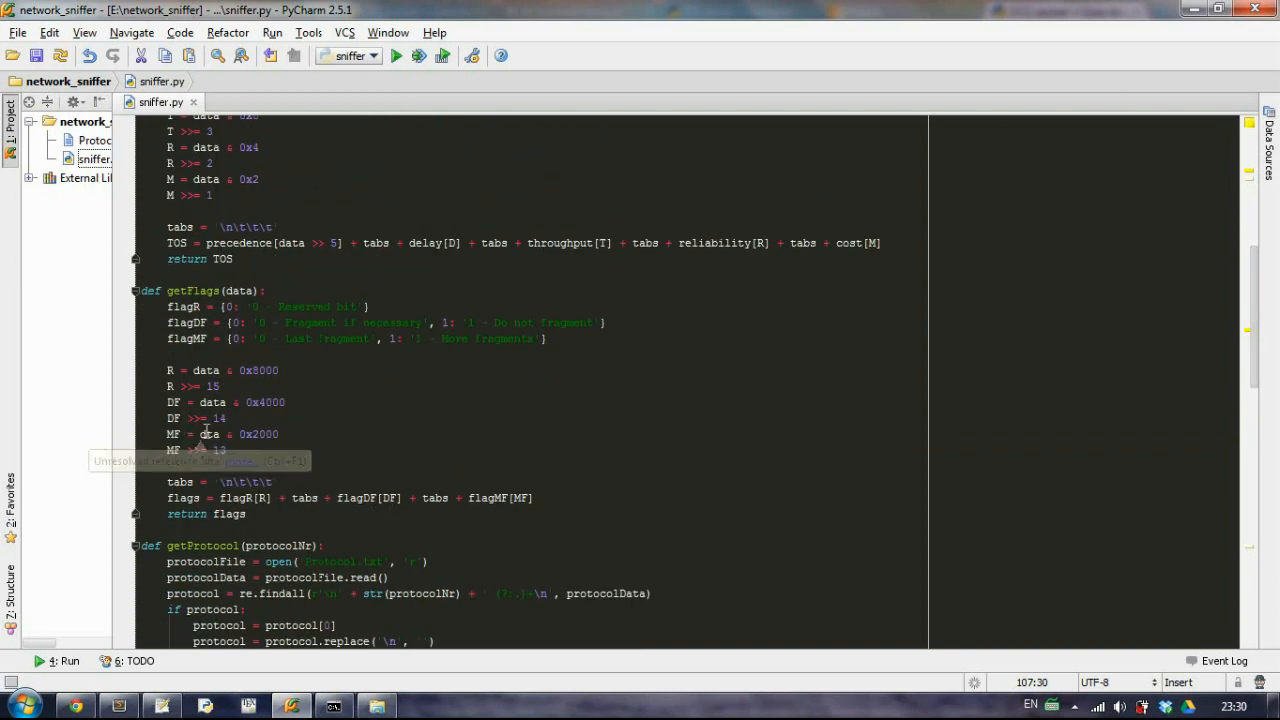
pyautogui.click(212, 432)
pyautogui.write('a')
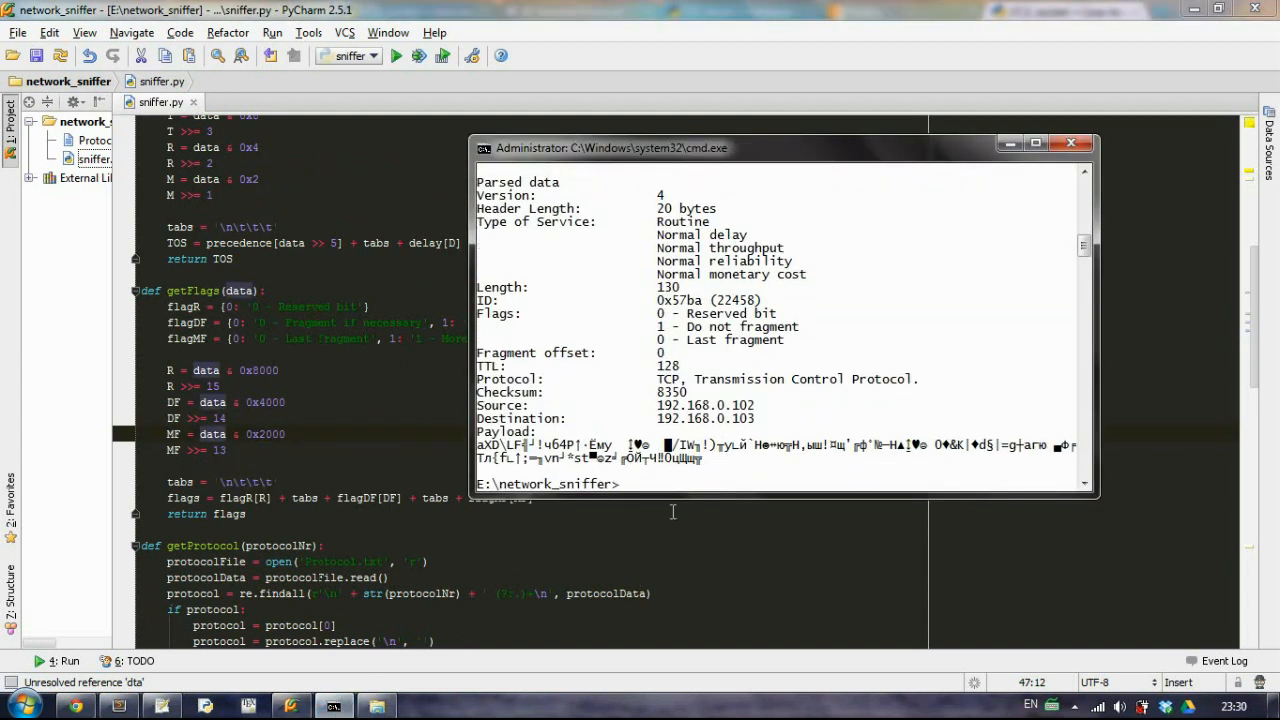
pyautogui.moveTo(882, 358)
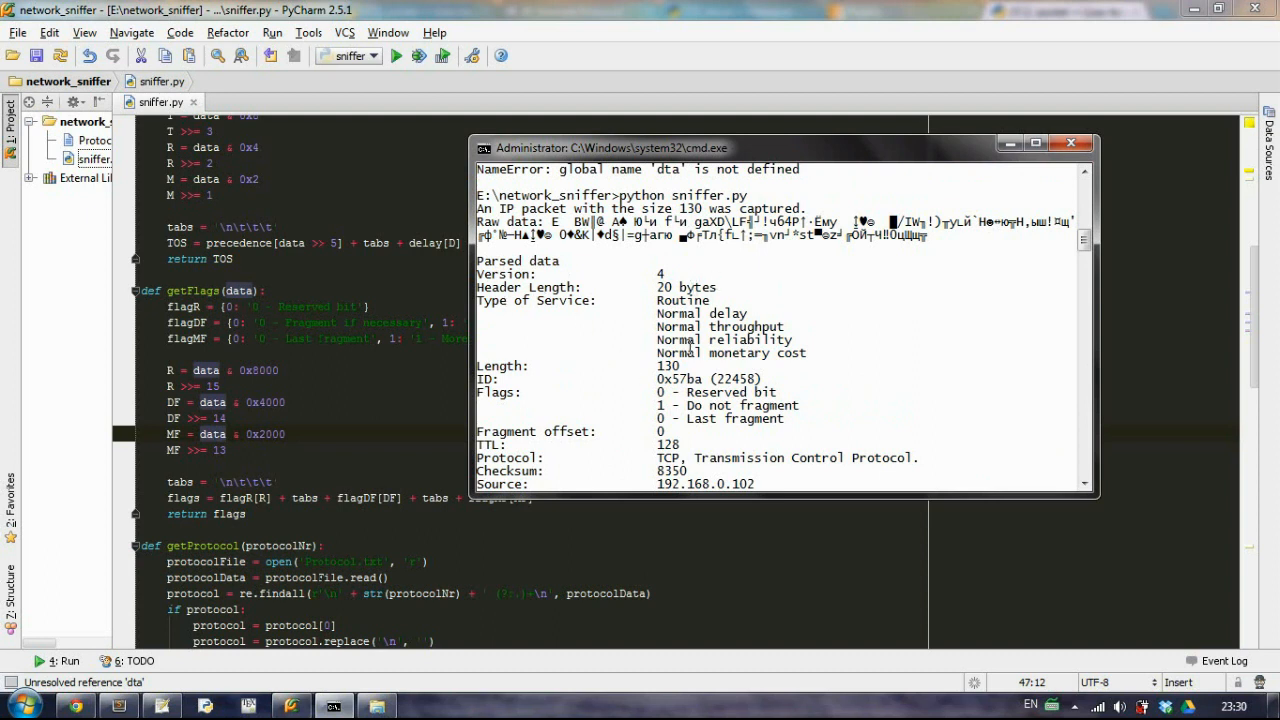
pyautogui.moveTo(752, 352)
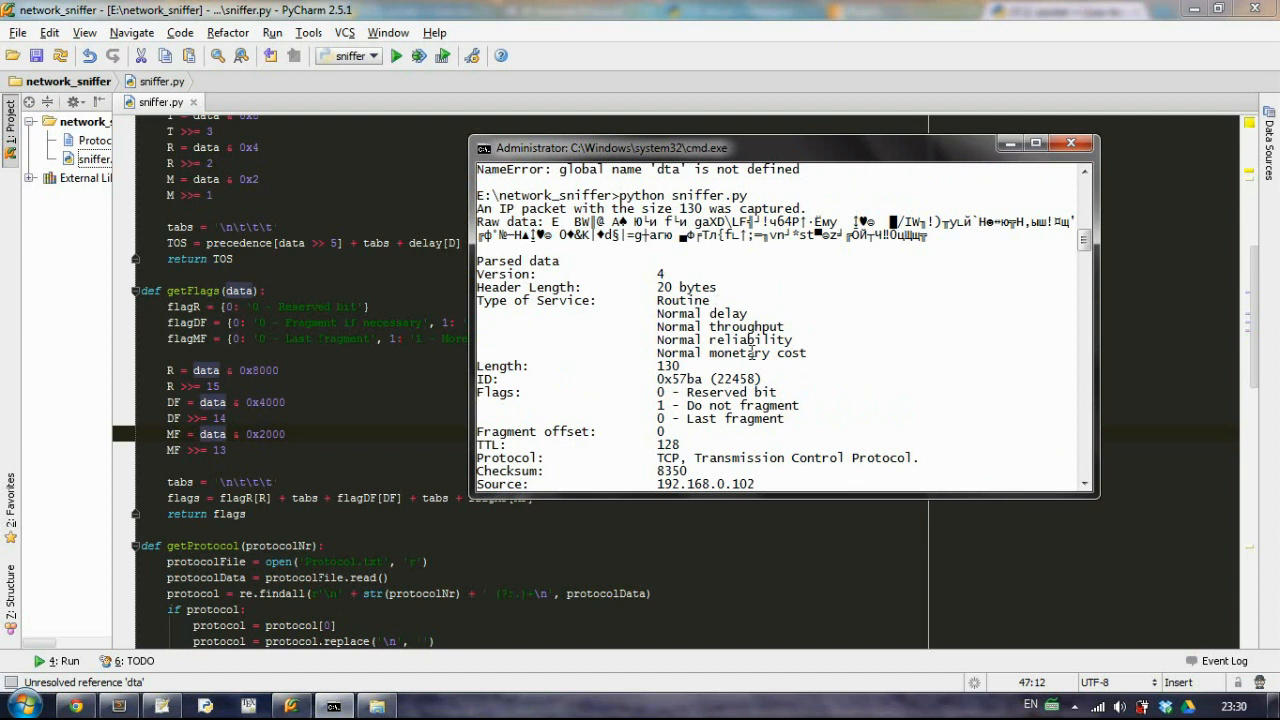
# Step: Review the printed flags, protocol, addresses and payload, then rerun 'python sniffer.py'
pyautogui.scroll(-3)
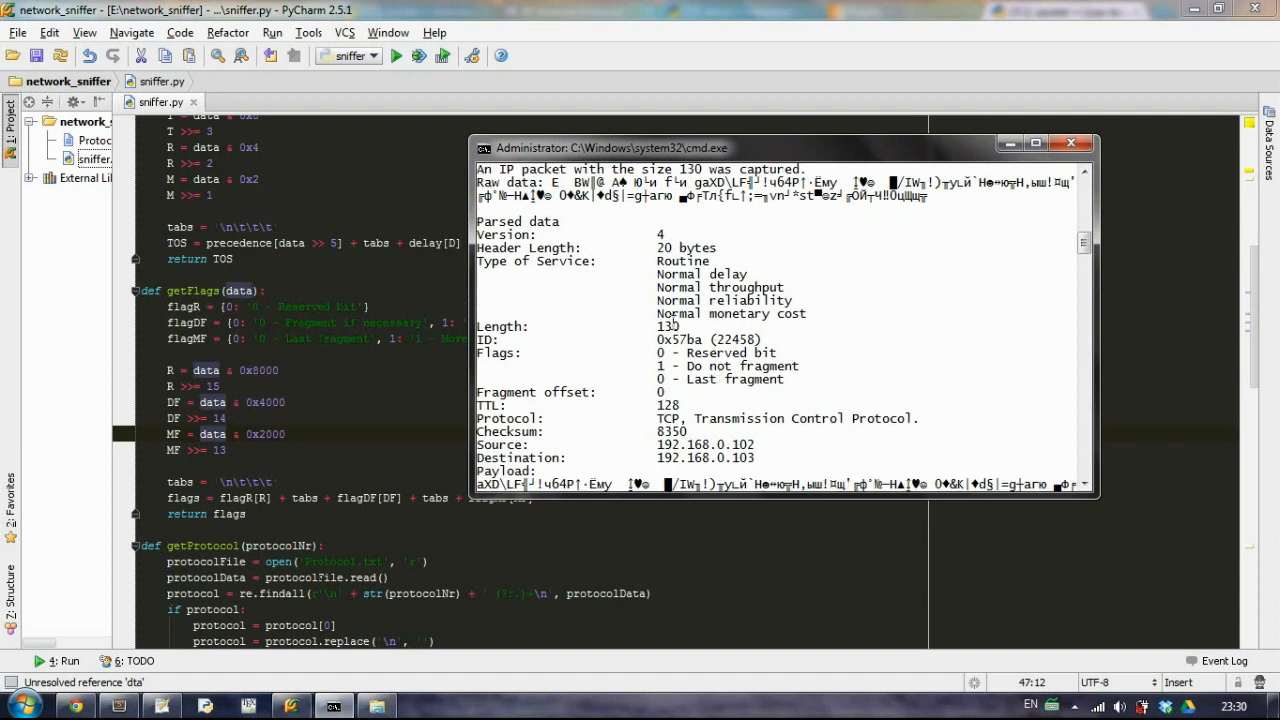
pyautogui.moveTo(584, 352)
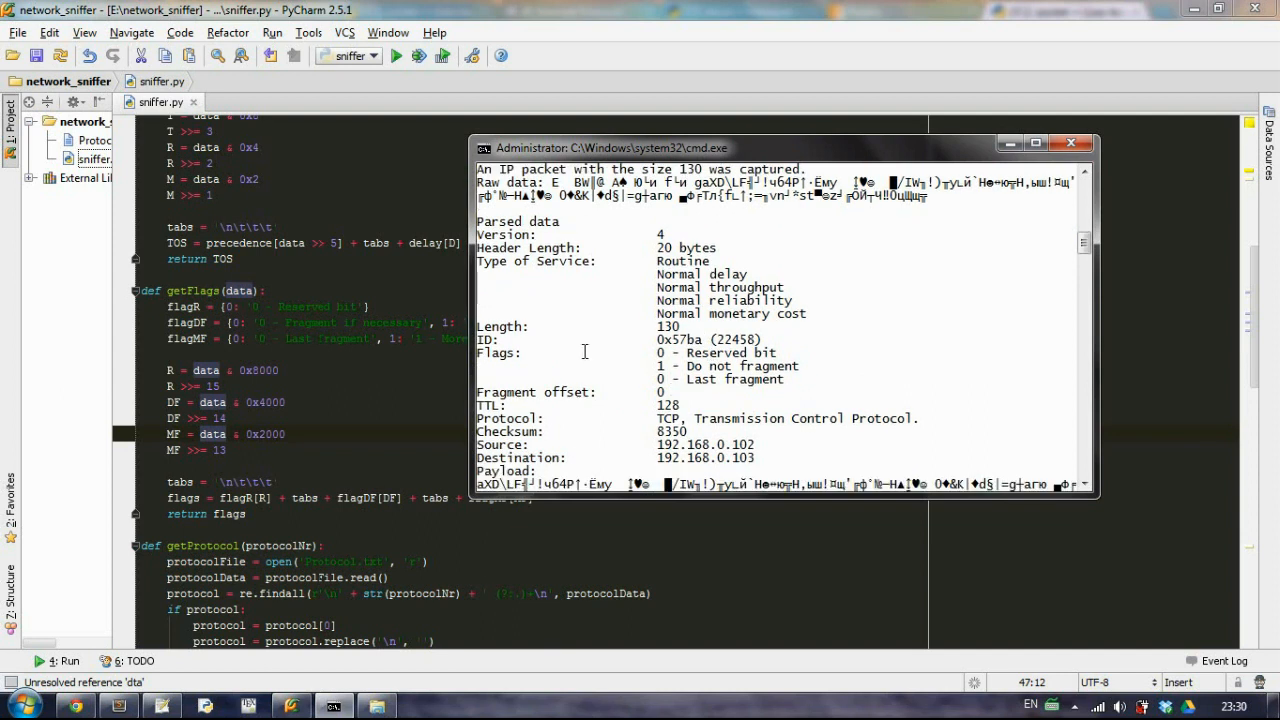
pyautogui.moveTo(584, 352)
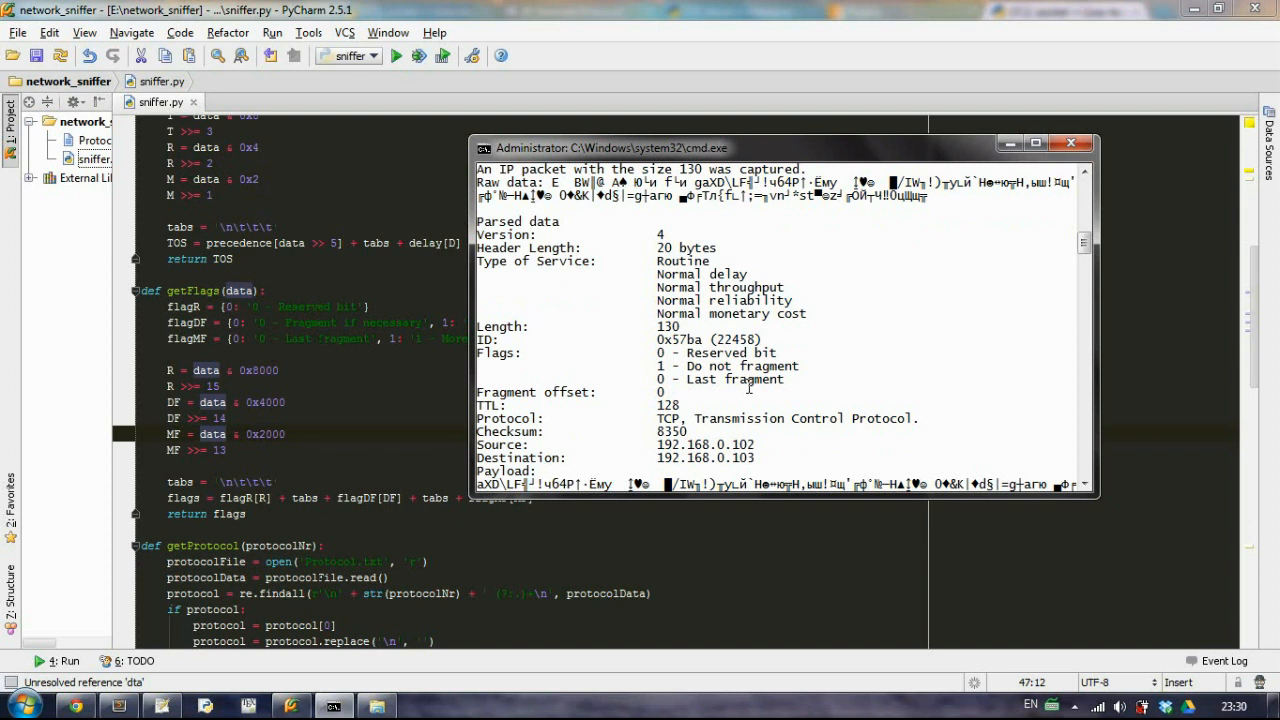
pyautogui.scroll(-3)
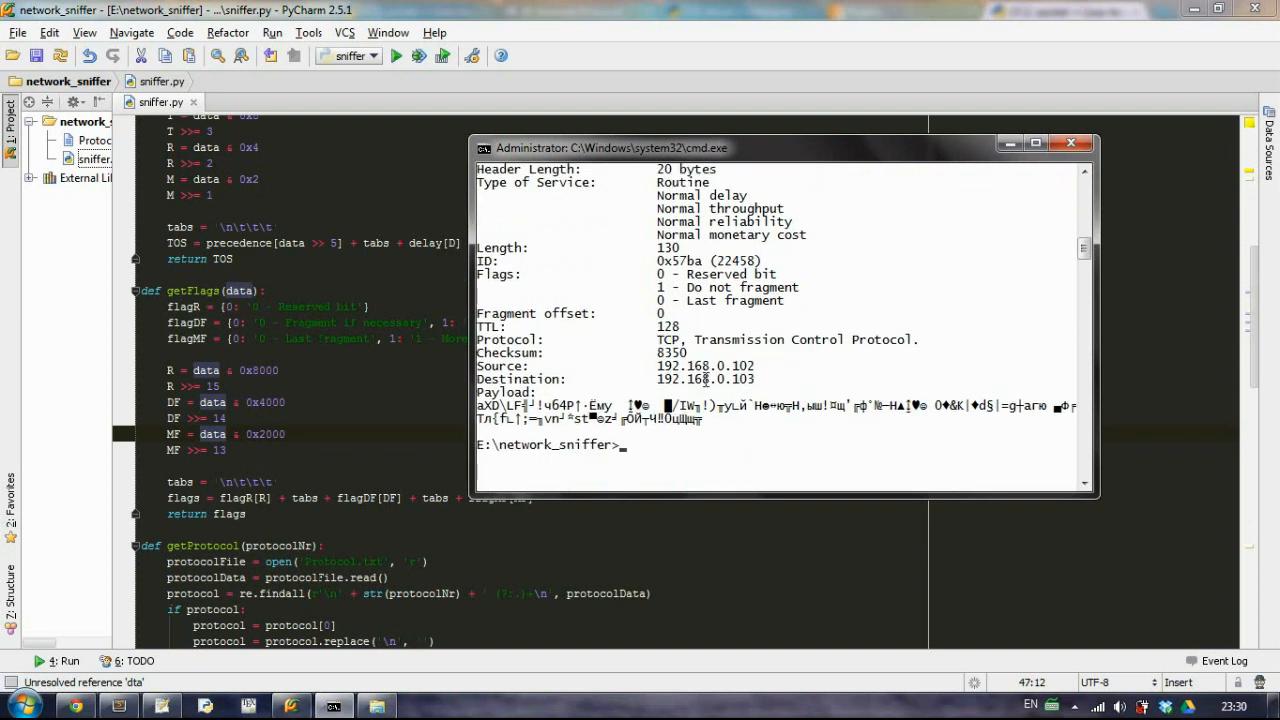
pyautogui.moveTo(616, 352)
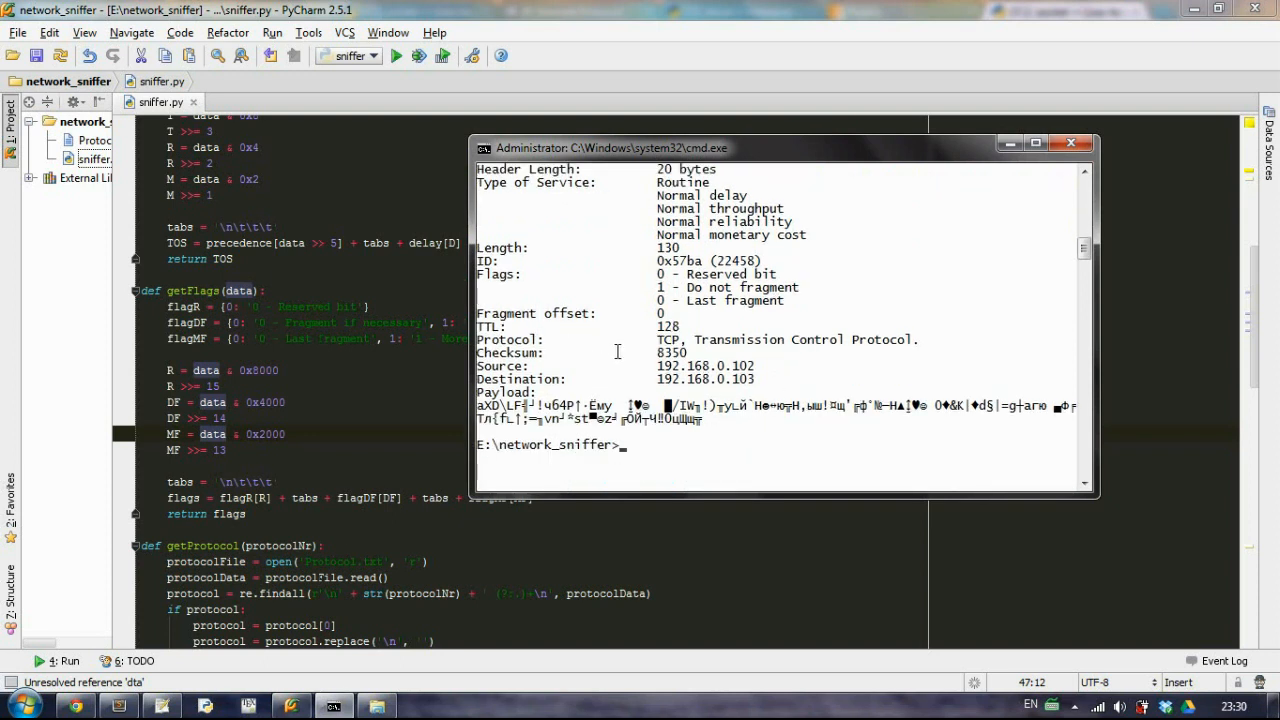
pyautogui.moveTo(720, 352)
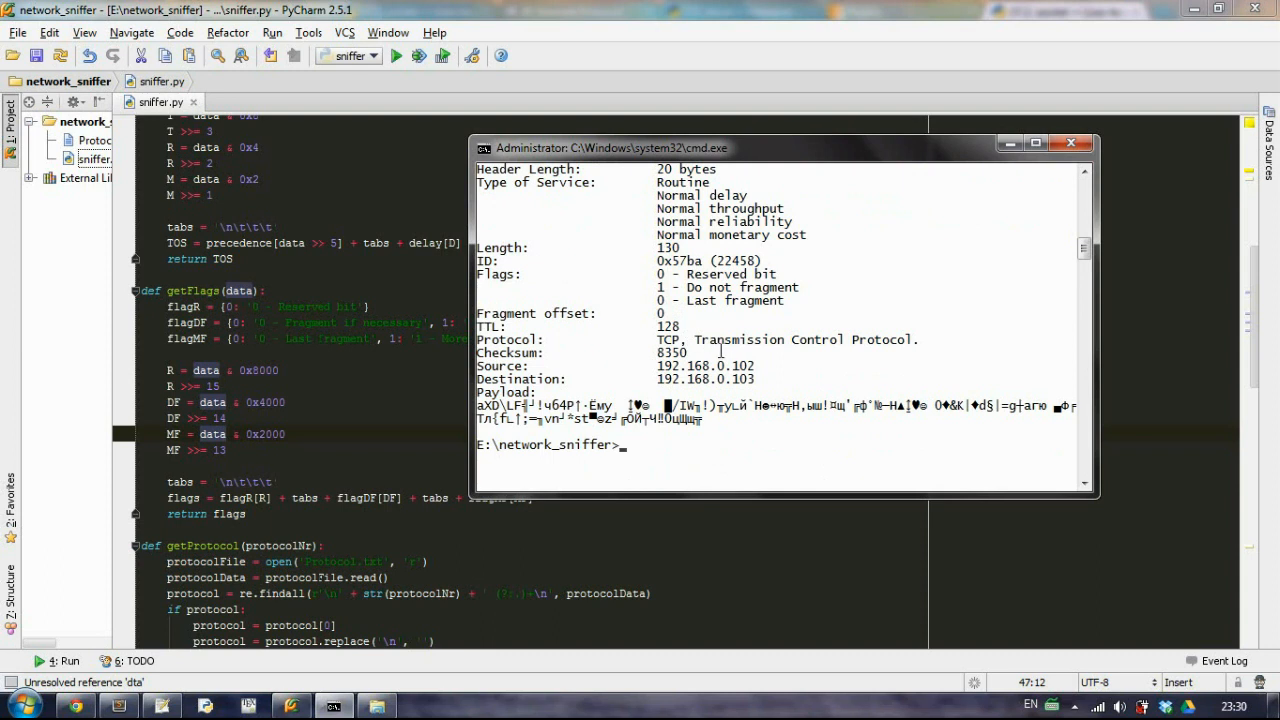
pyautogui.moveTo(796, 438)
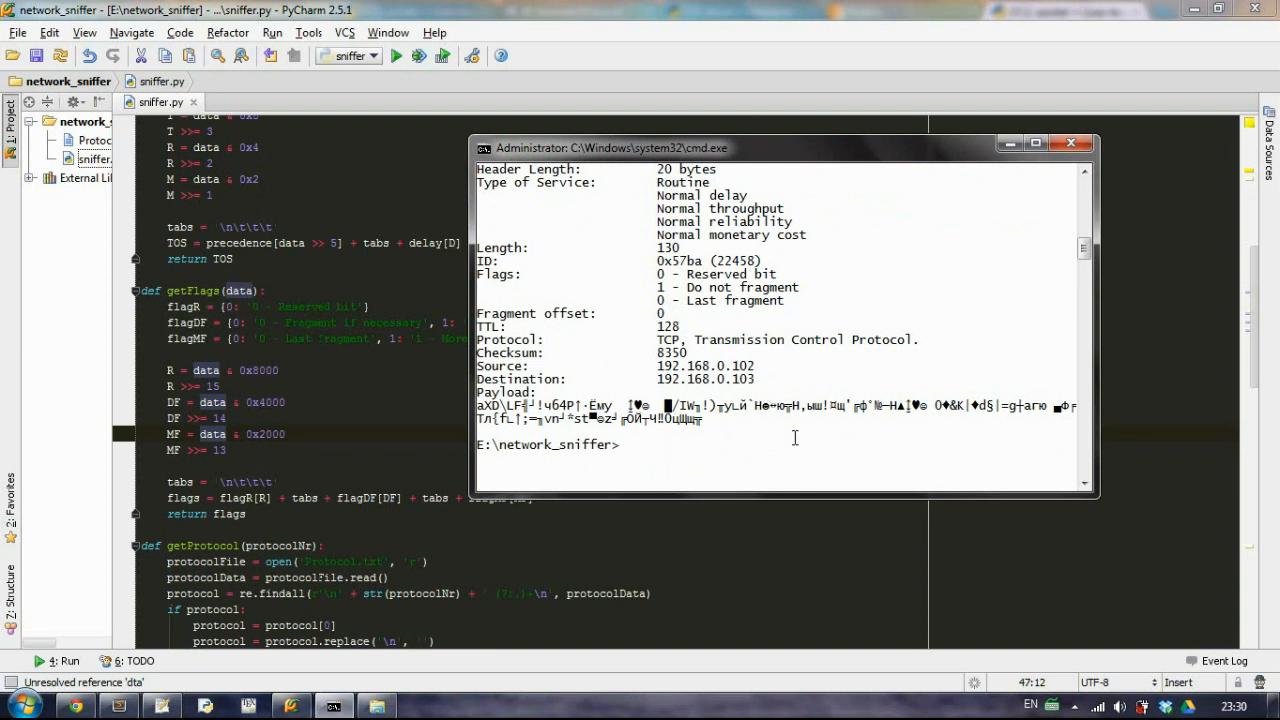
pyautogui.moveTo(784, 384)
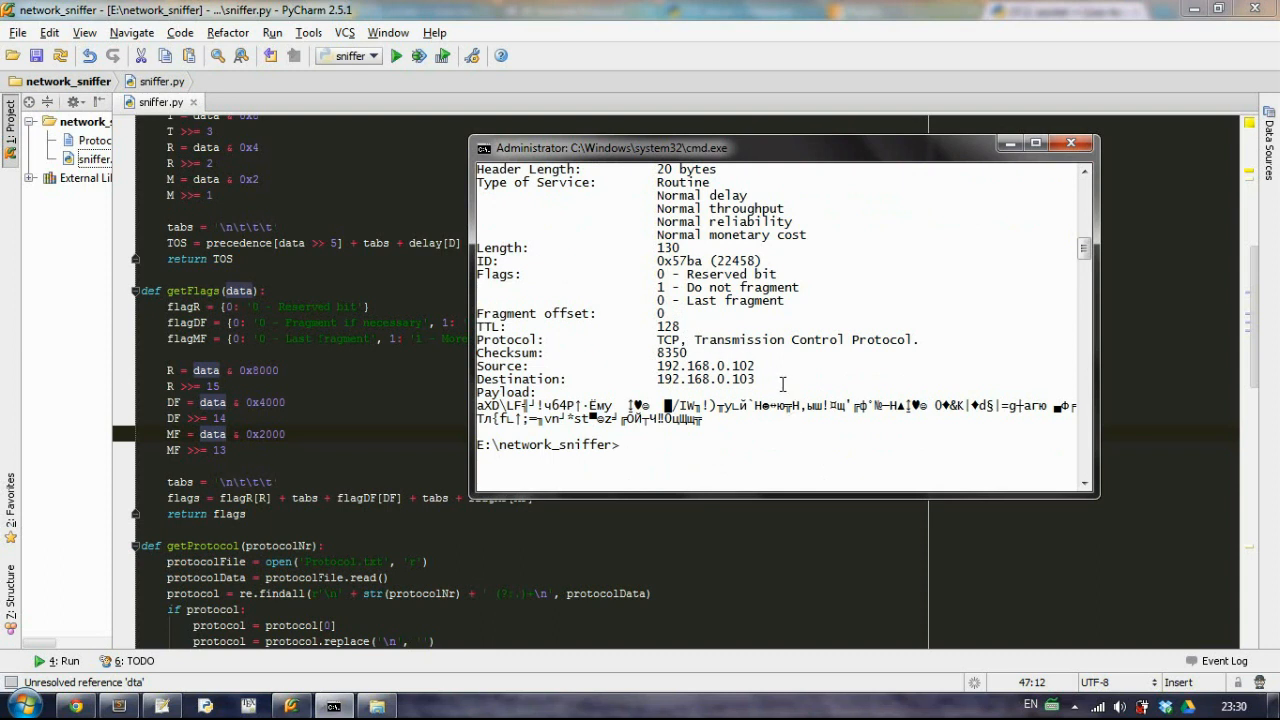
pyautogui.moveTo(828, 468)
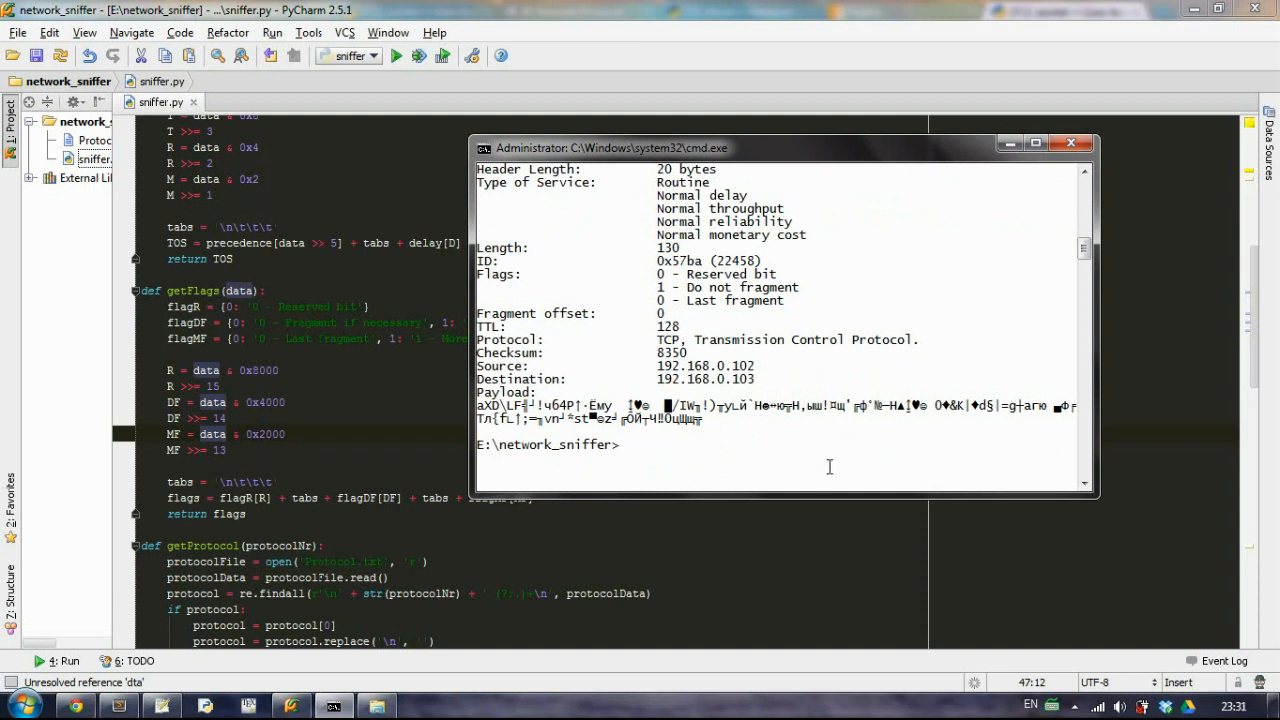
pyautogui.moveTo(684, 404)
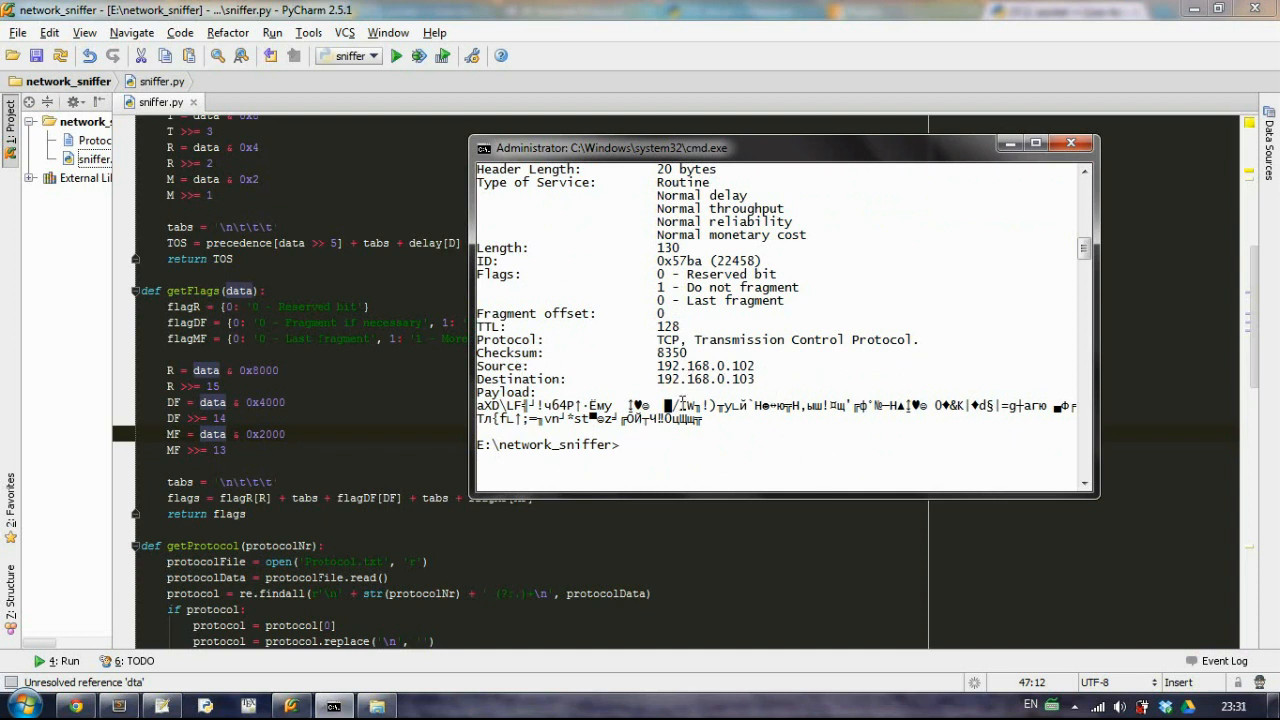
pyautogui.write('python sniffer.py')
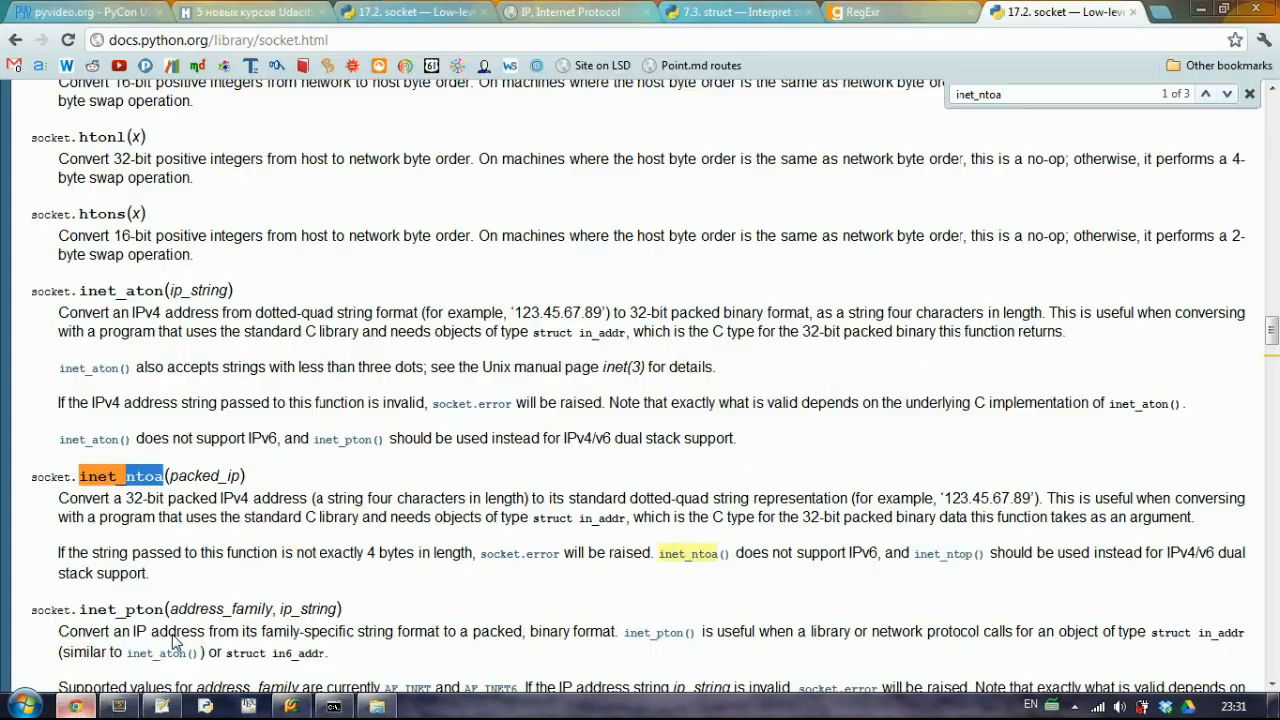
# Step: Load Google in Chrome and review the captured TCP packet from 199.47.216.149 with its HTTP 200 OK payload
pyautogui.click(1010, 12)
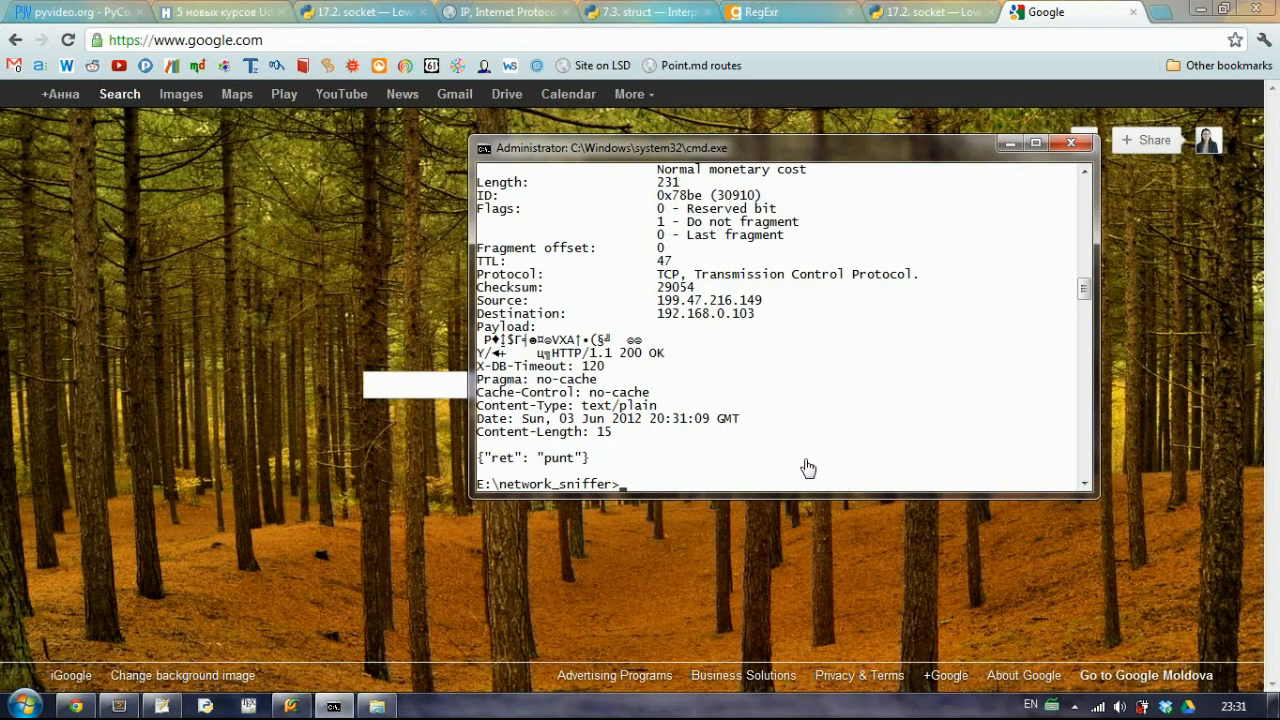
pyautogui.scroll(3)
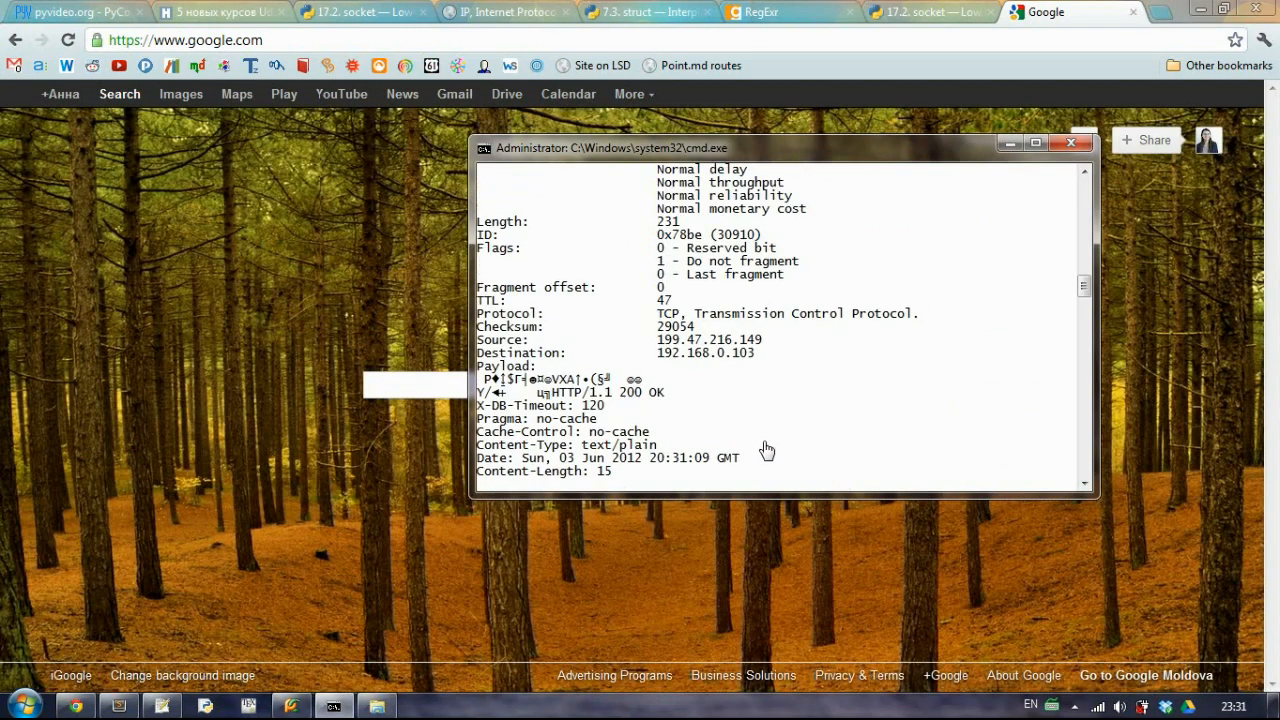
pyautogui.moveTo(616, 414)
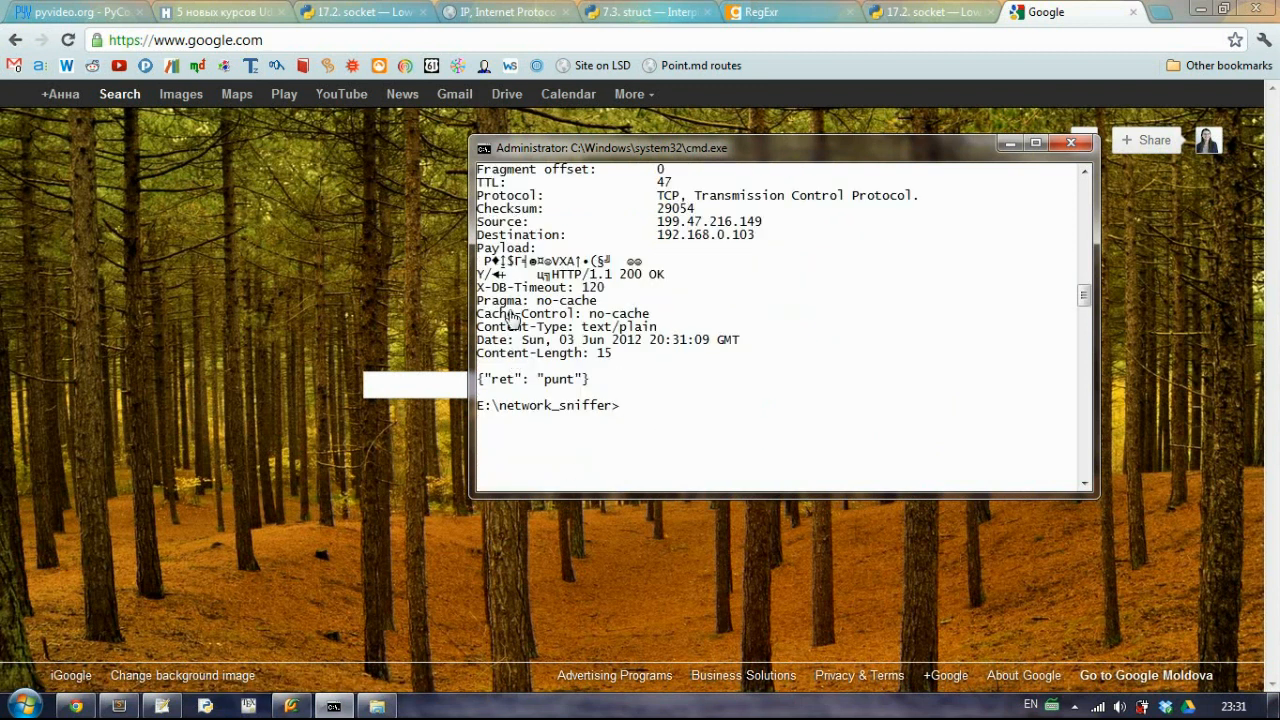
pyautogui.moveTo(608, 364)
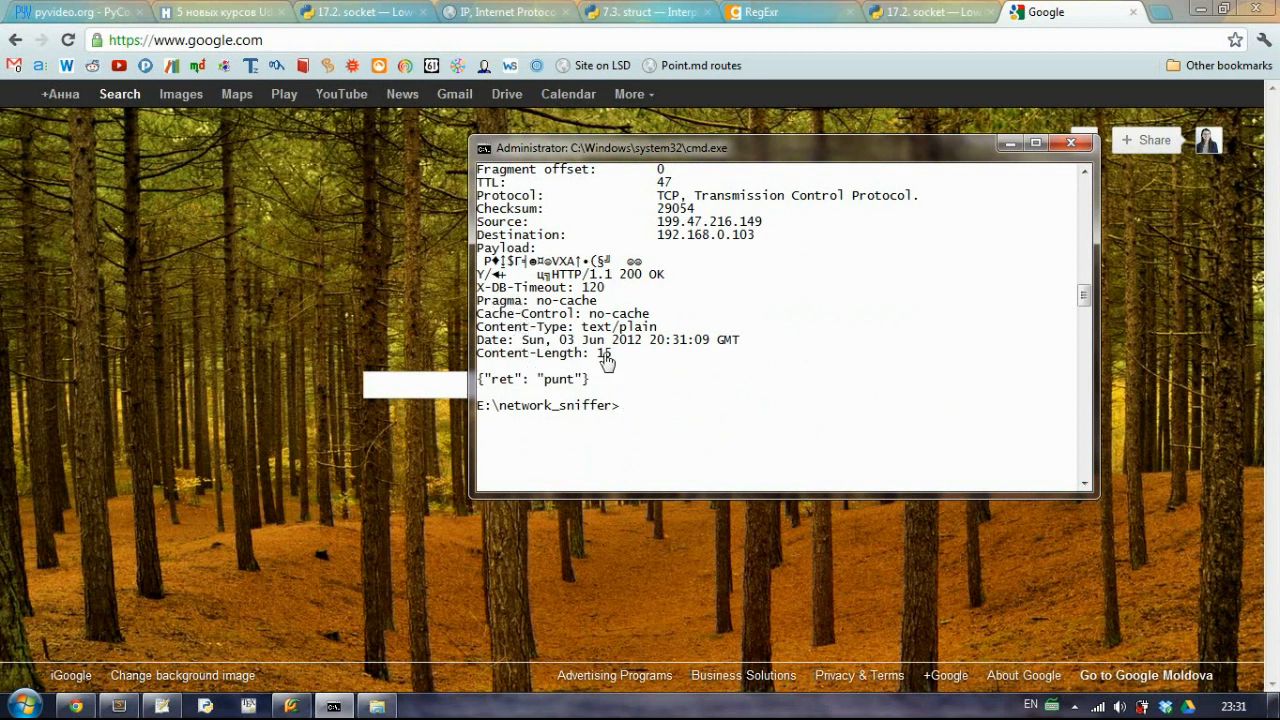
pyautogui.scroll(3)
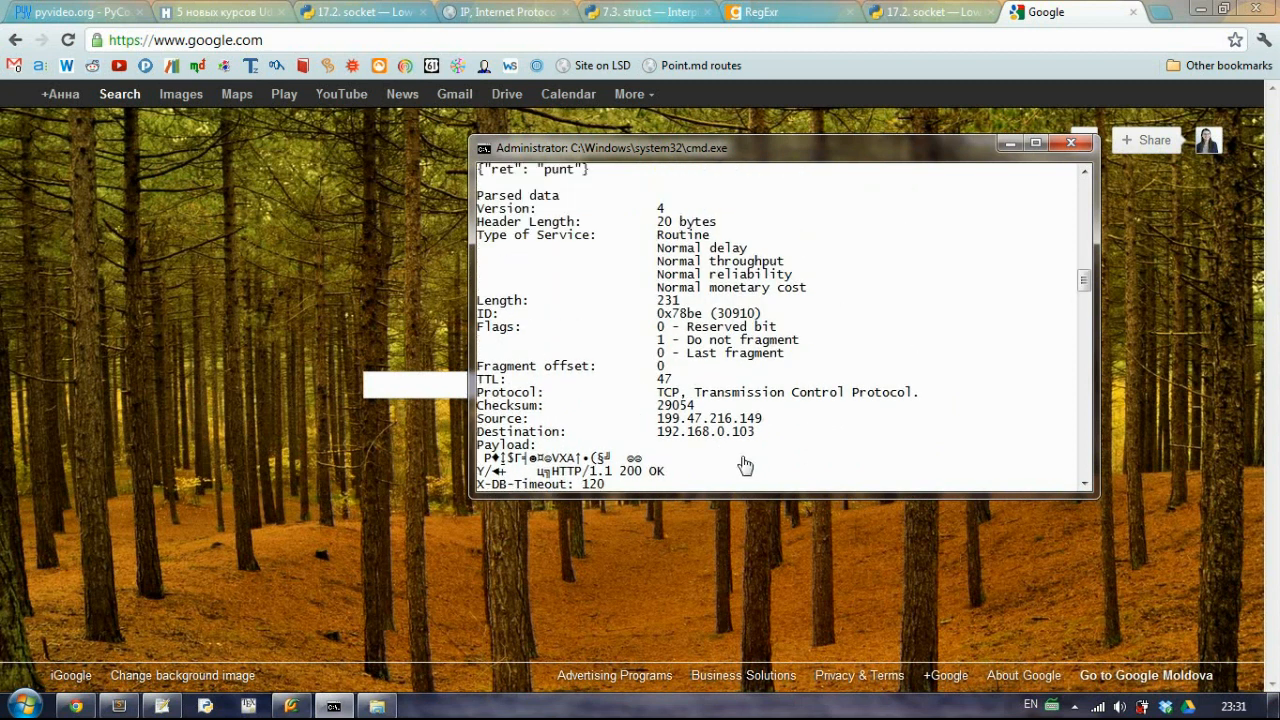
pyautogui.moveTo(668, 444)
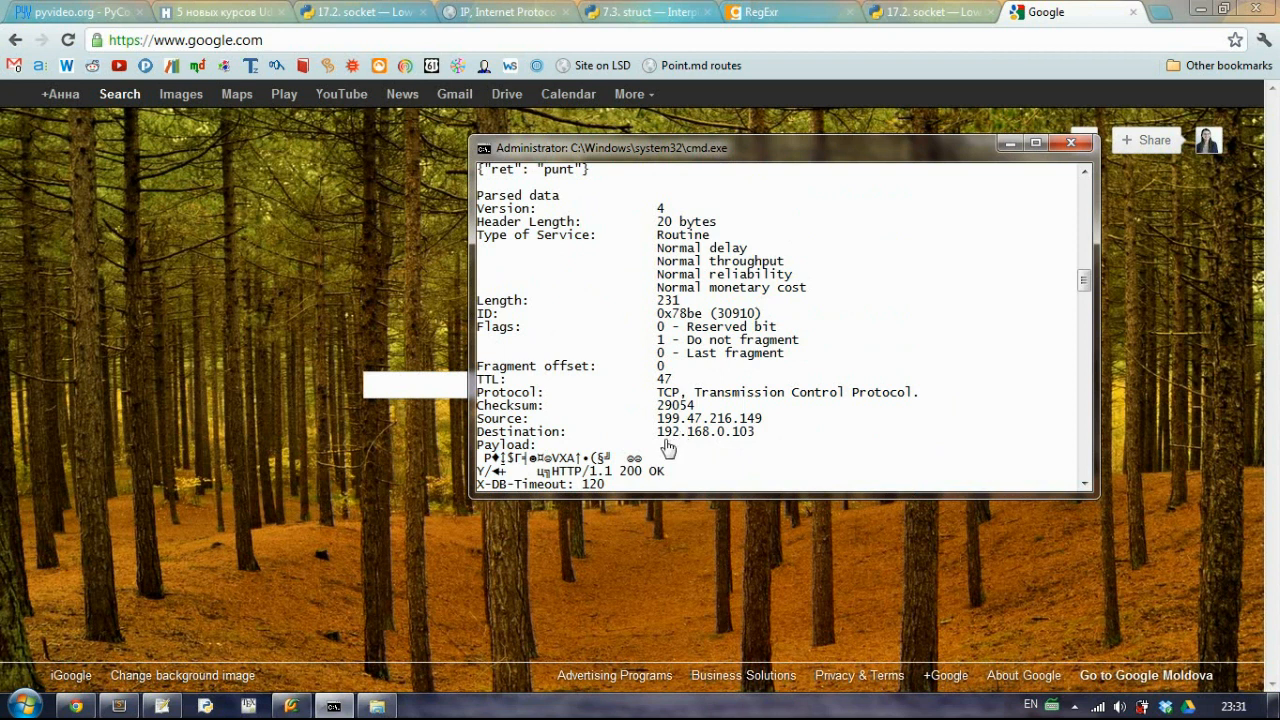
pyautogui.moveTo(772, 510)
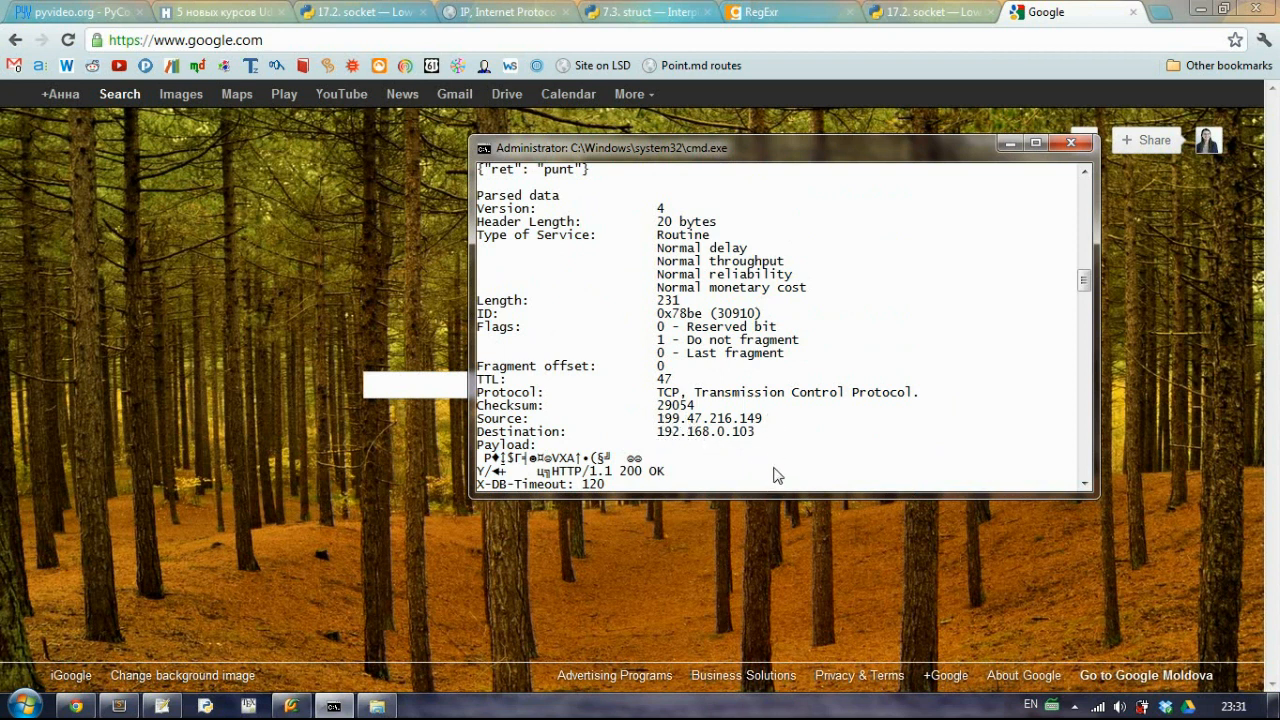
pyautogui.moveTo(768, 414)
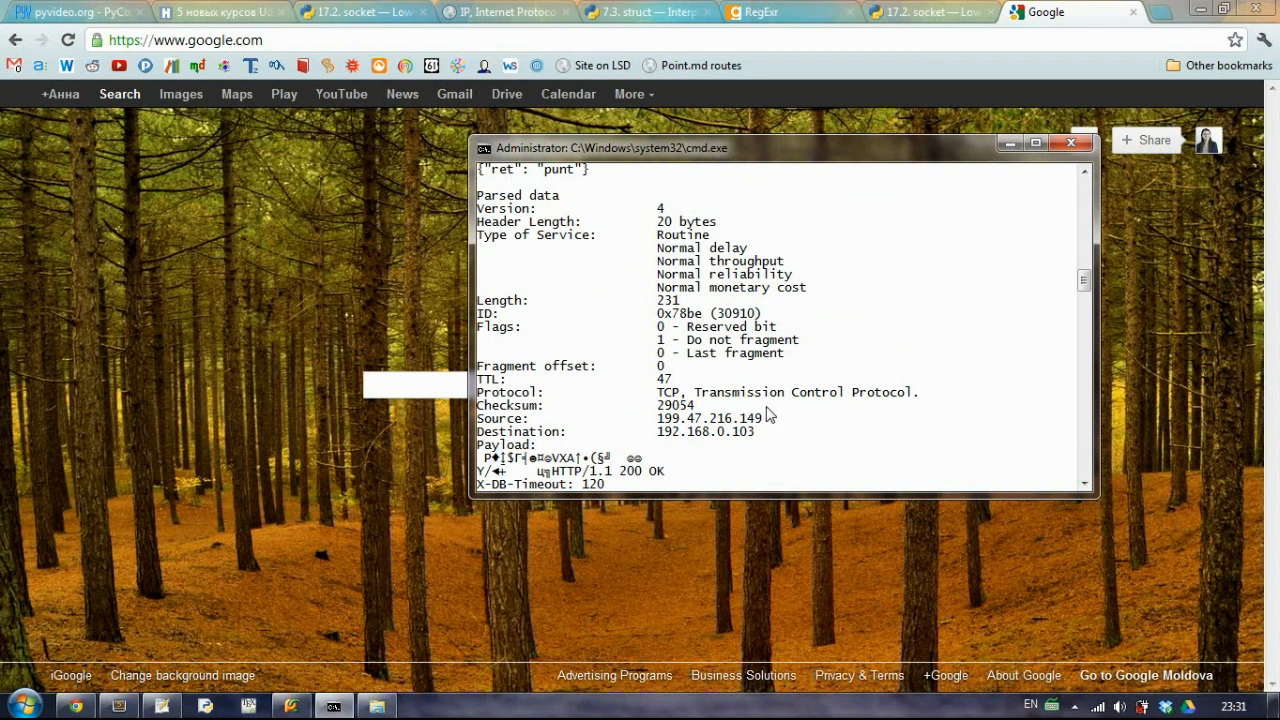
pyautogui.moveTo(772, 418)
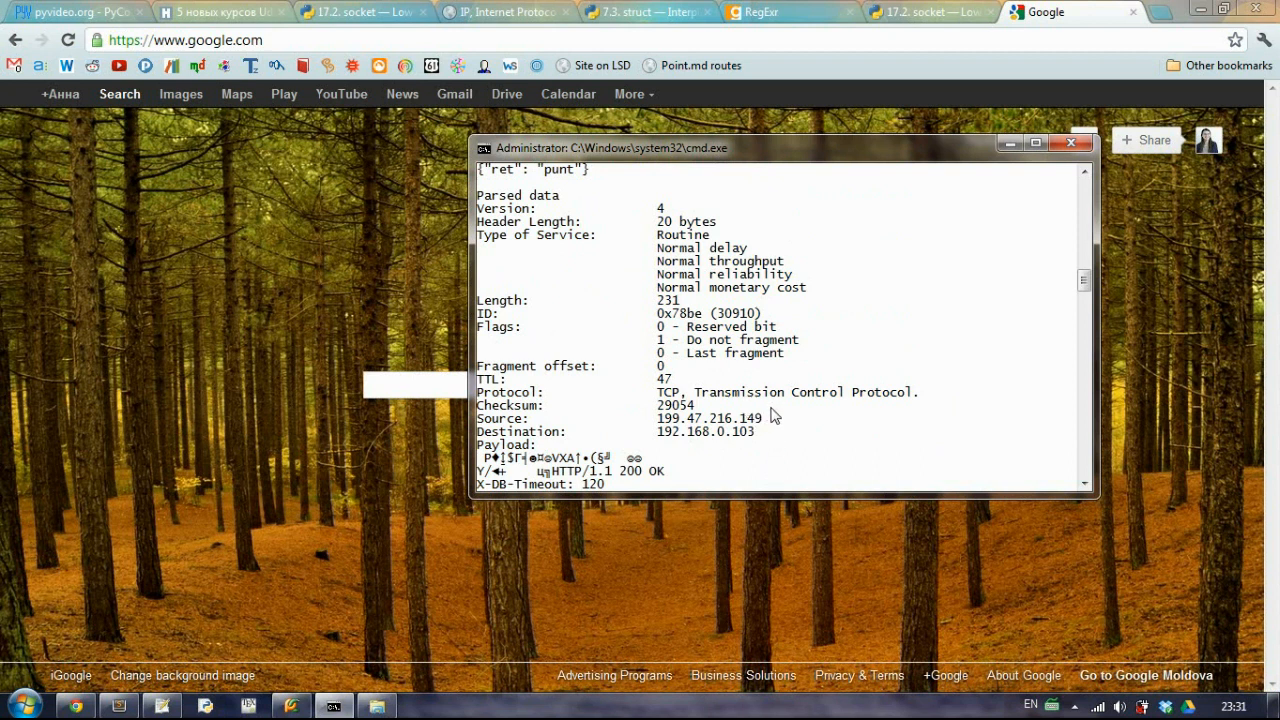